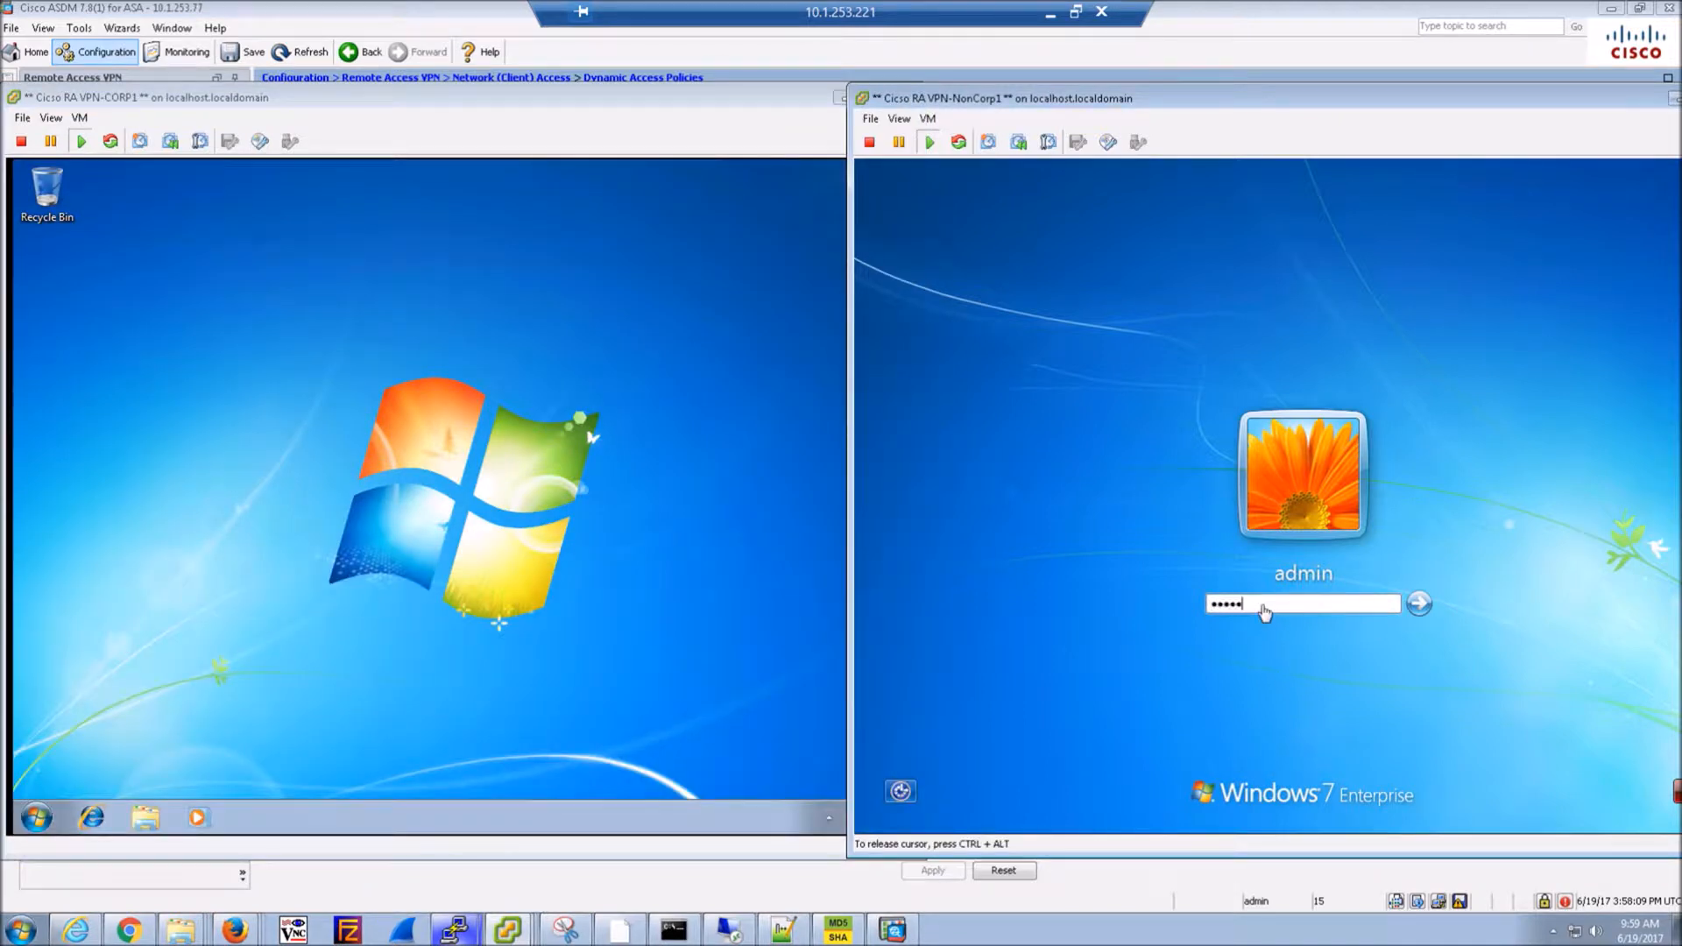
- Sign in to the non-corporate VM after a rejected password, then launch the corporate VM's browser
type("password")
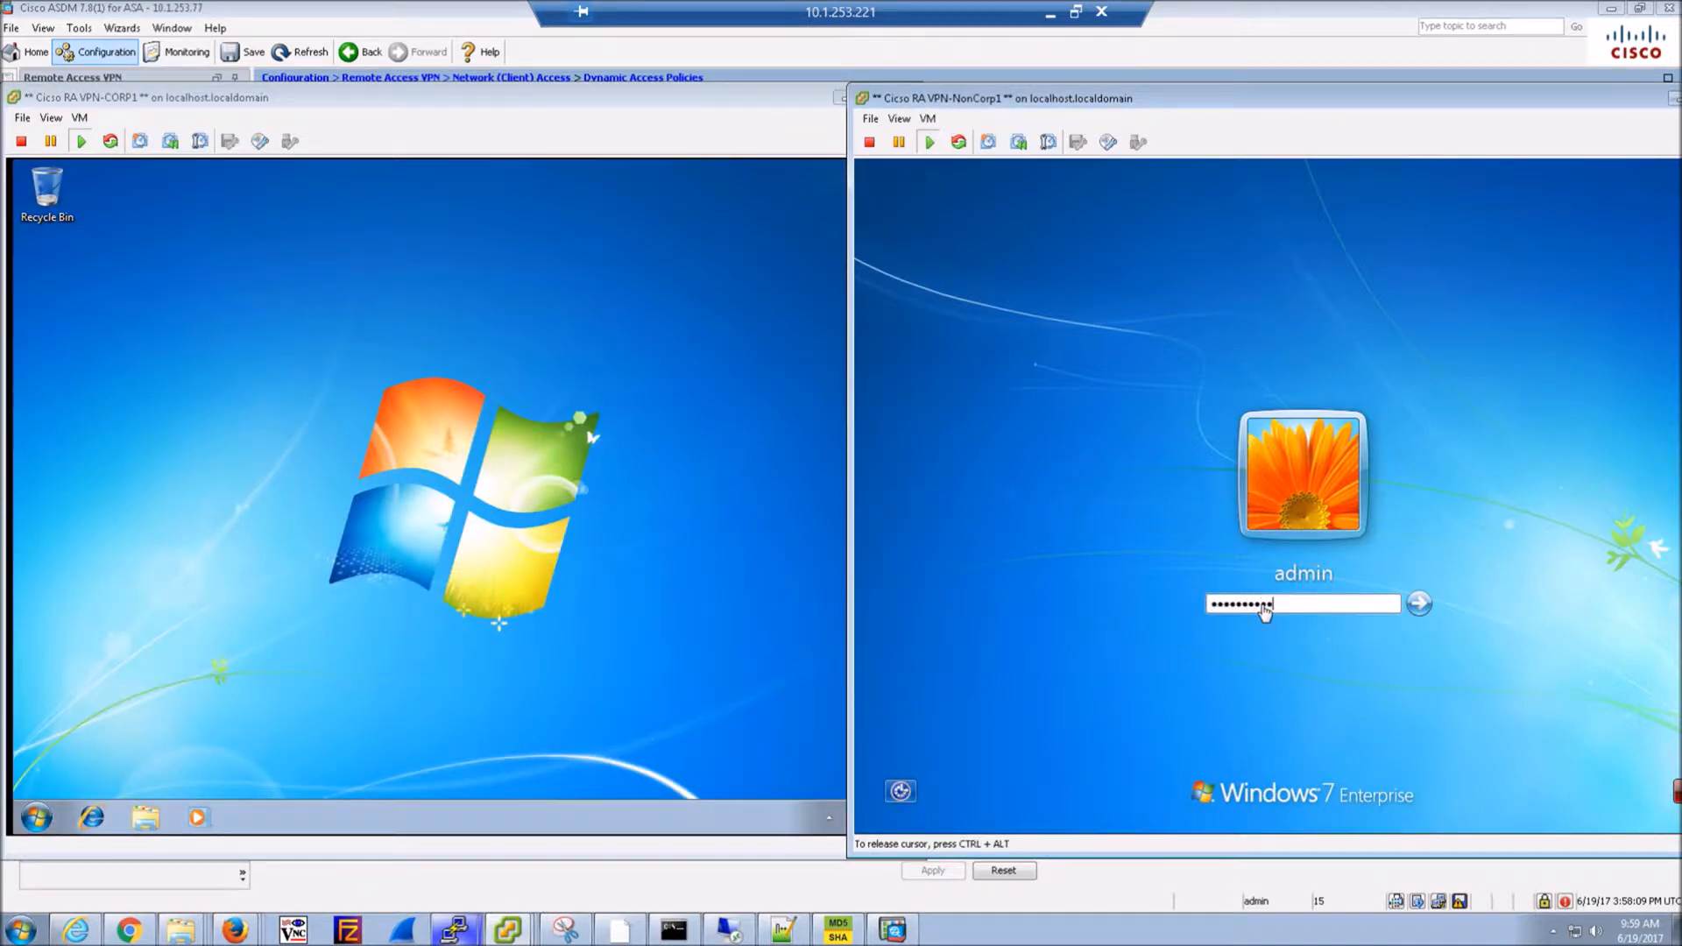
left_click(1419, 603)
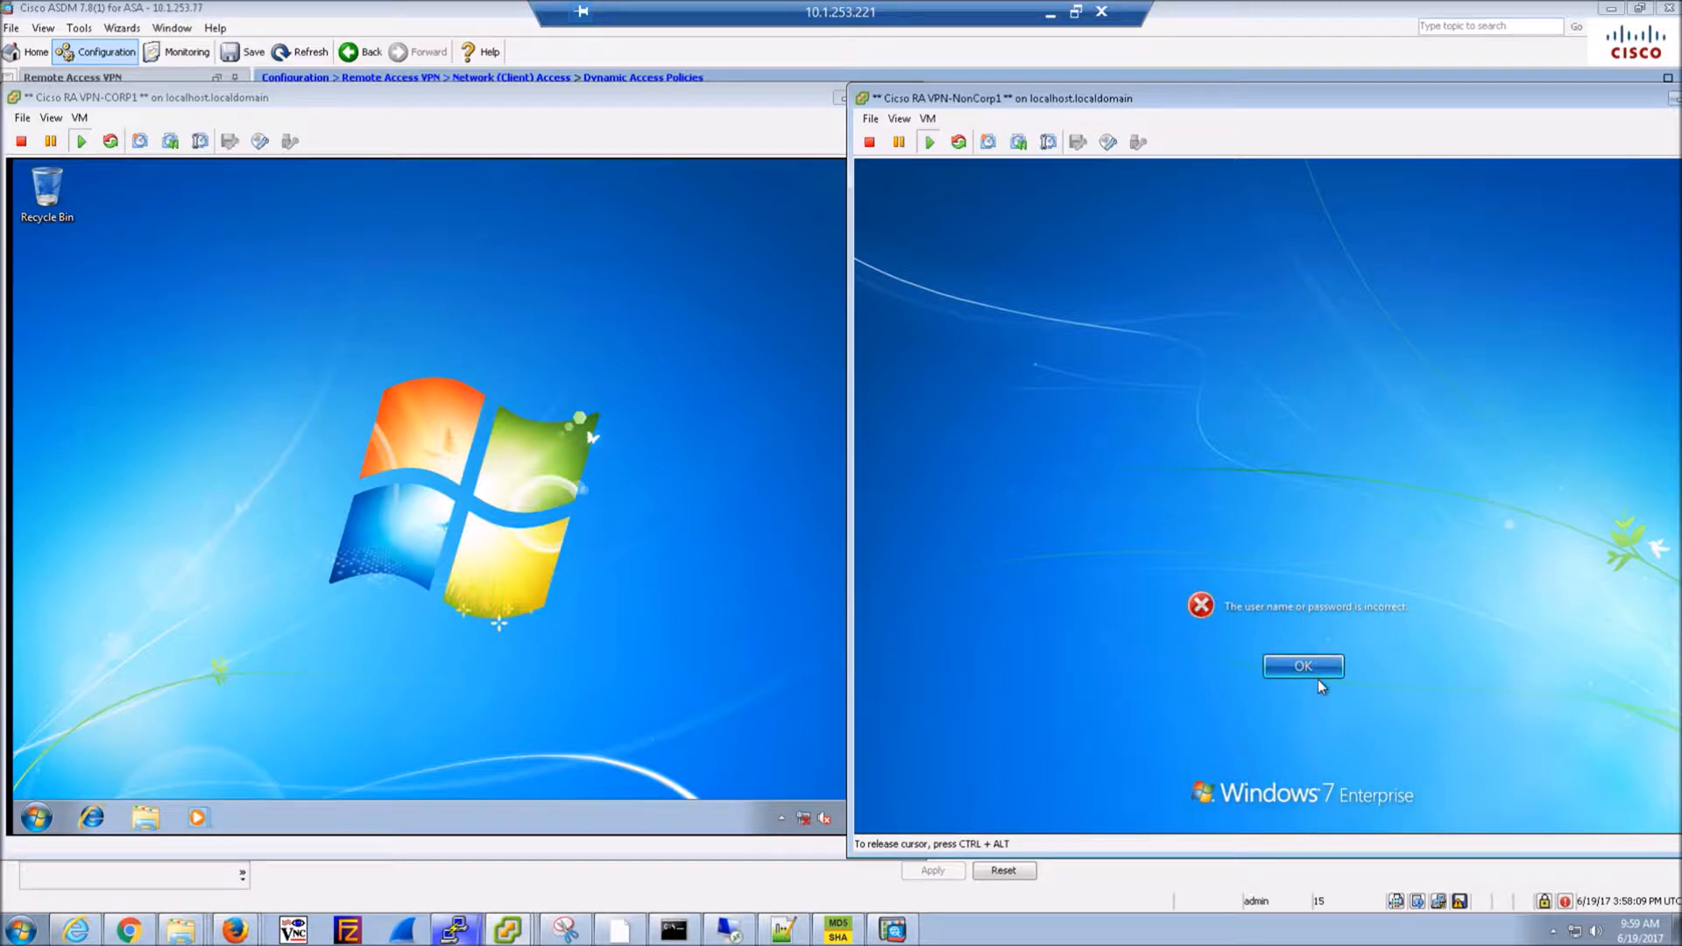
left_click(1303, 665)
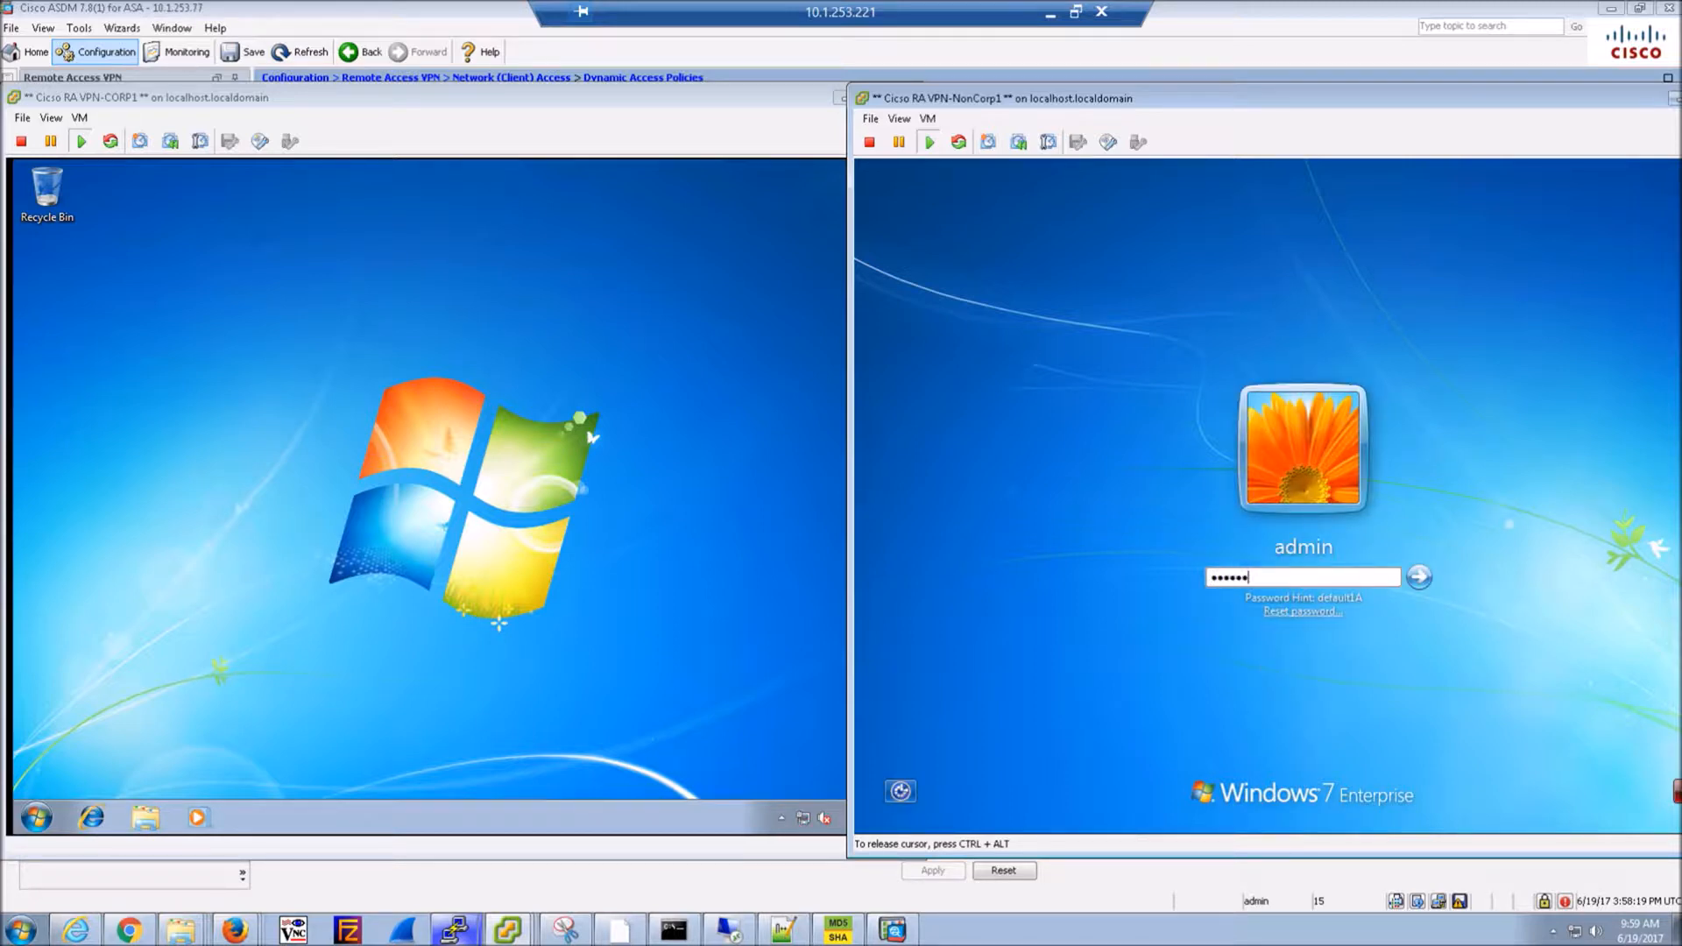
left_click(1419, 578)
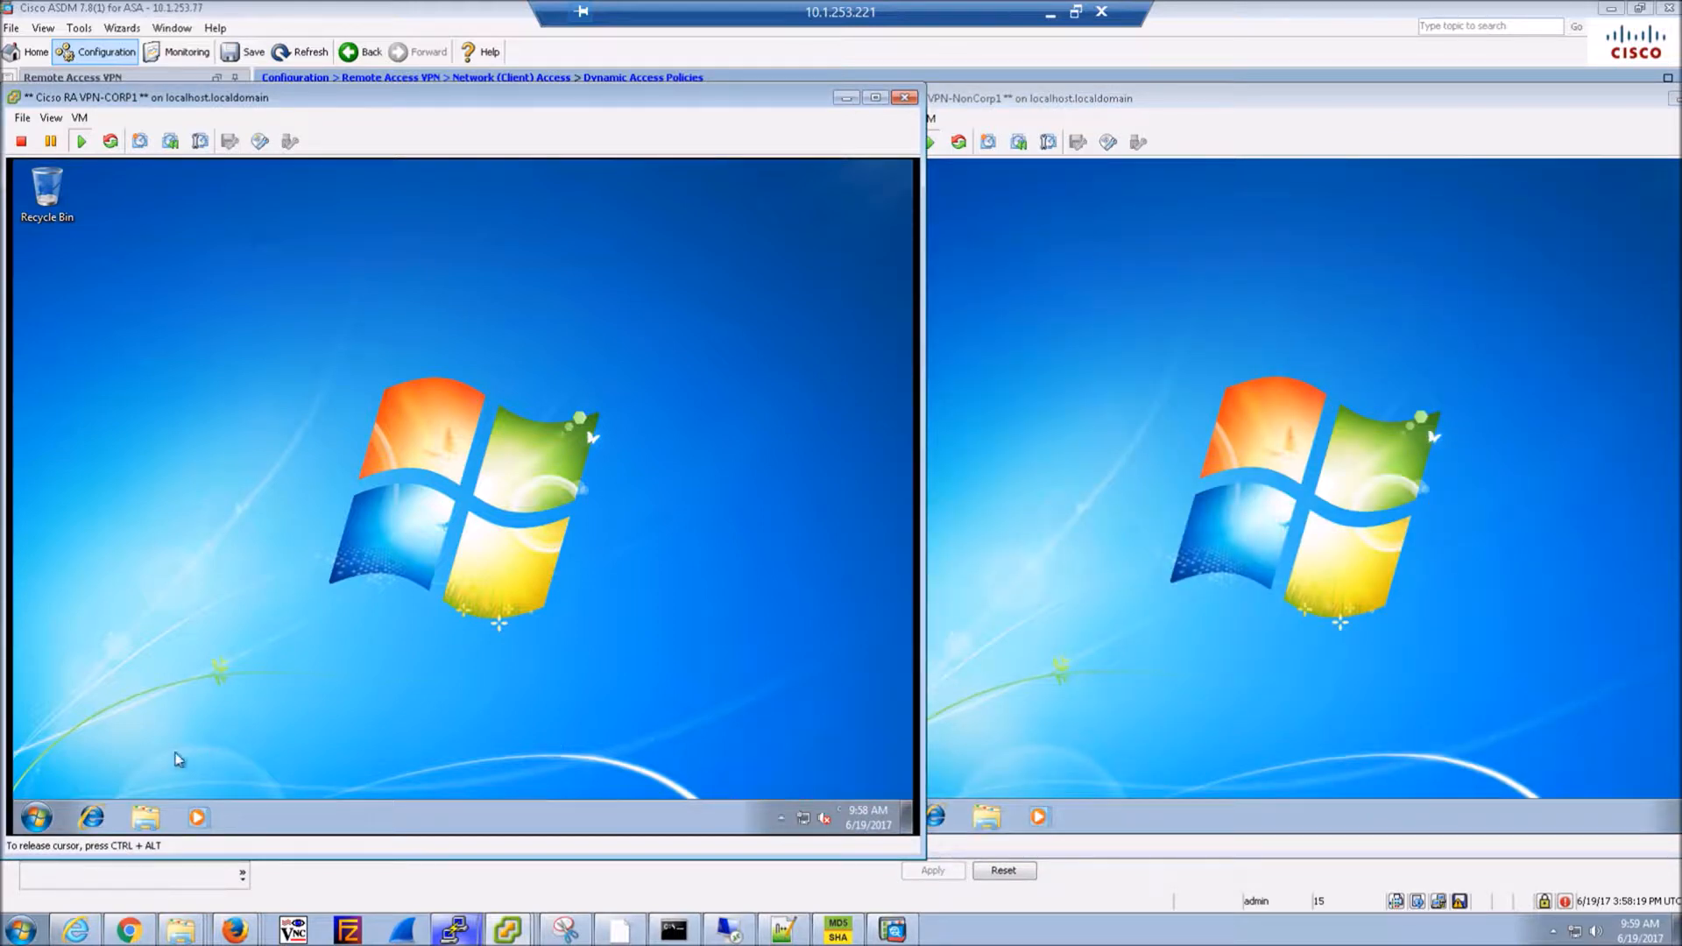
mouse_move(961, 652)
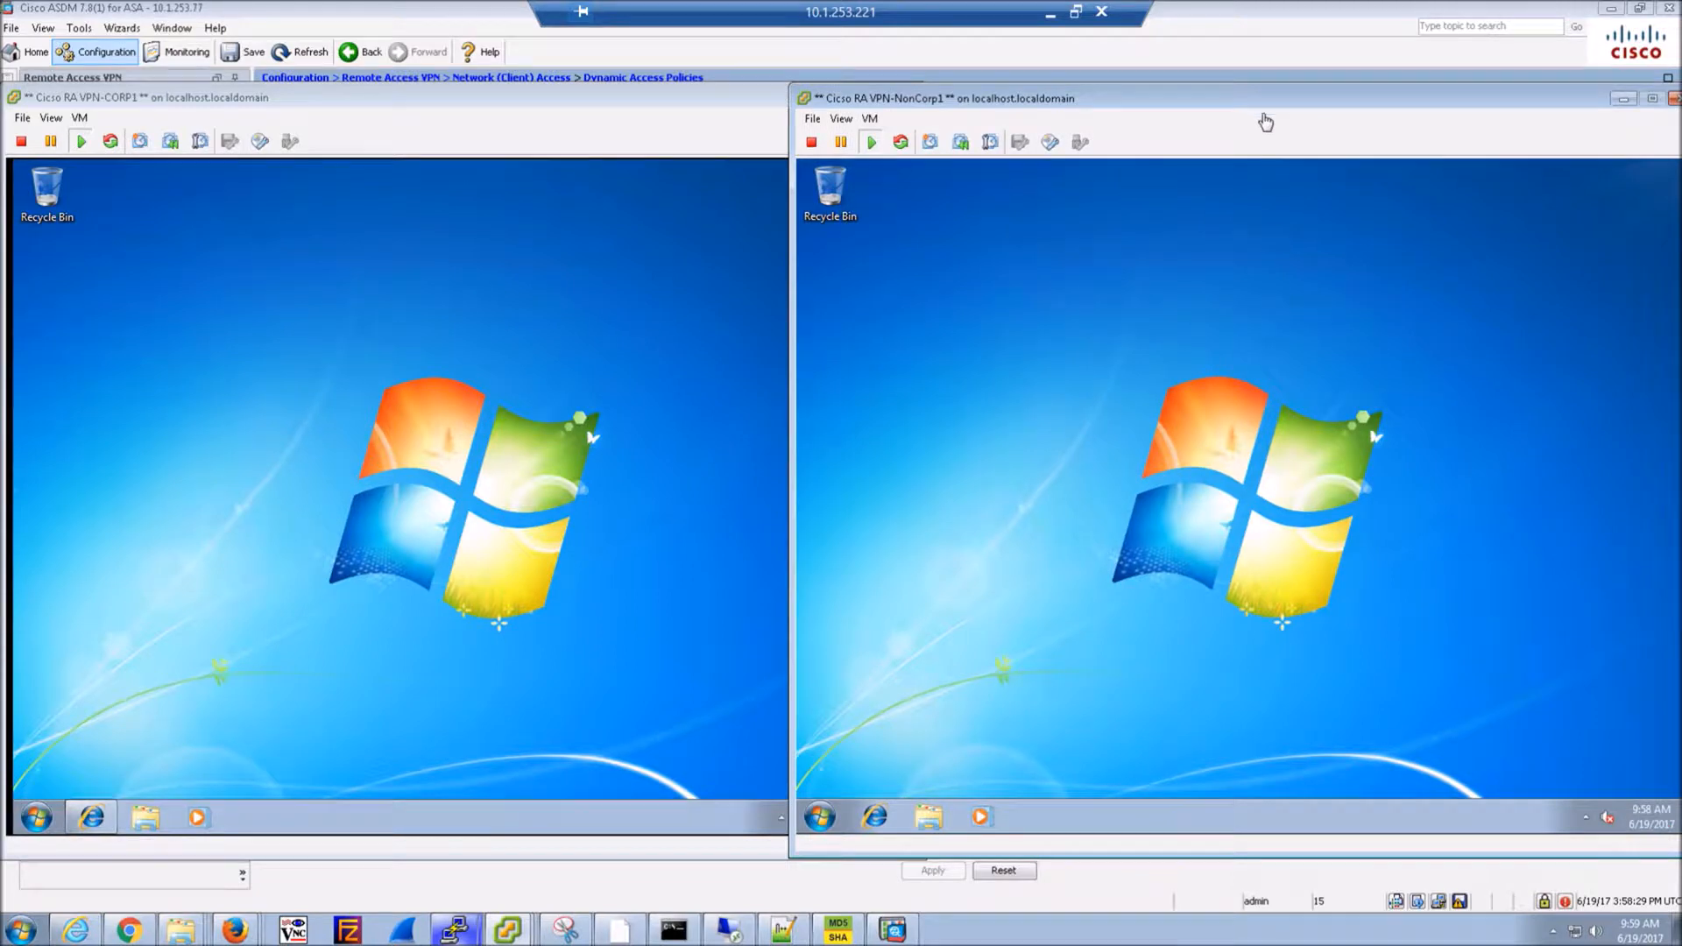
left_click(1585, 816)
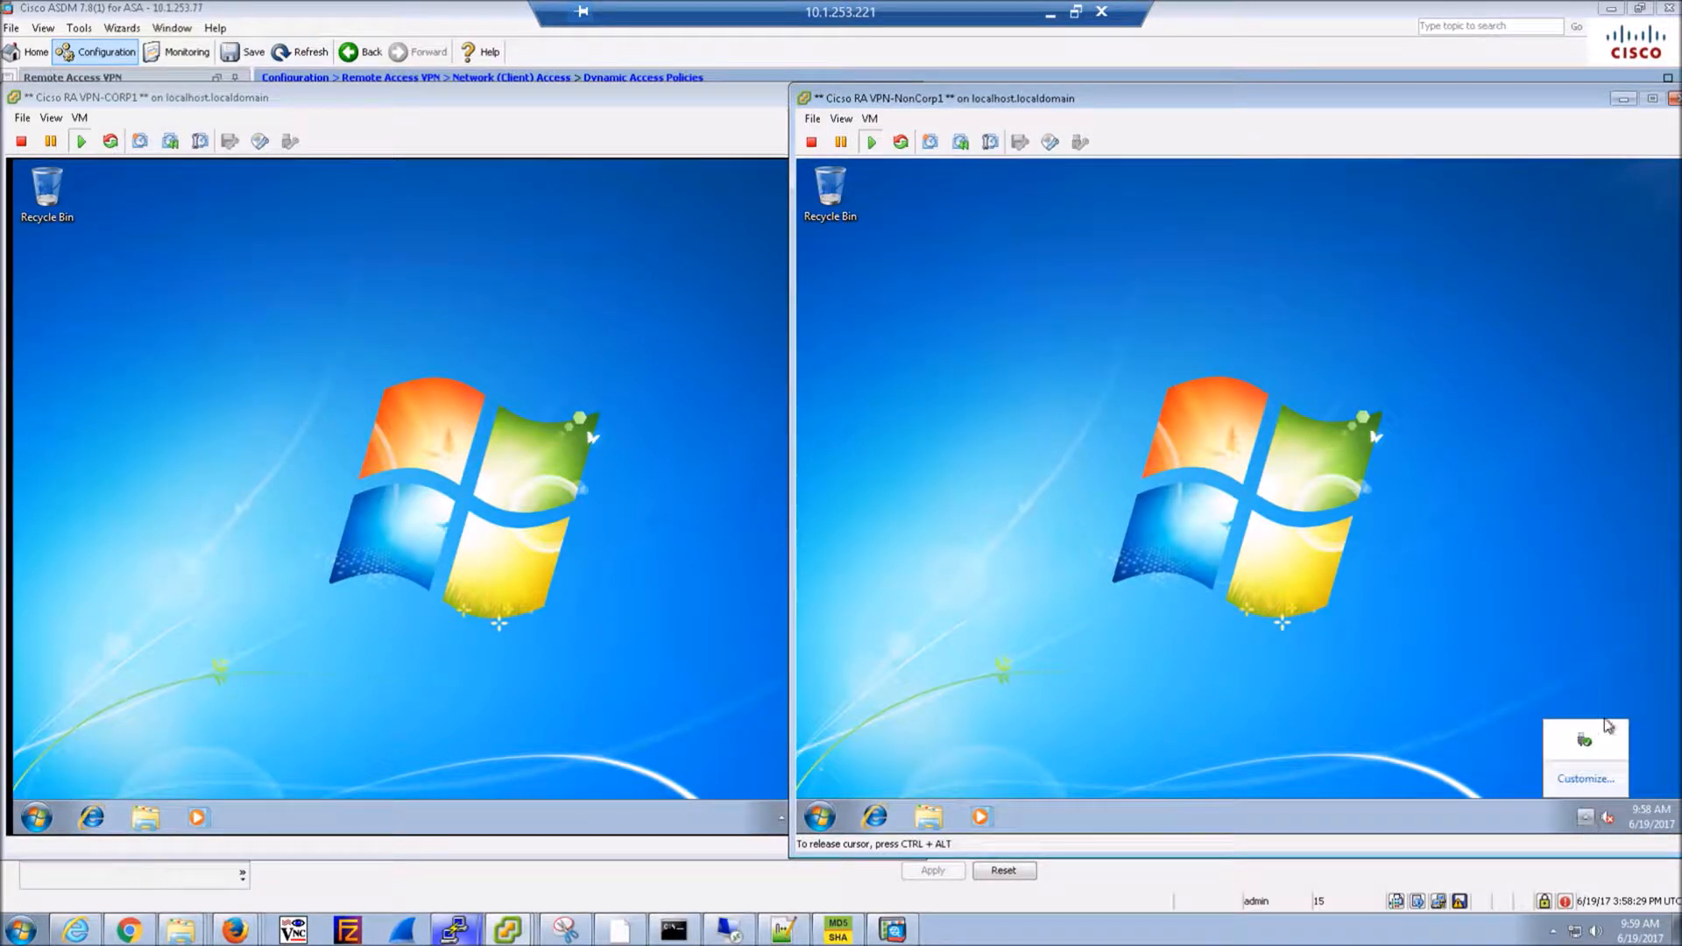
left_click(91, 818)
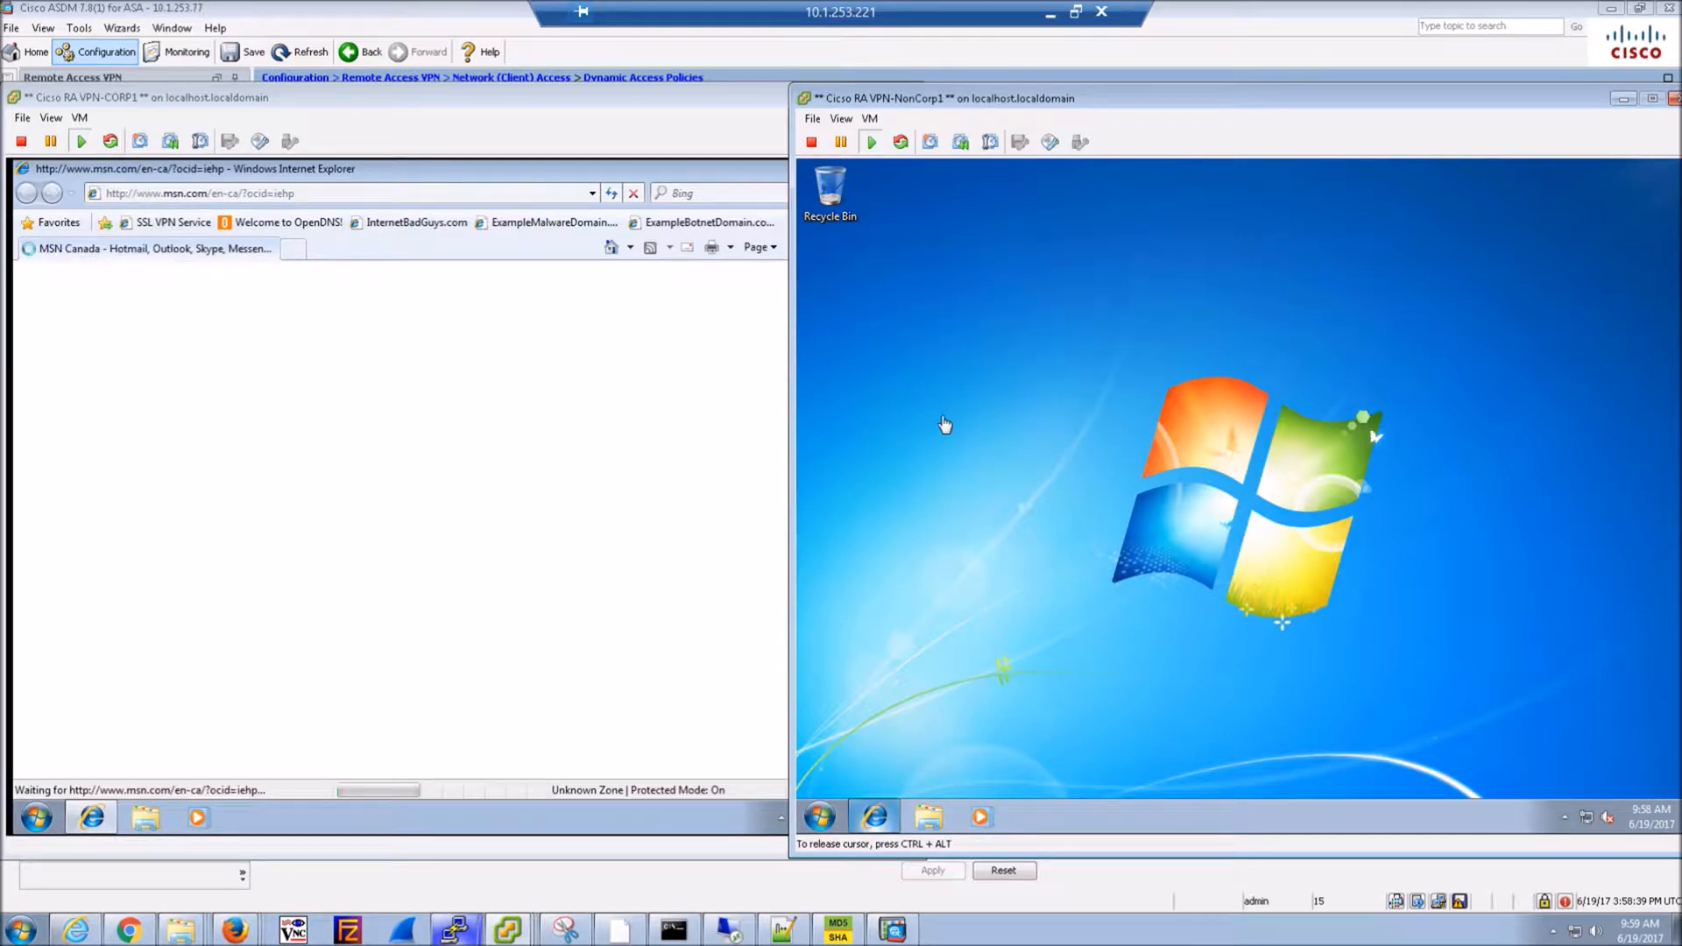
mouse_move(1202, 449)
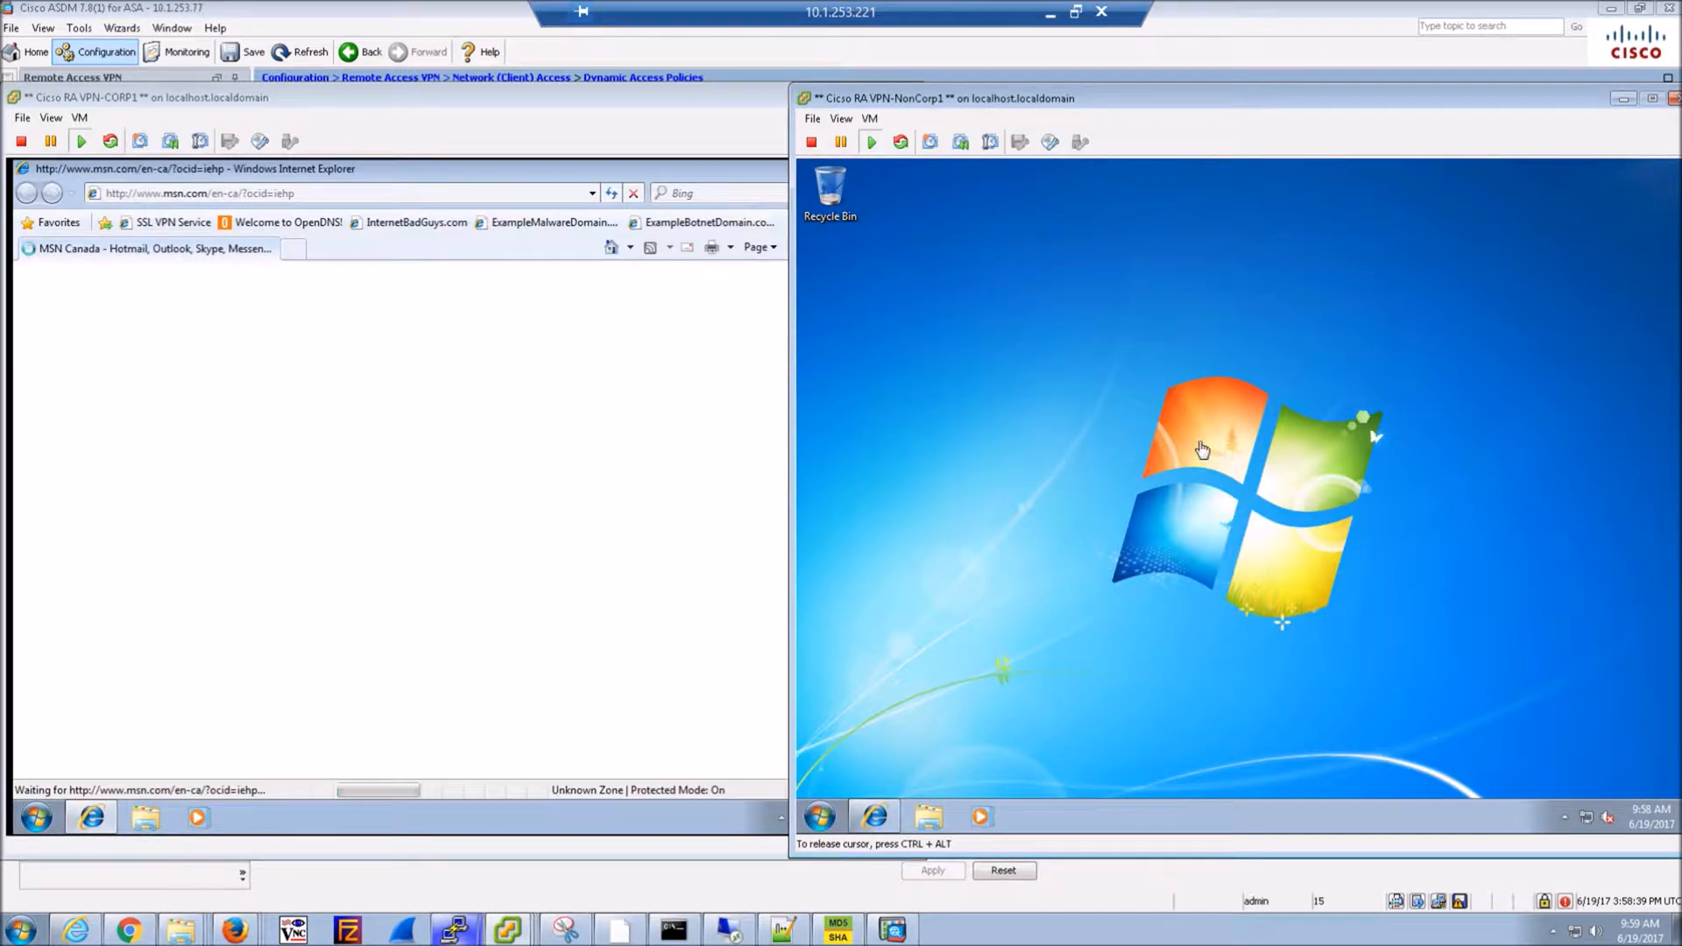
- Launch Internet Explorer on the non-corporate VM and close the IE8 welcome dialog on both VMs
left_click(873, 817)
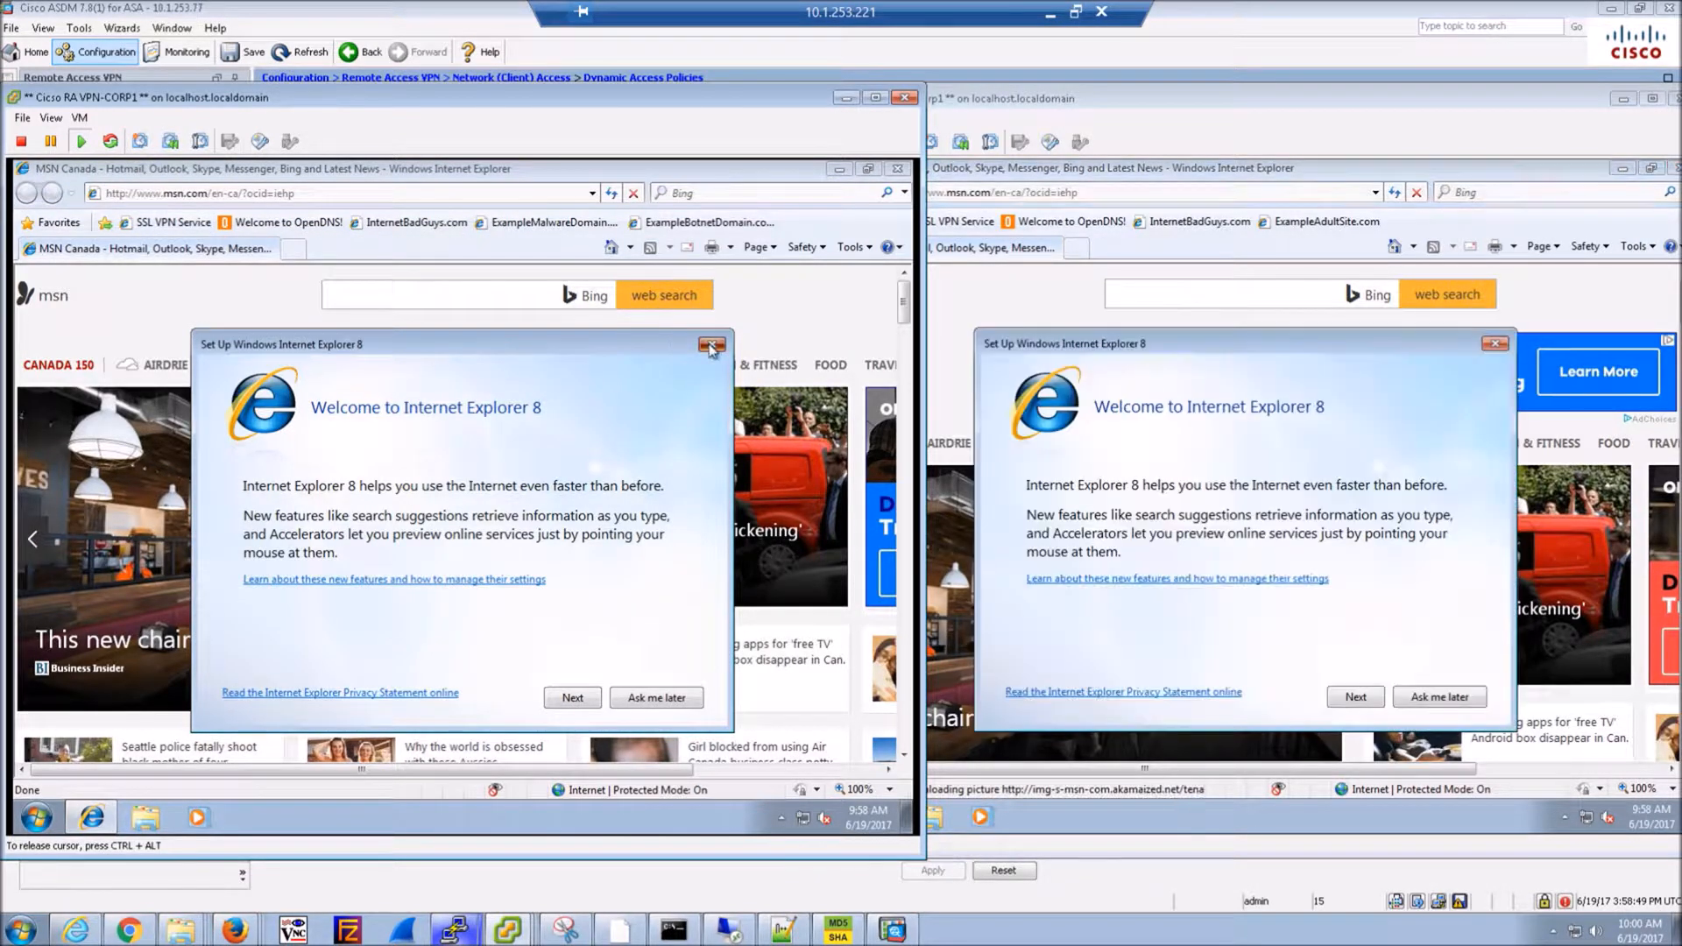
left_click(712, 345)
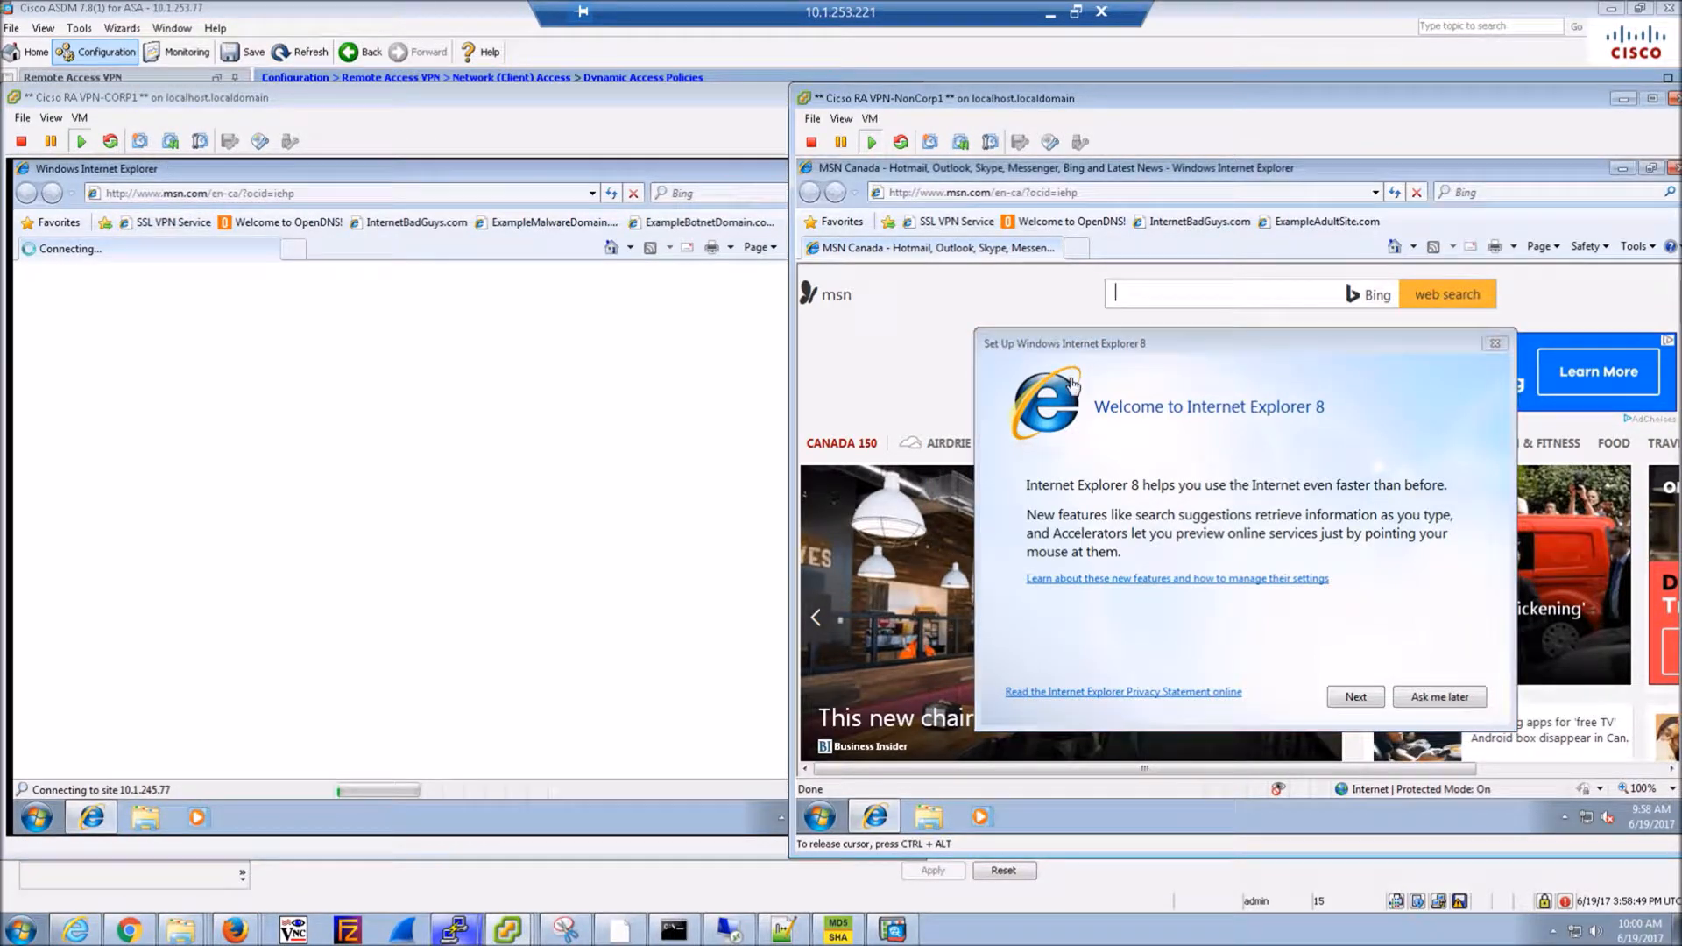
left_click(1438, 697)
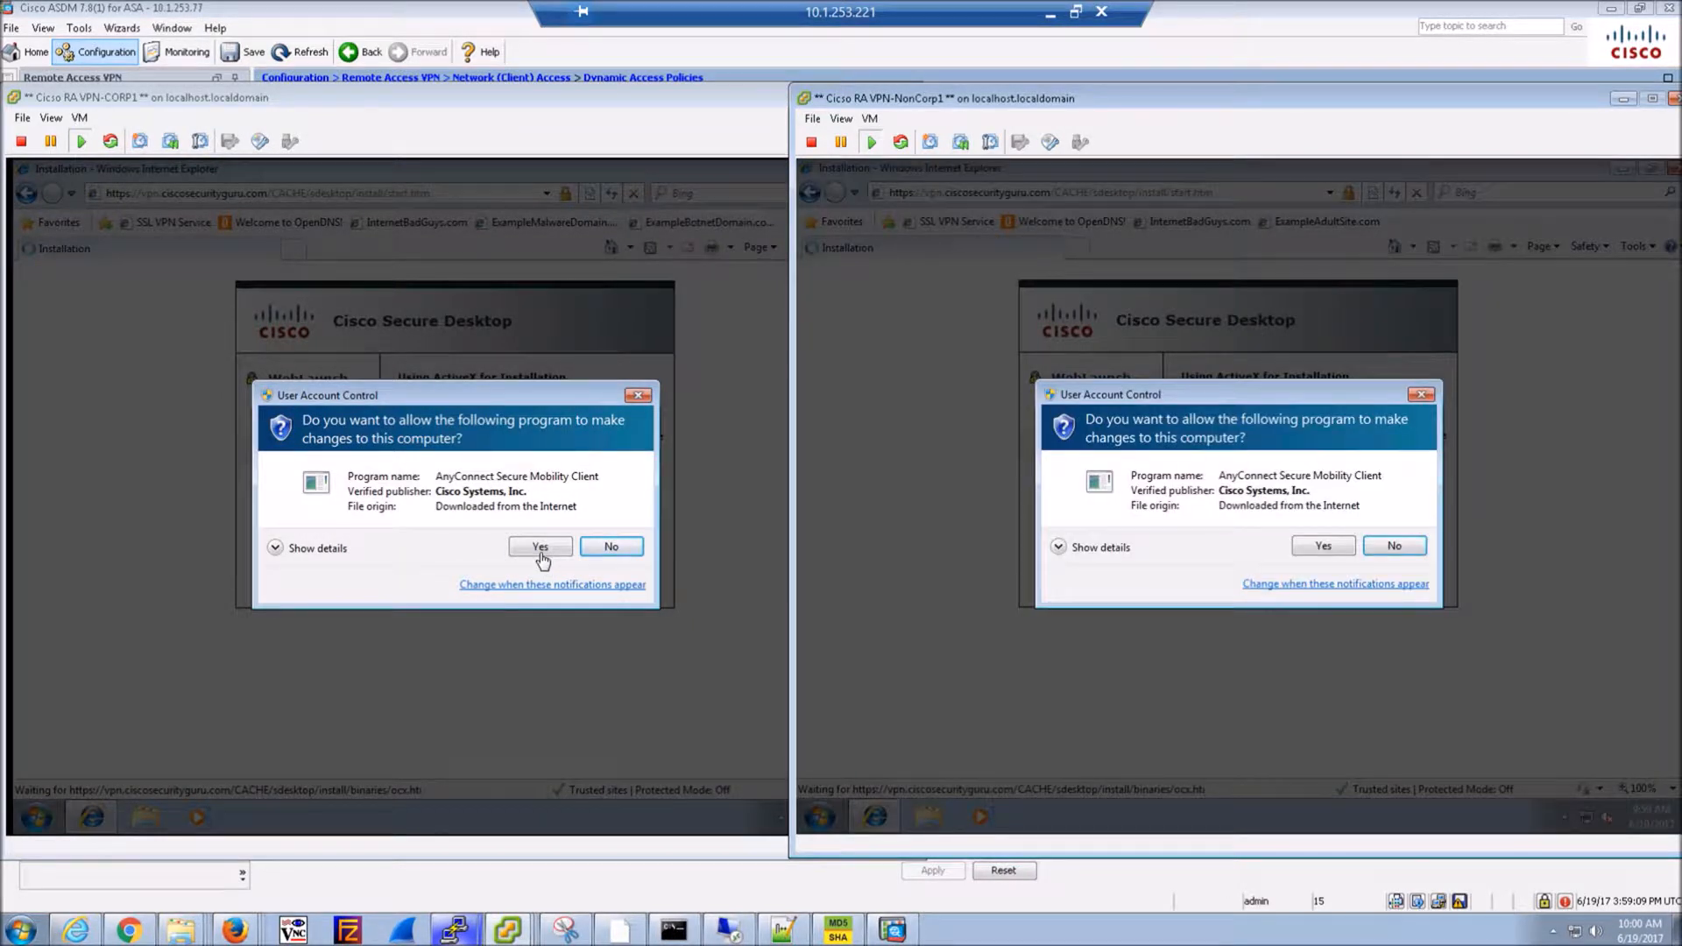
- Approve the User Account Control prompt and the ActiveX security warning on the VMs
left_click(541, 547)
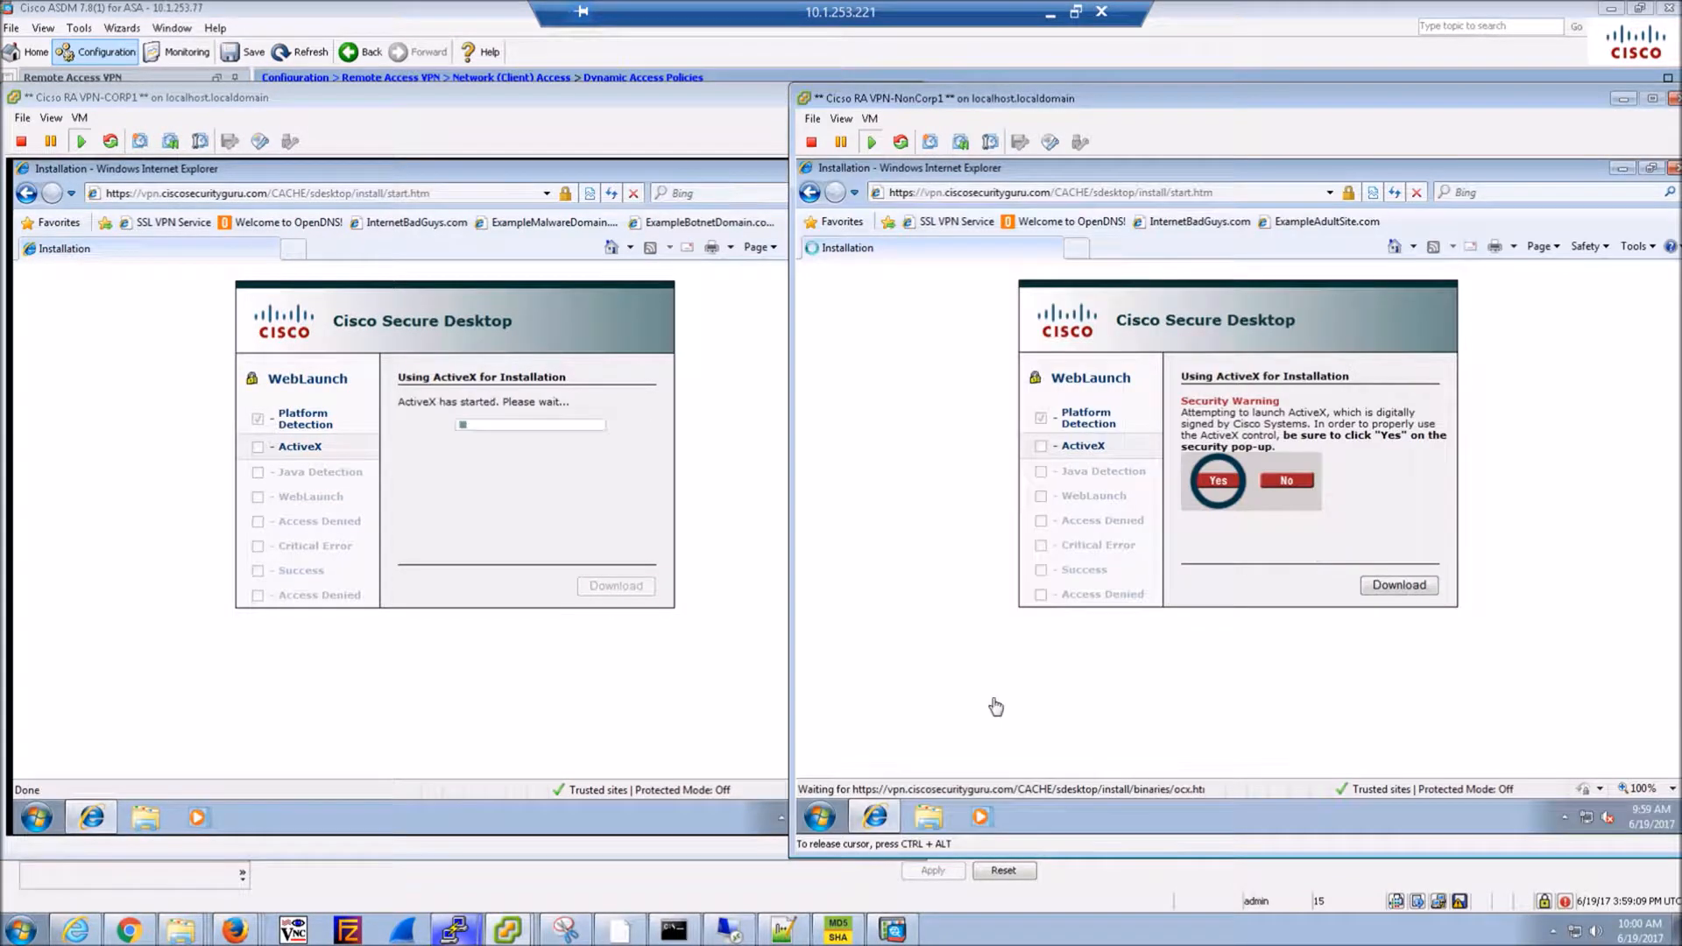
left_click(1217, 481)
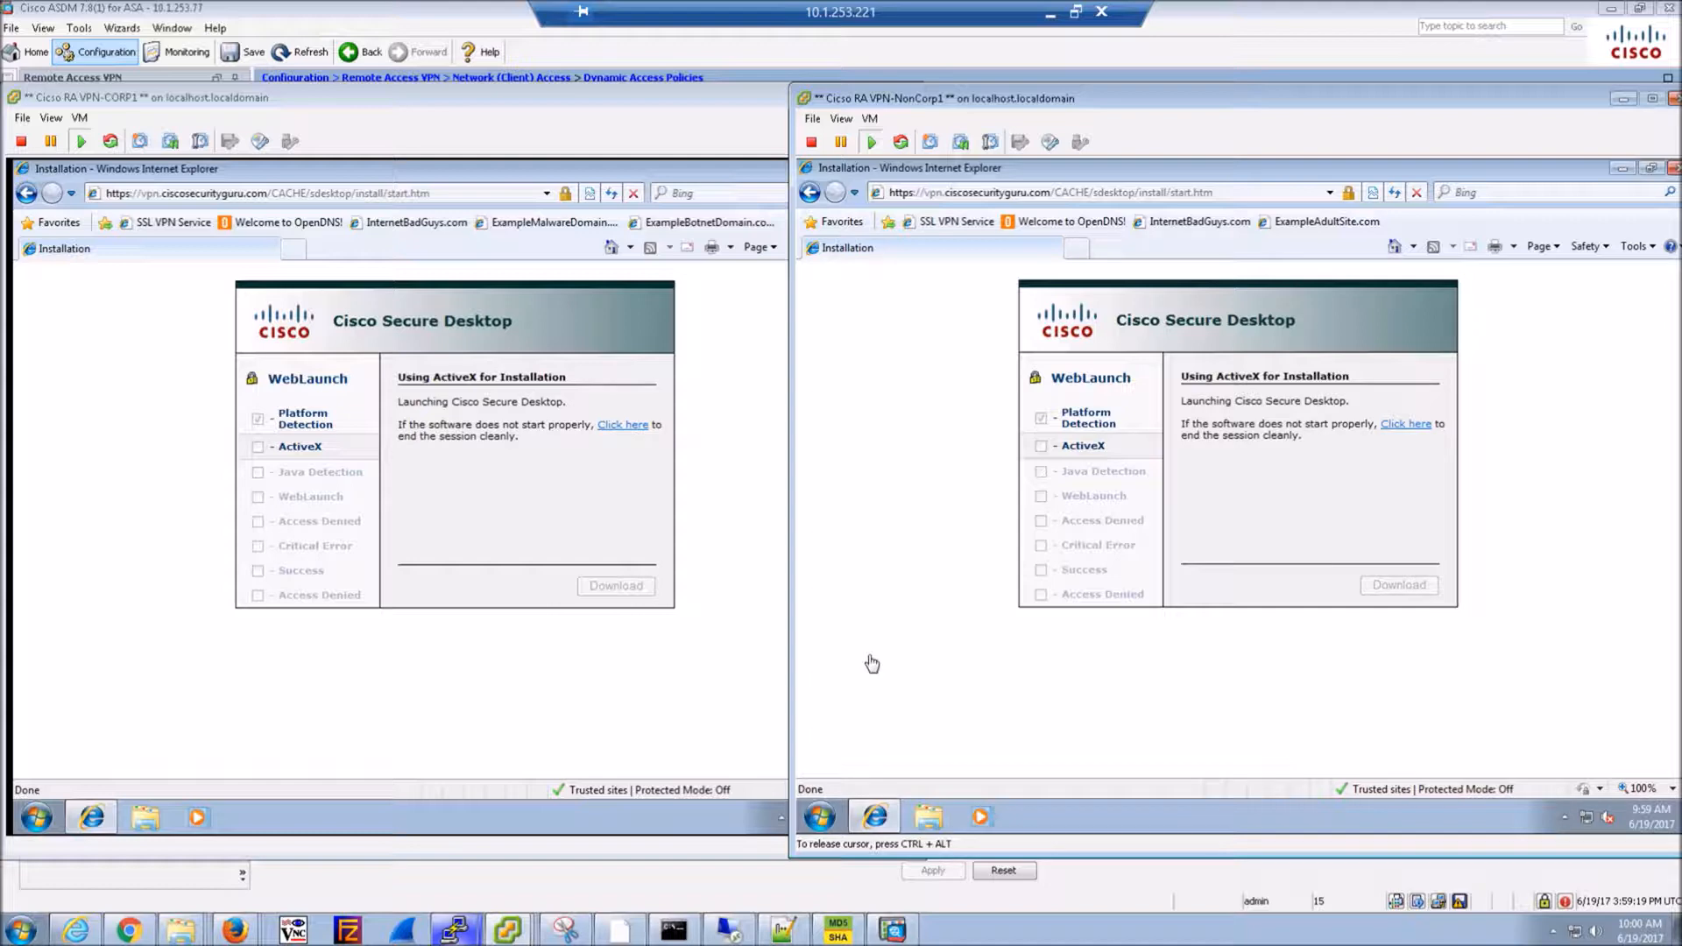
mouse_move(690, 675)
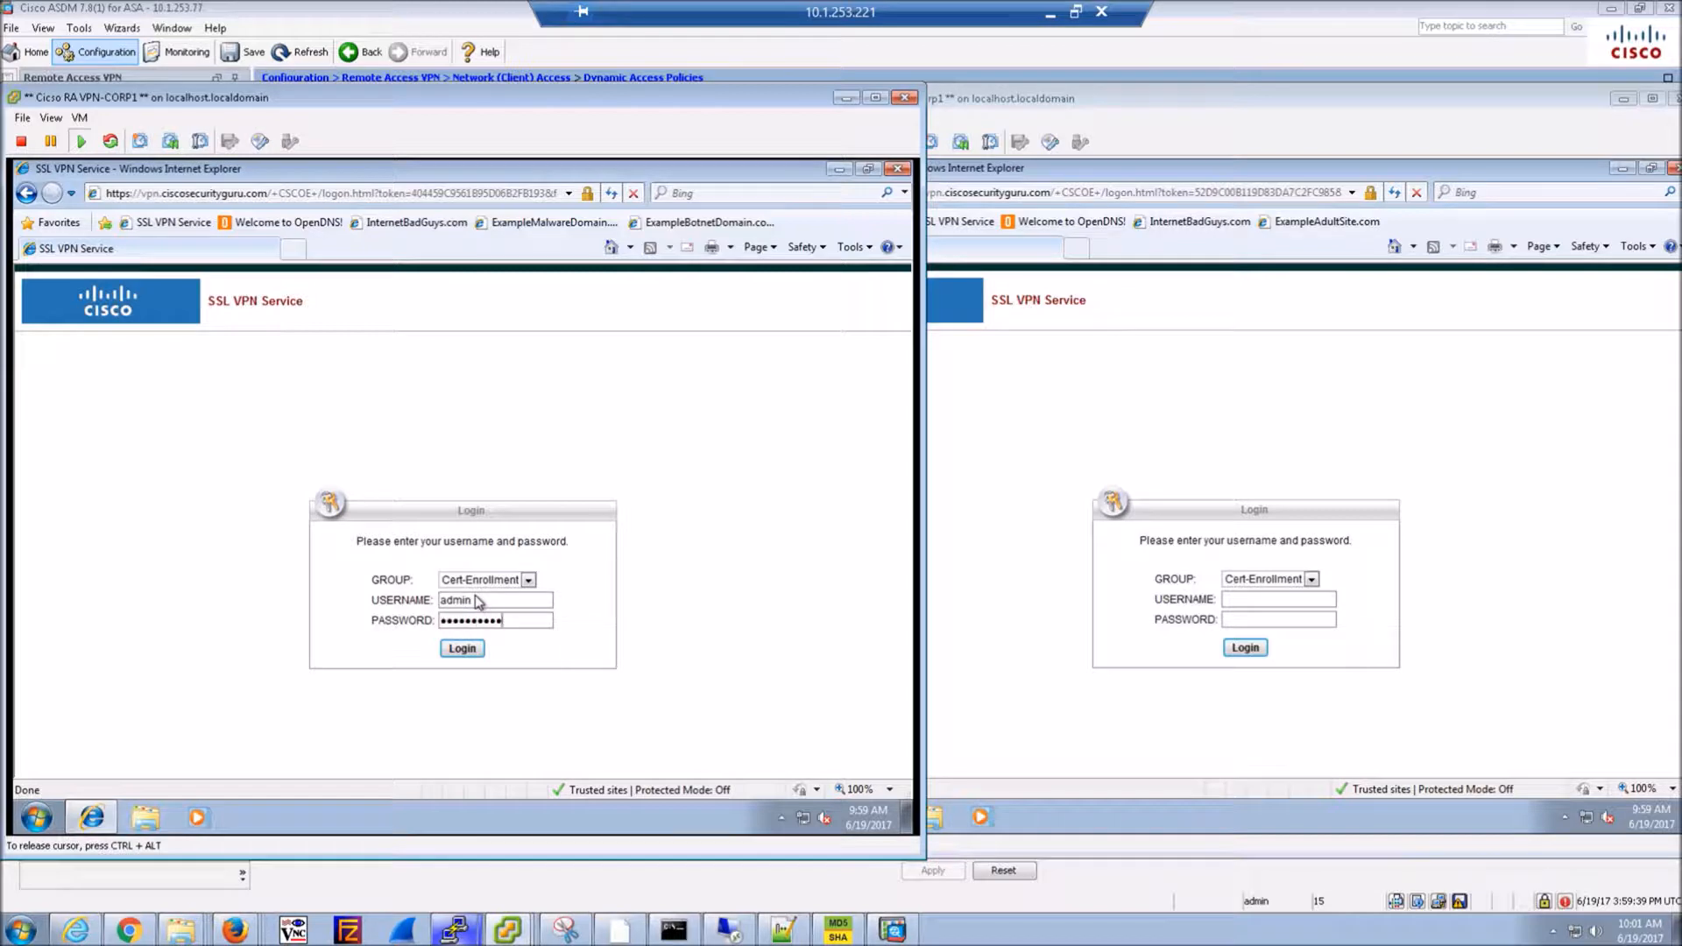
- Log in to the SSL VPN portal as 'sales' and allow the AnyConnect install on both VMs
left_click(462, 648)
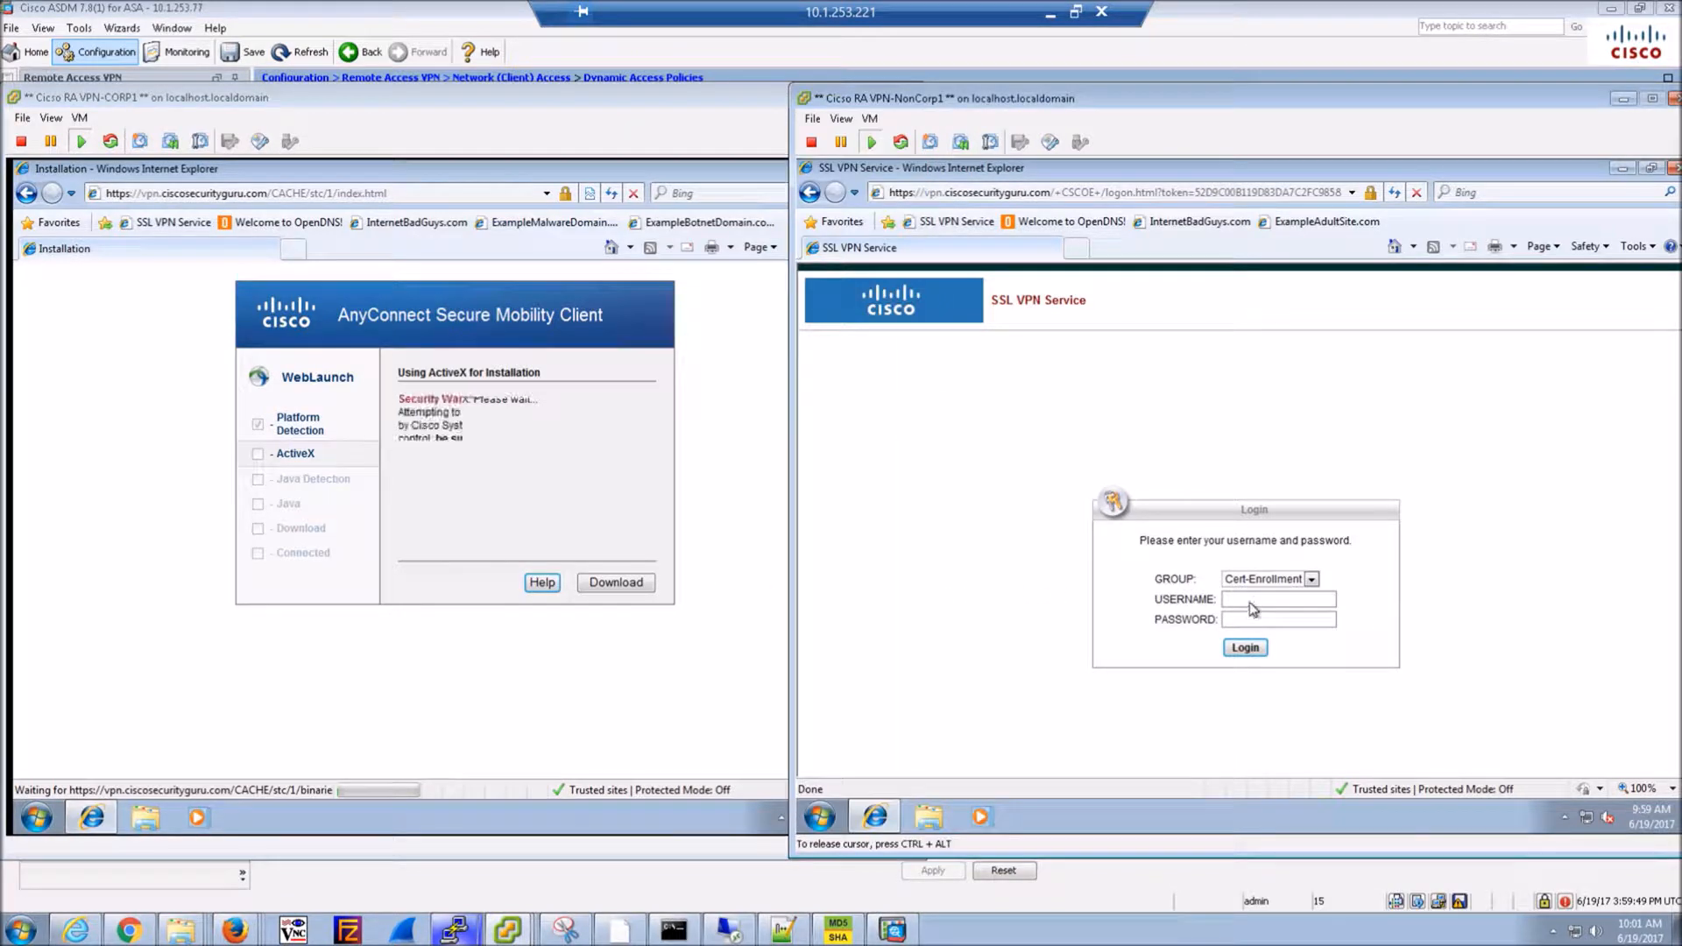
type("sa")
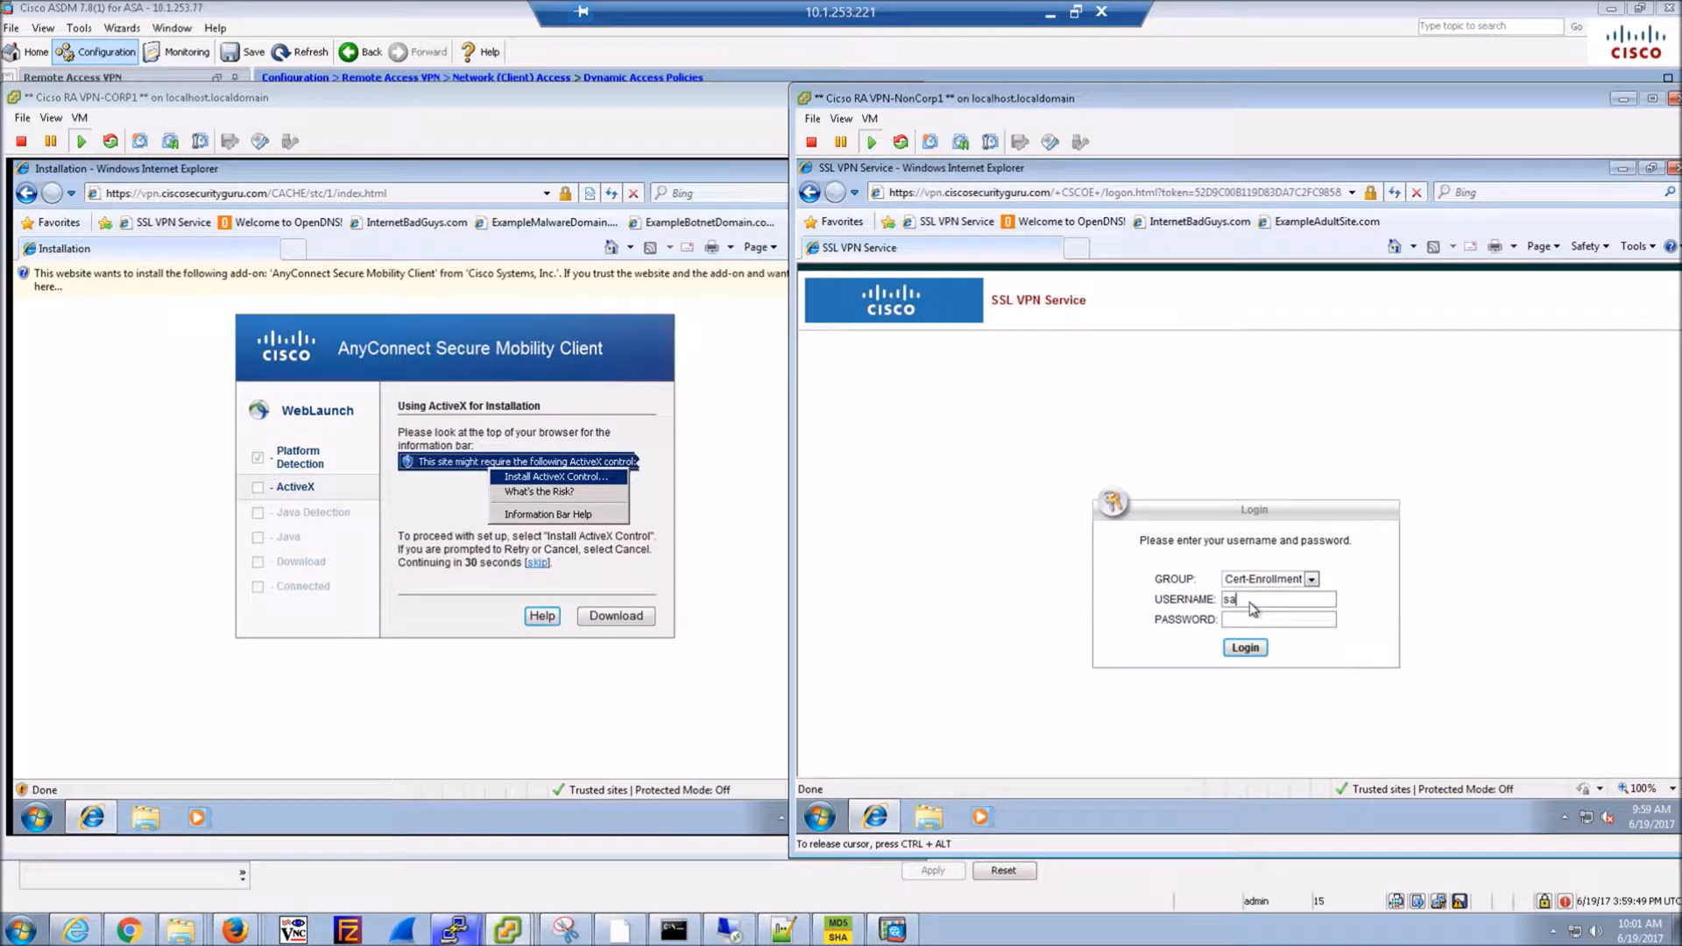
type("les")
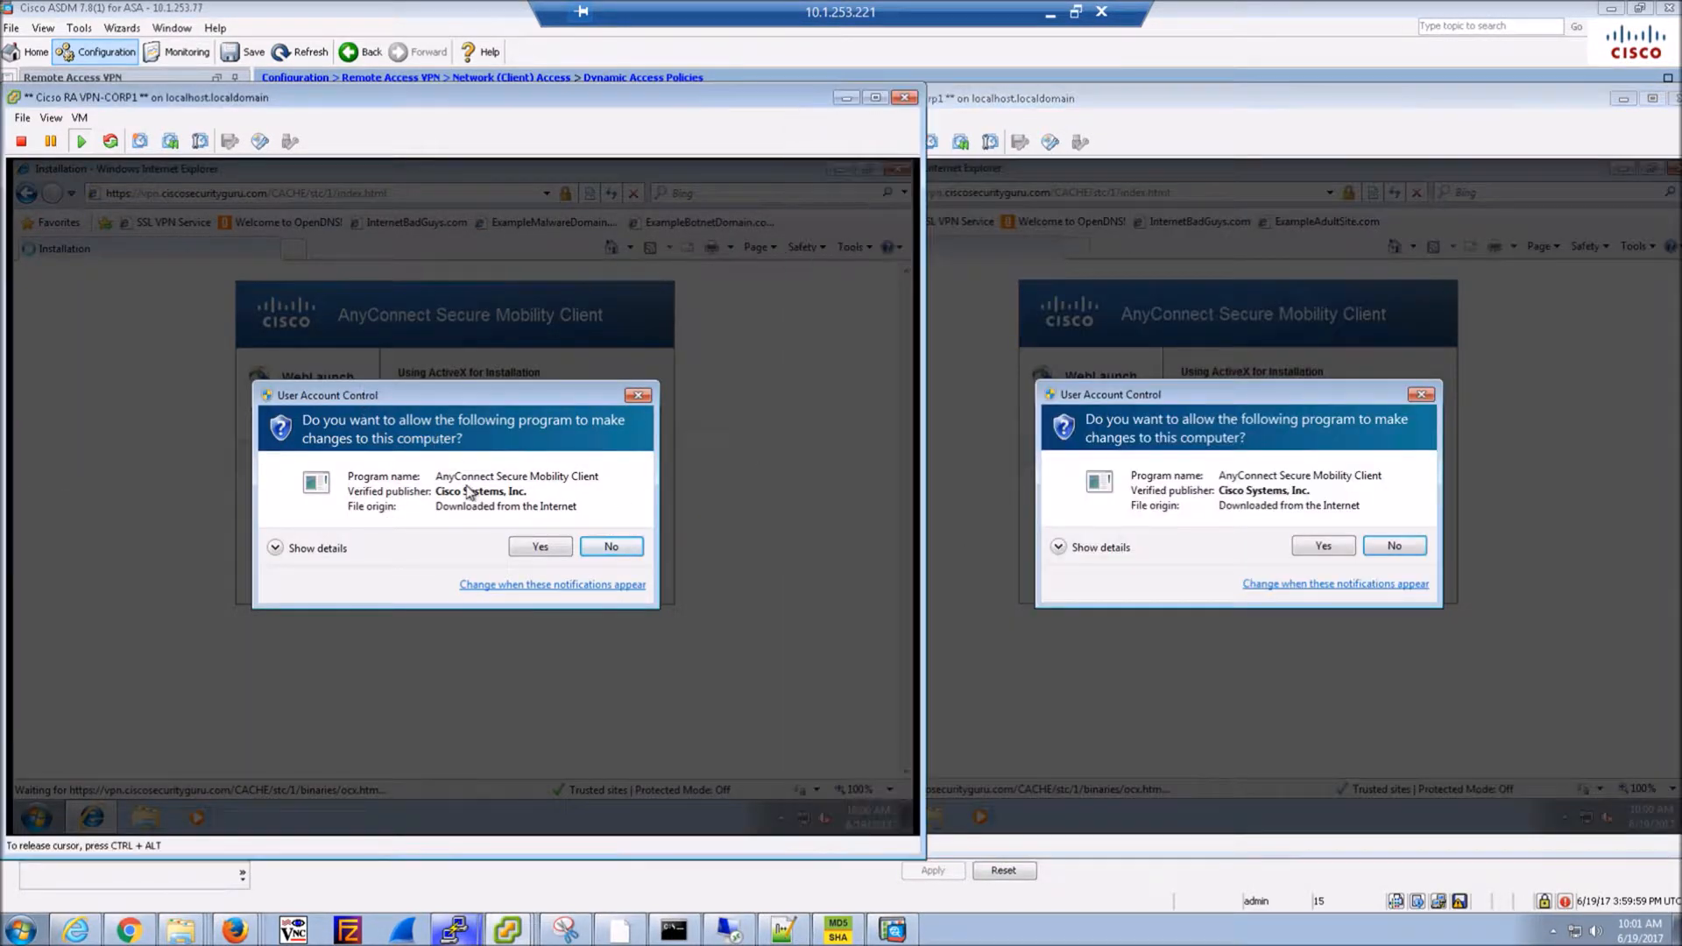
left_click(540, 546)
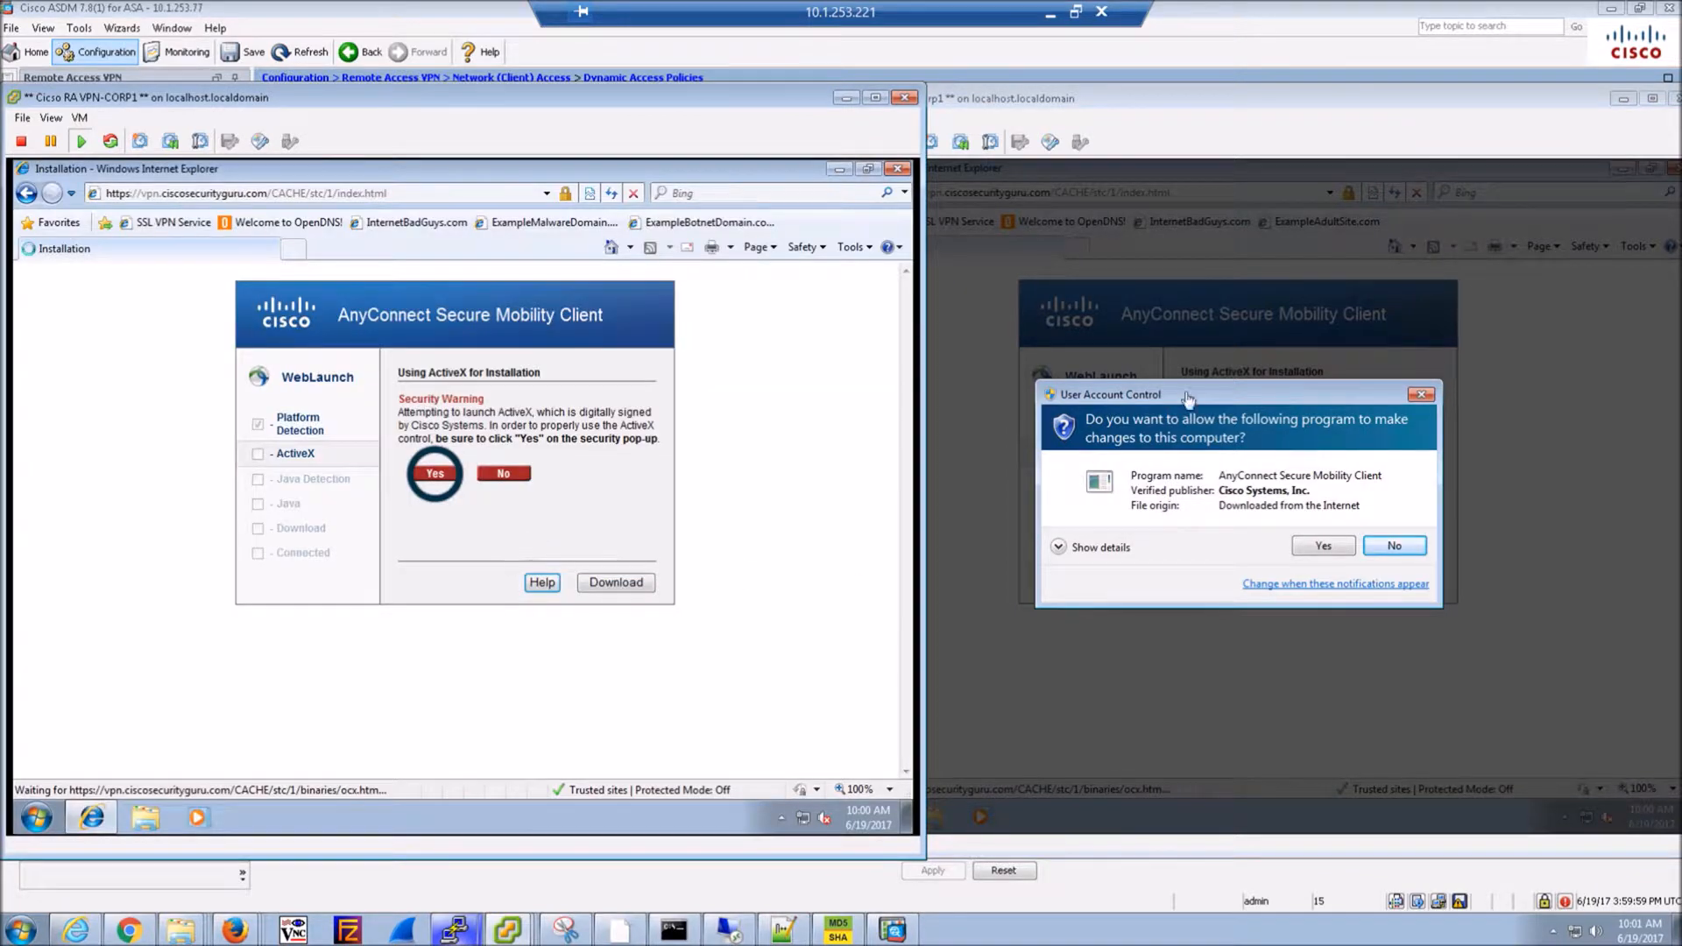
left_click(1322, 545)
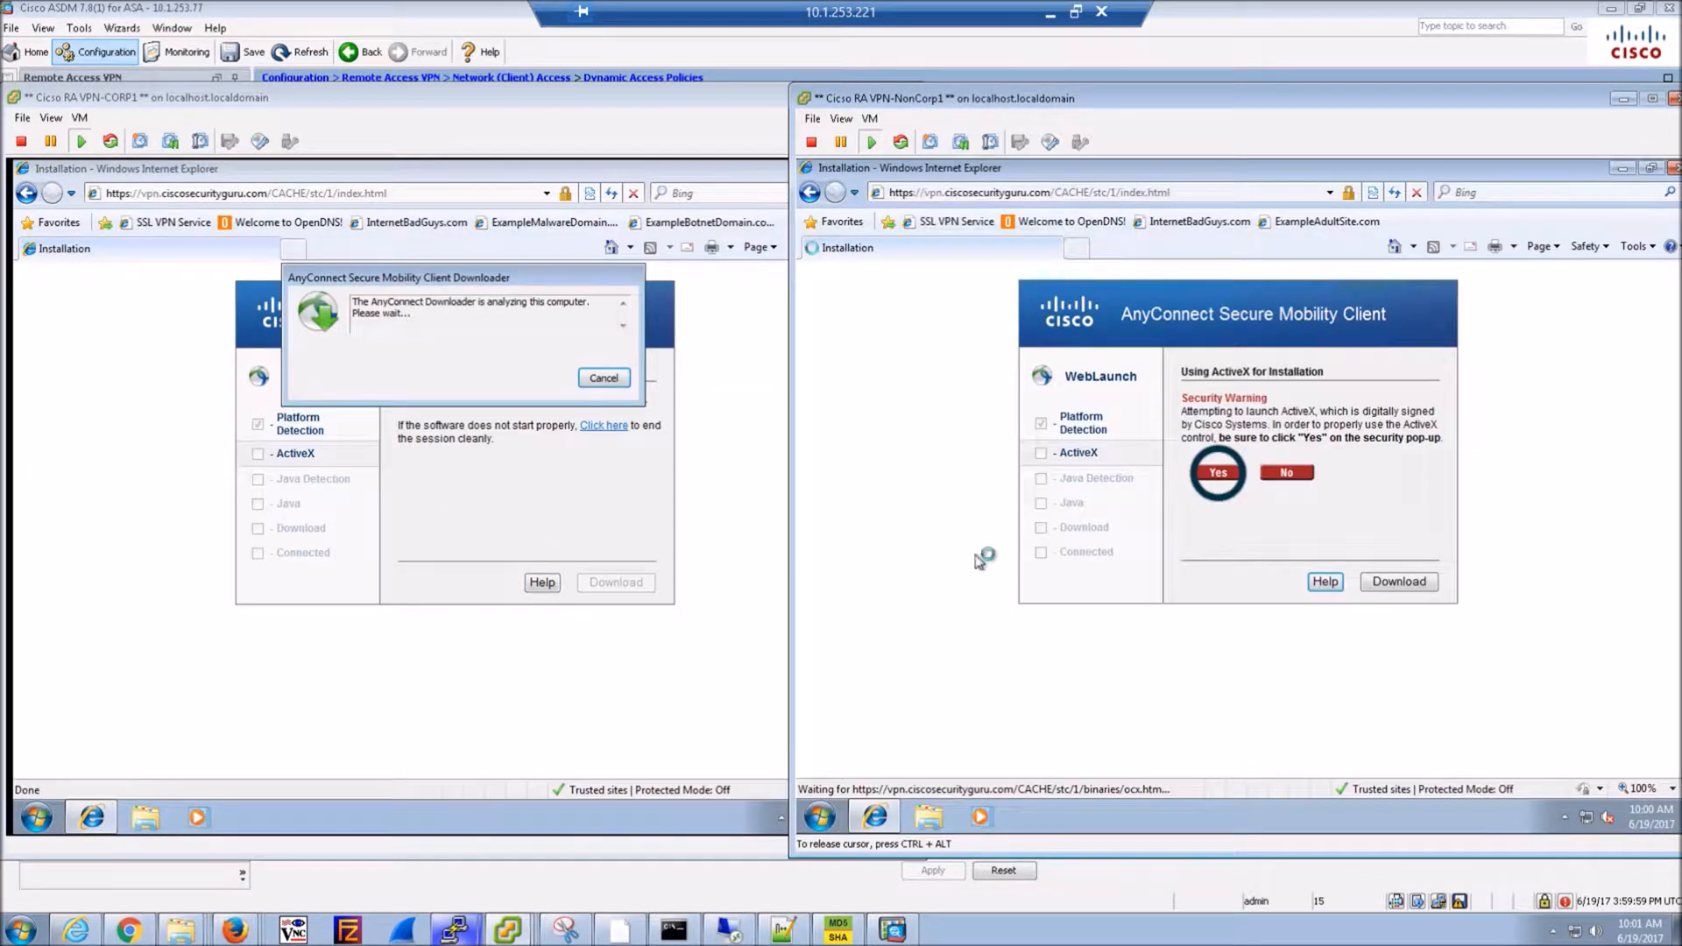
- Approve the non-corporate VM's prompt so its AnyConnect Downloader starts analyzing
left_click(1217, 473)
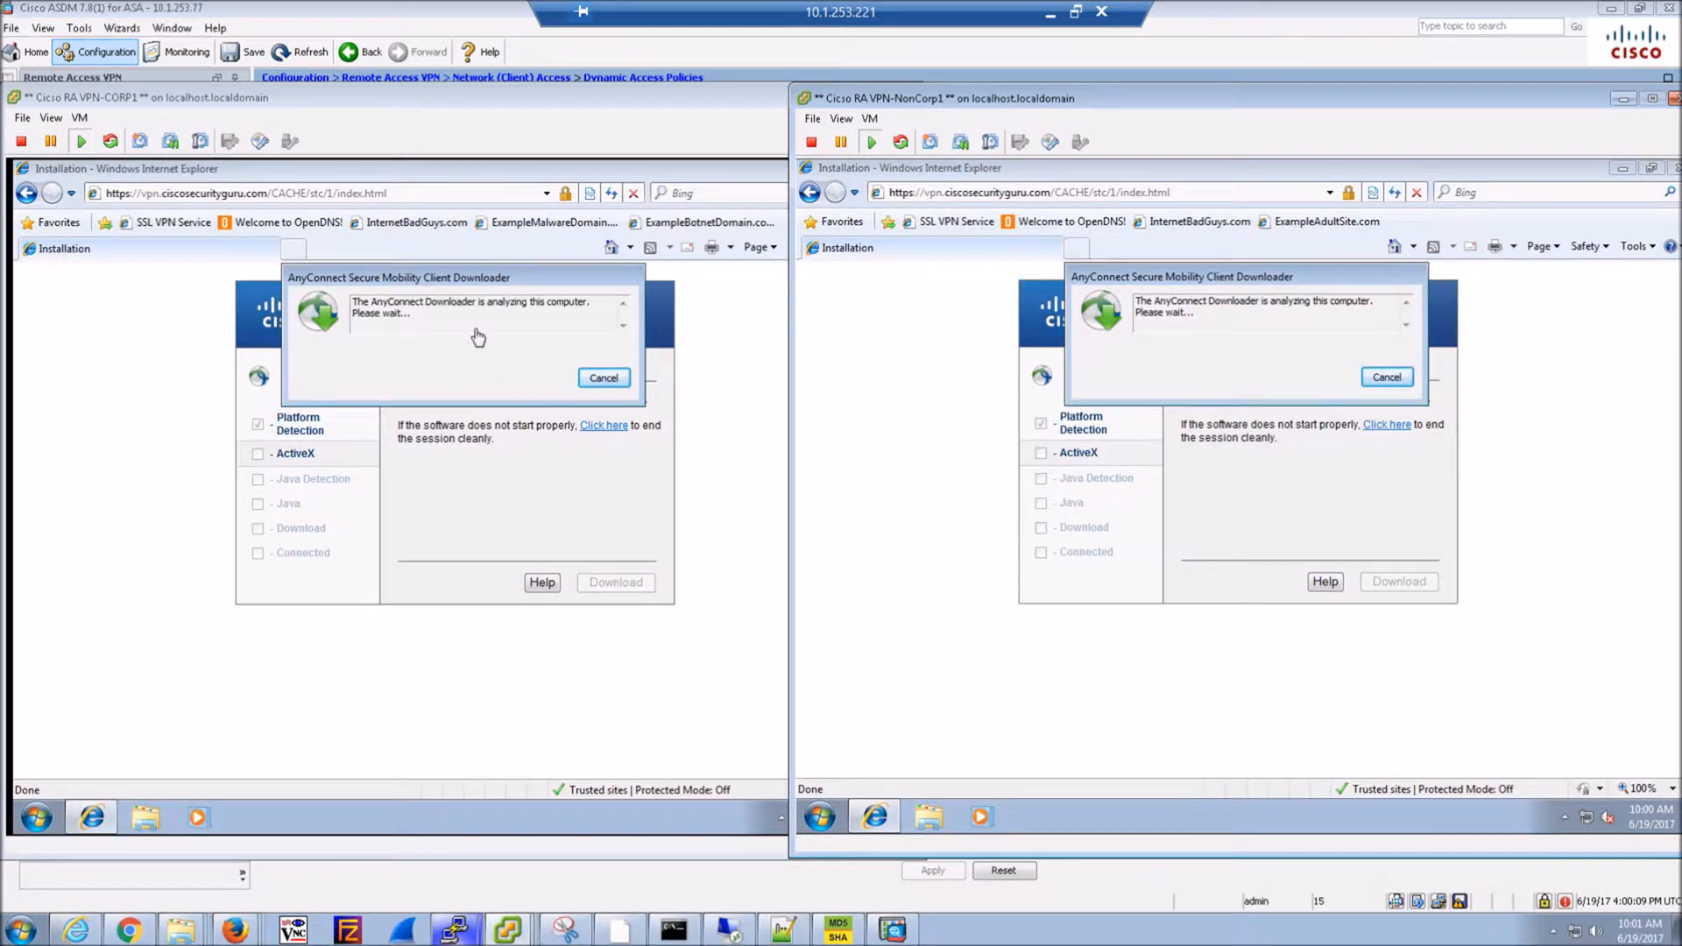
mouse_move(1245, 368)
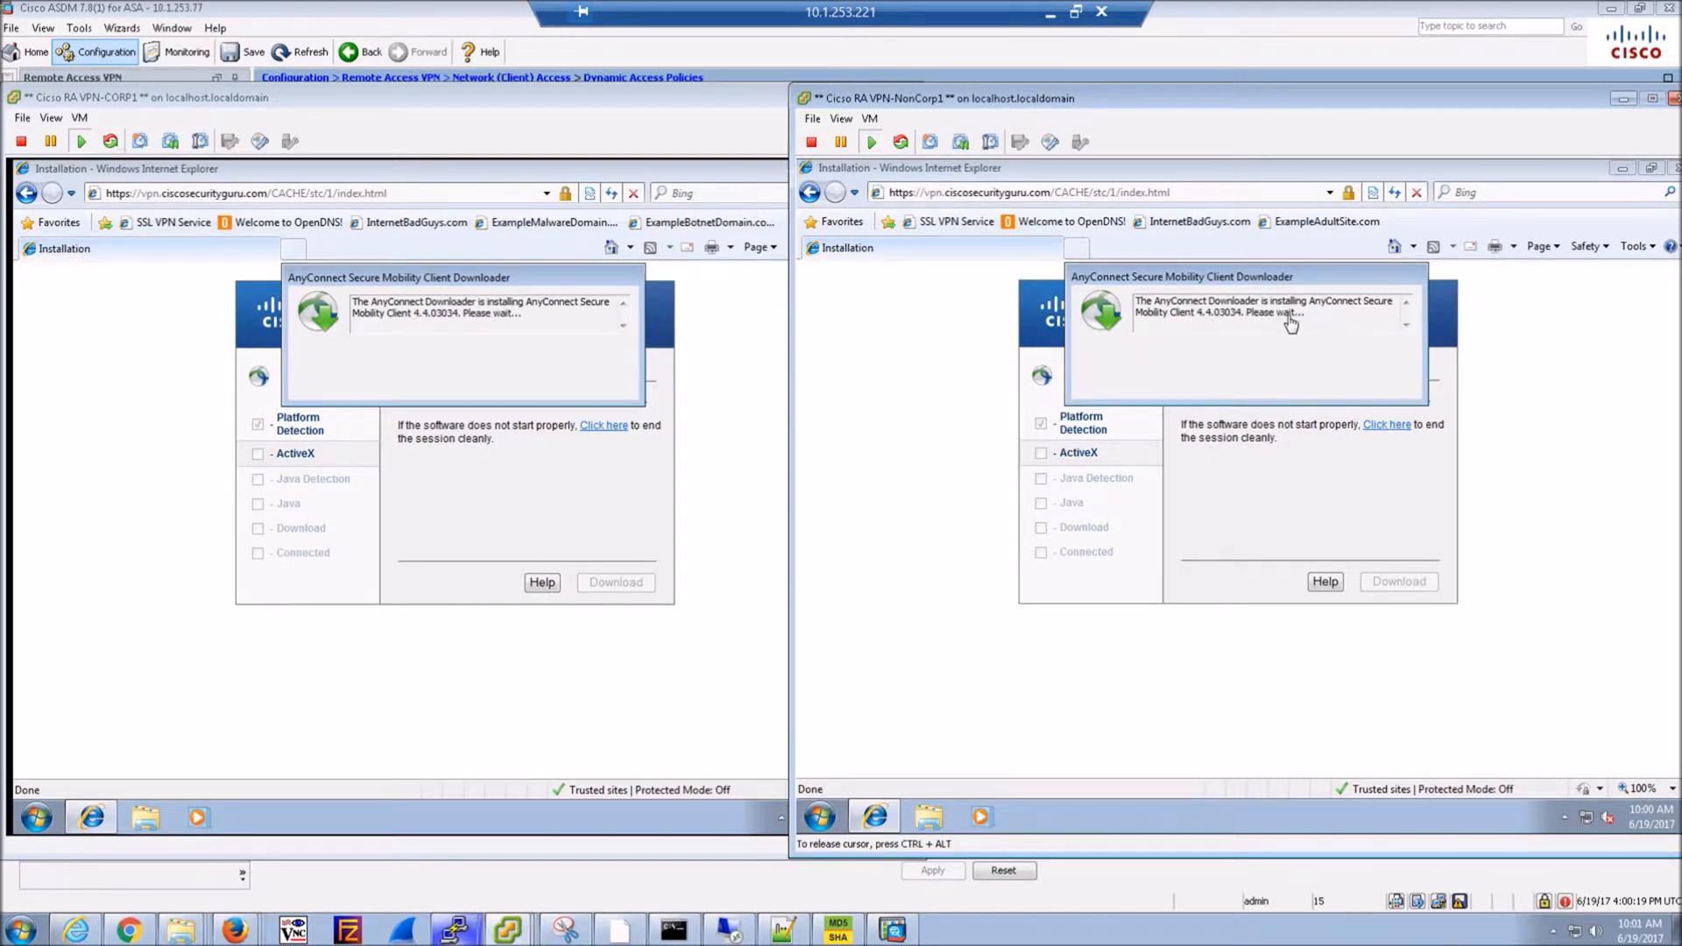
mouse_move(419, 378)
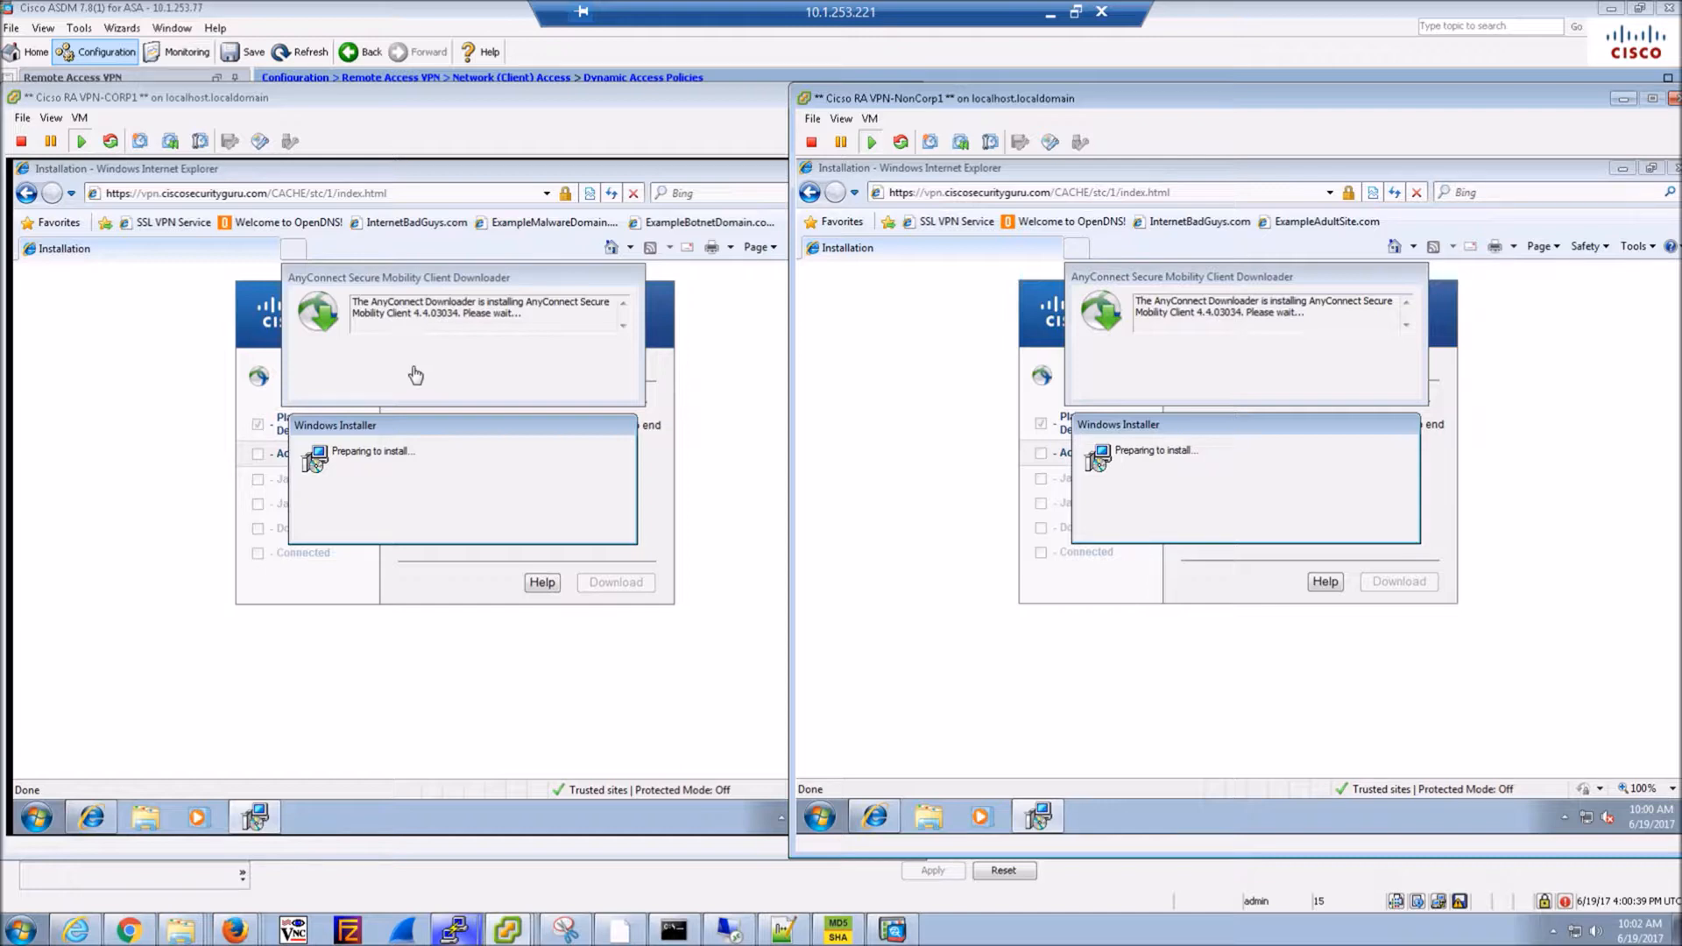
mouse_move(399, 377)
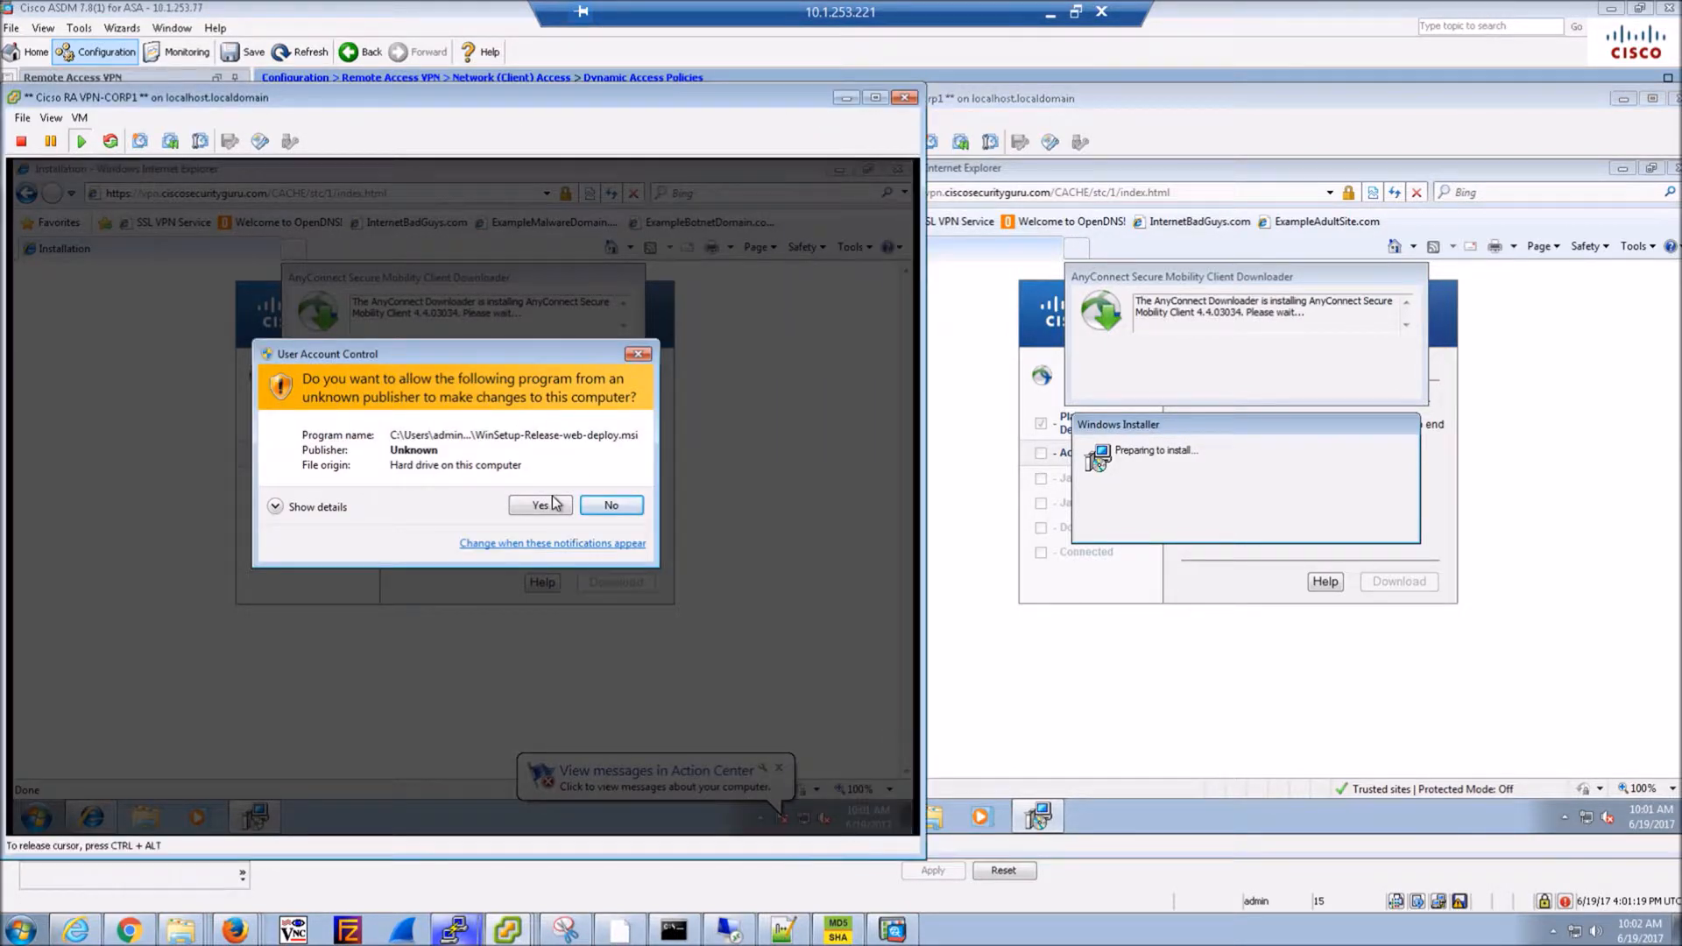
- Allow WinSetup-Release-web-deploy.msi on the corporate VM, then on the non-corporate VM
left_click(540, 505)
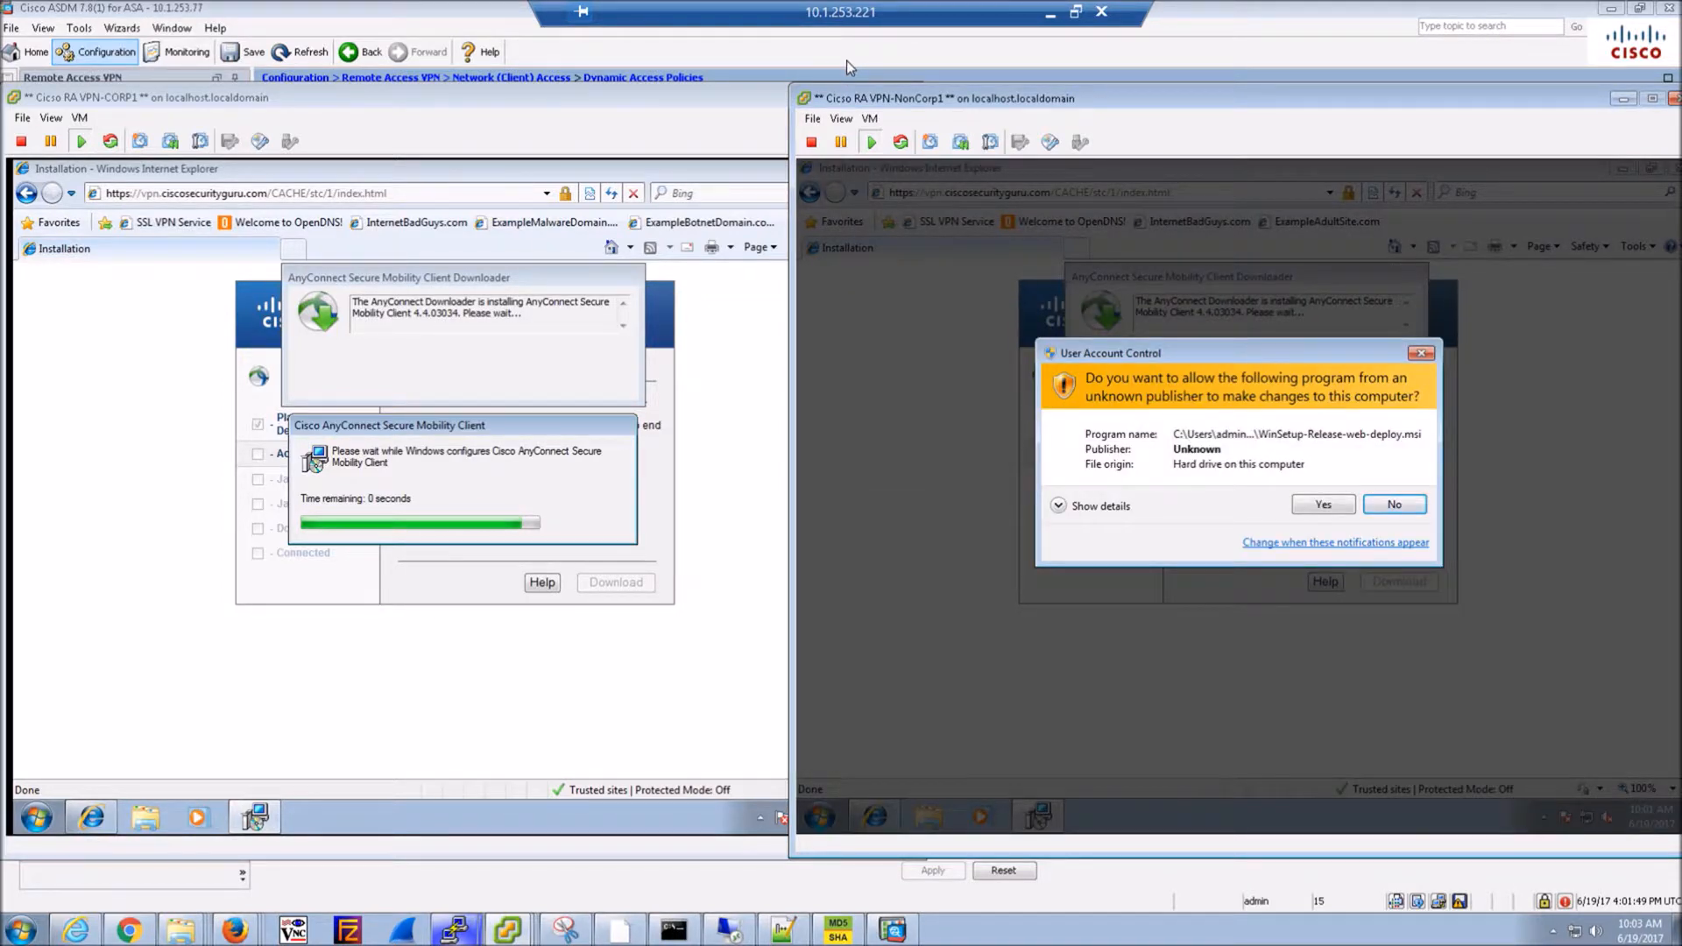
mouse_move(987, 403)
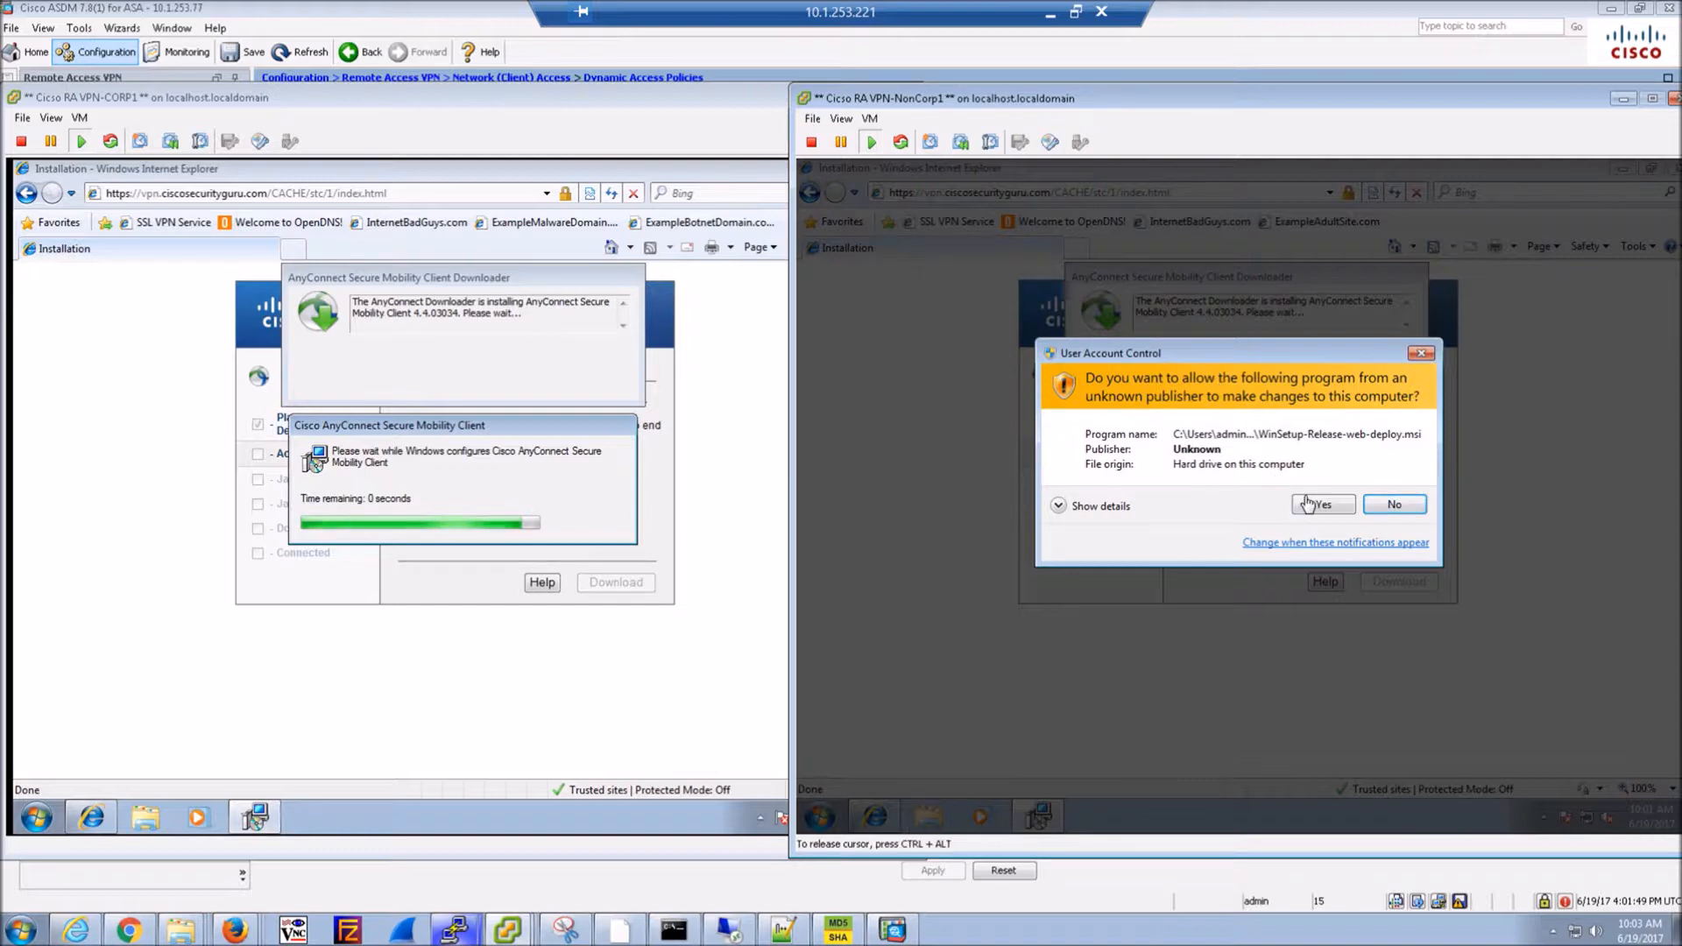
left_click(1323, 505)
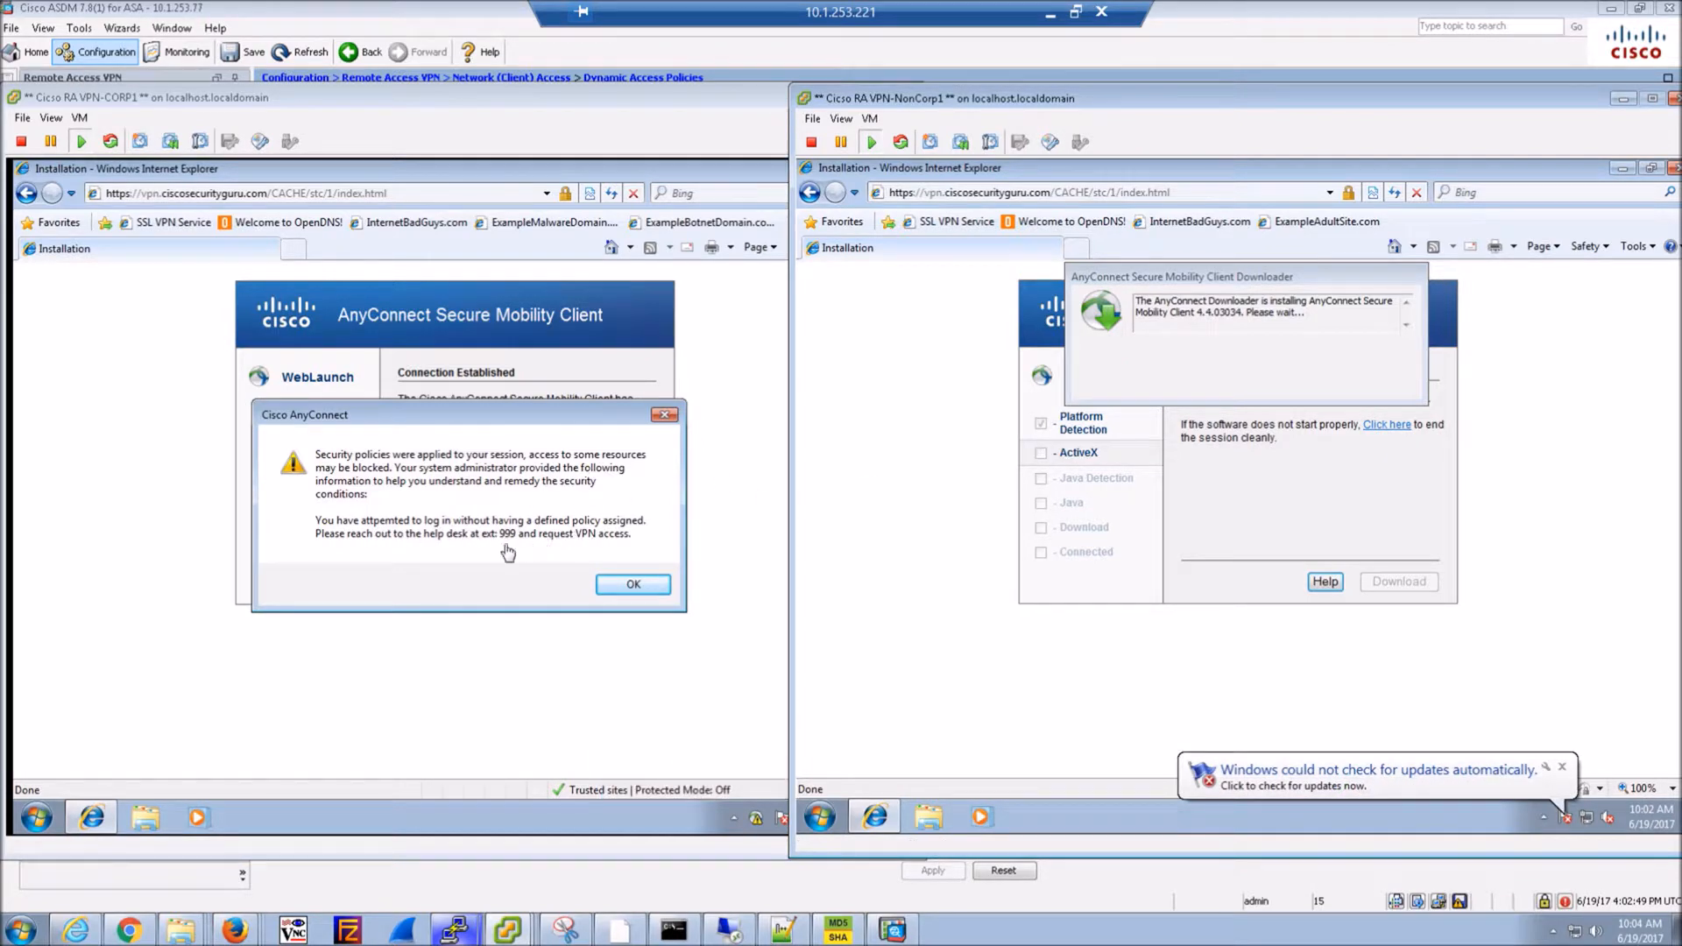
- Acknowledge the policy warning, submit certificate enrollment on the corporate VM, and reconnect
left_click(632, 583)
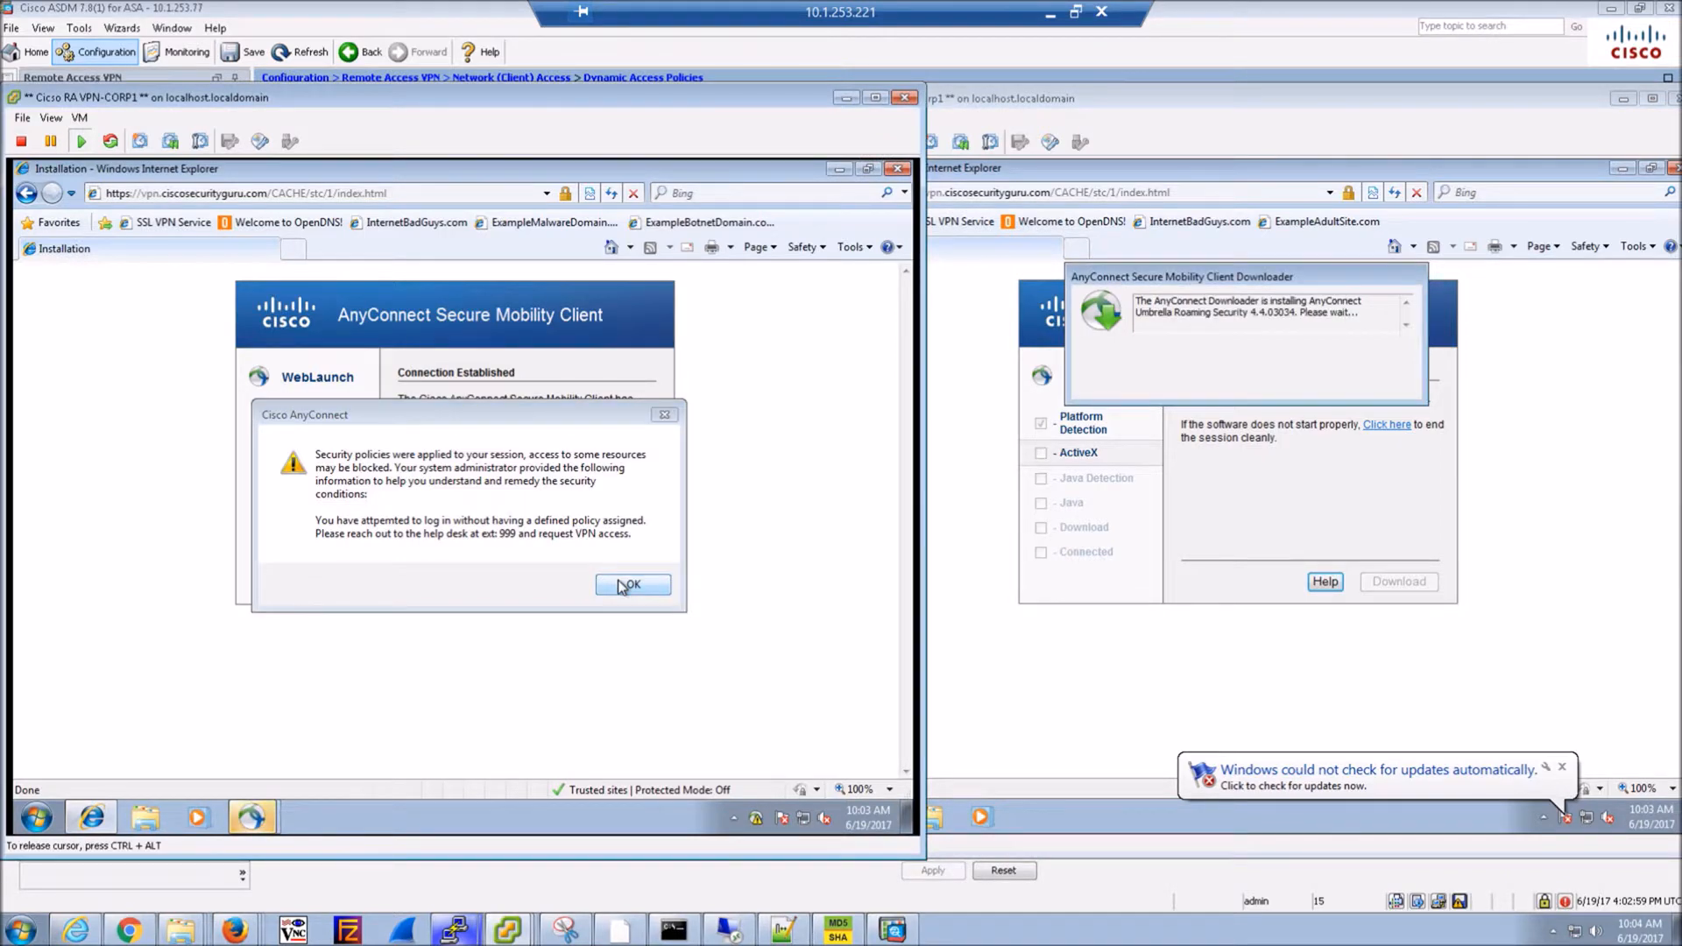
left_click(632, 584)
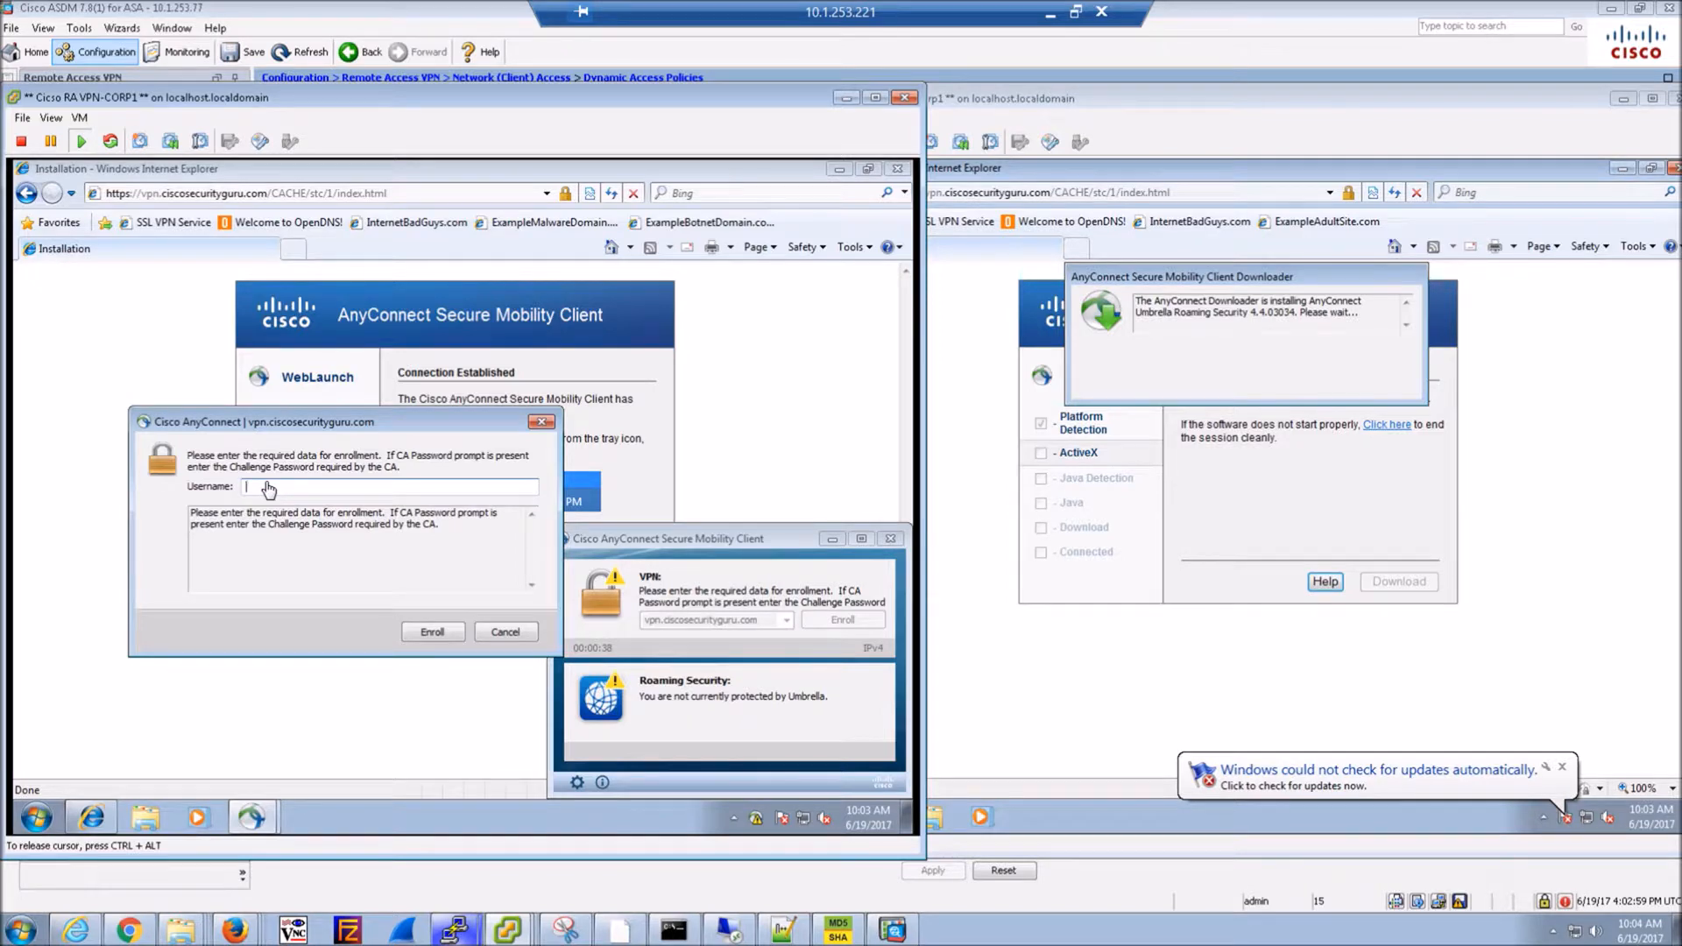
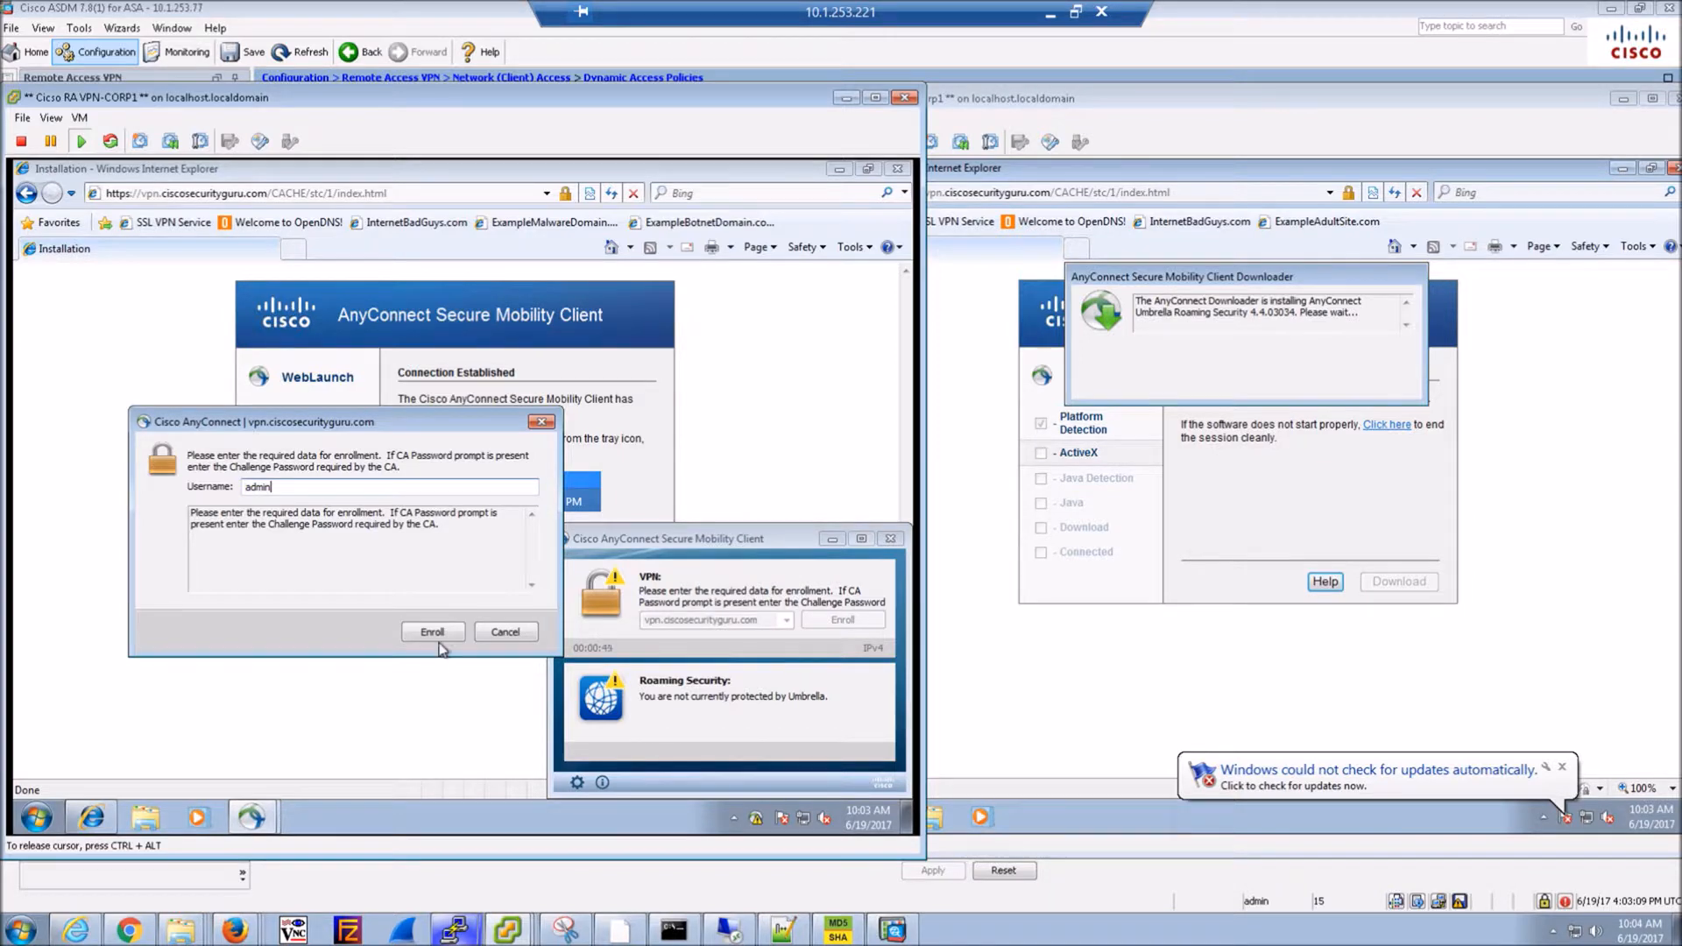
left_click(432, 631)
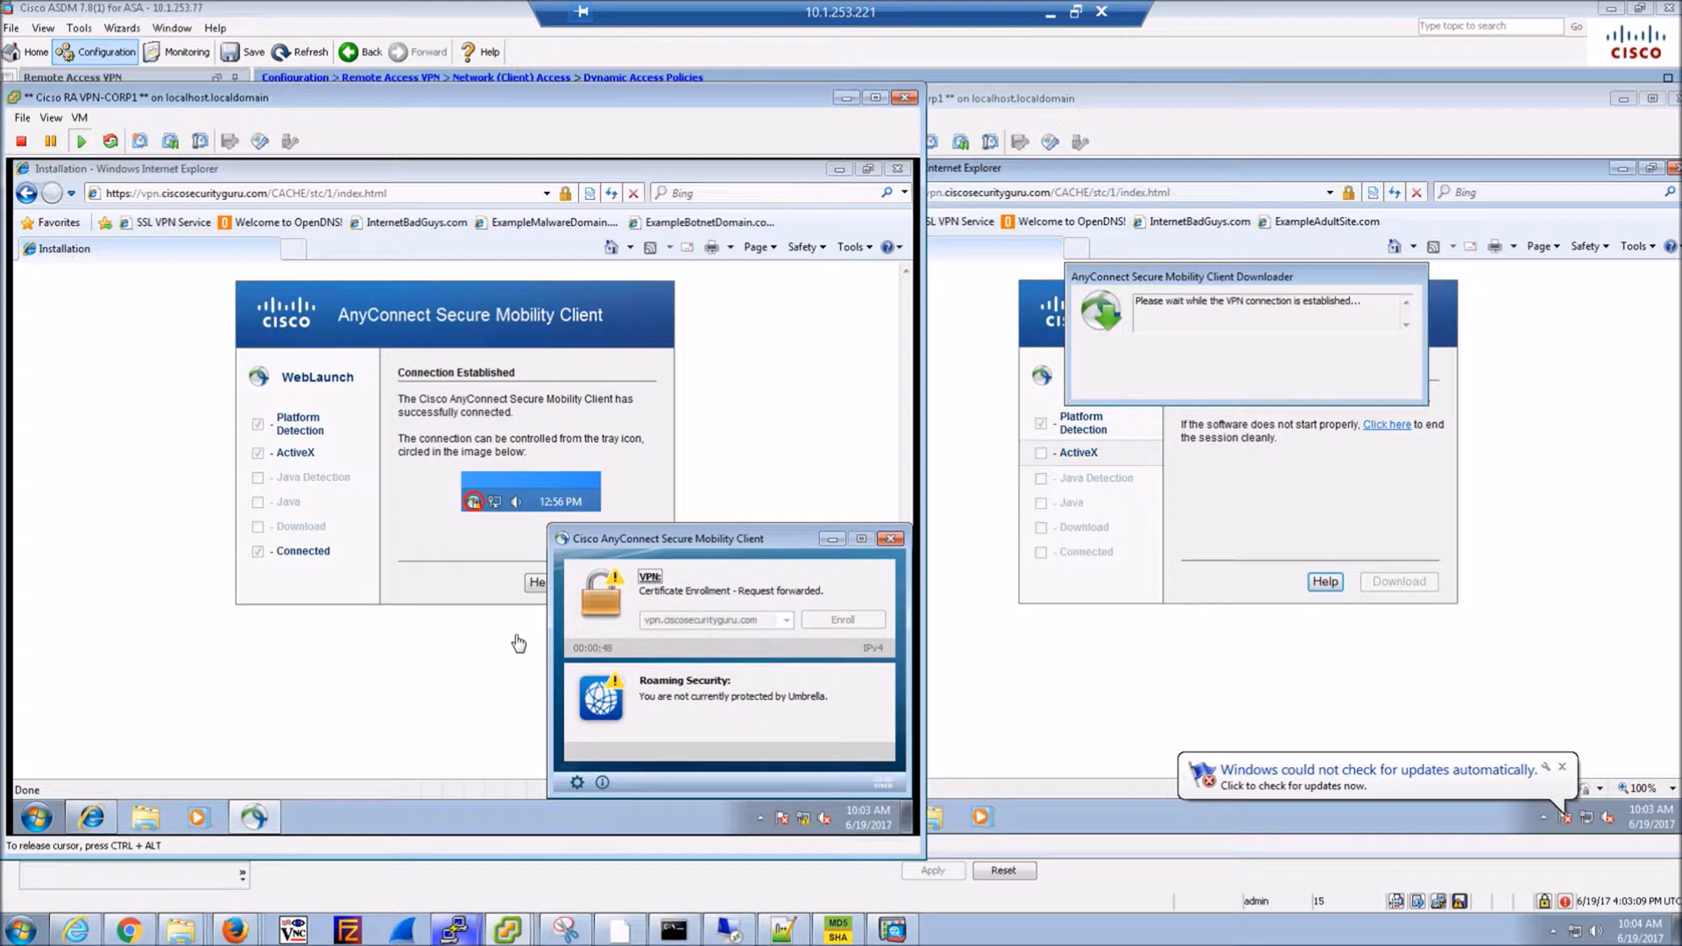
left_click(842, 619)
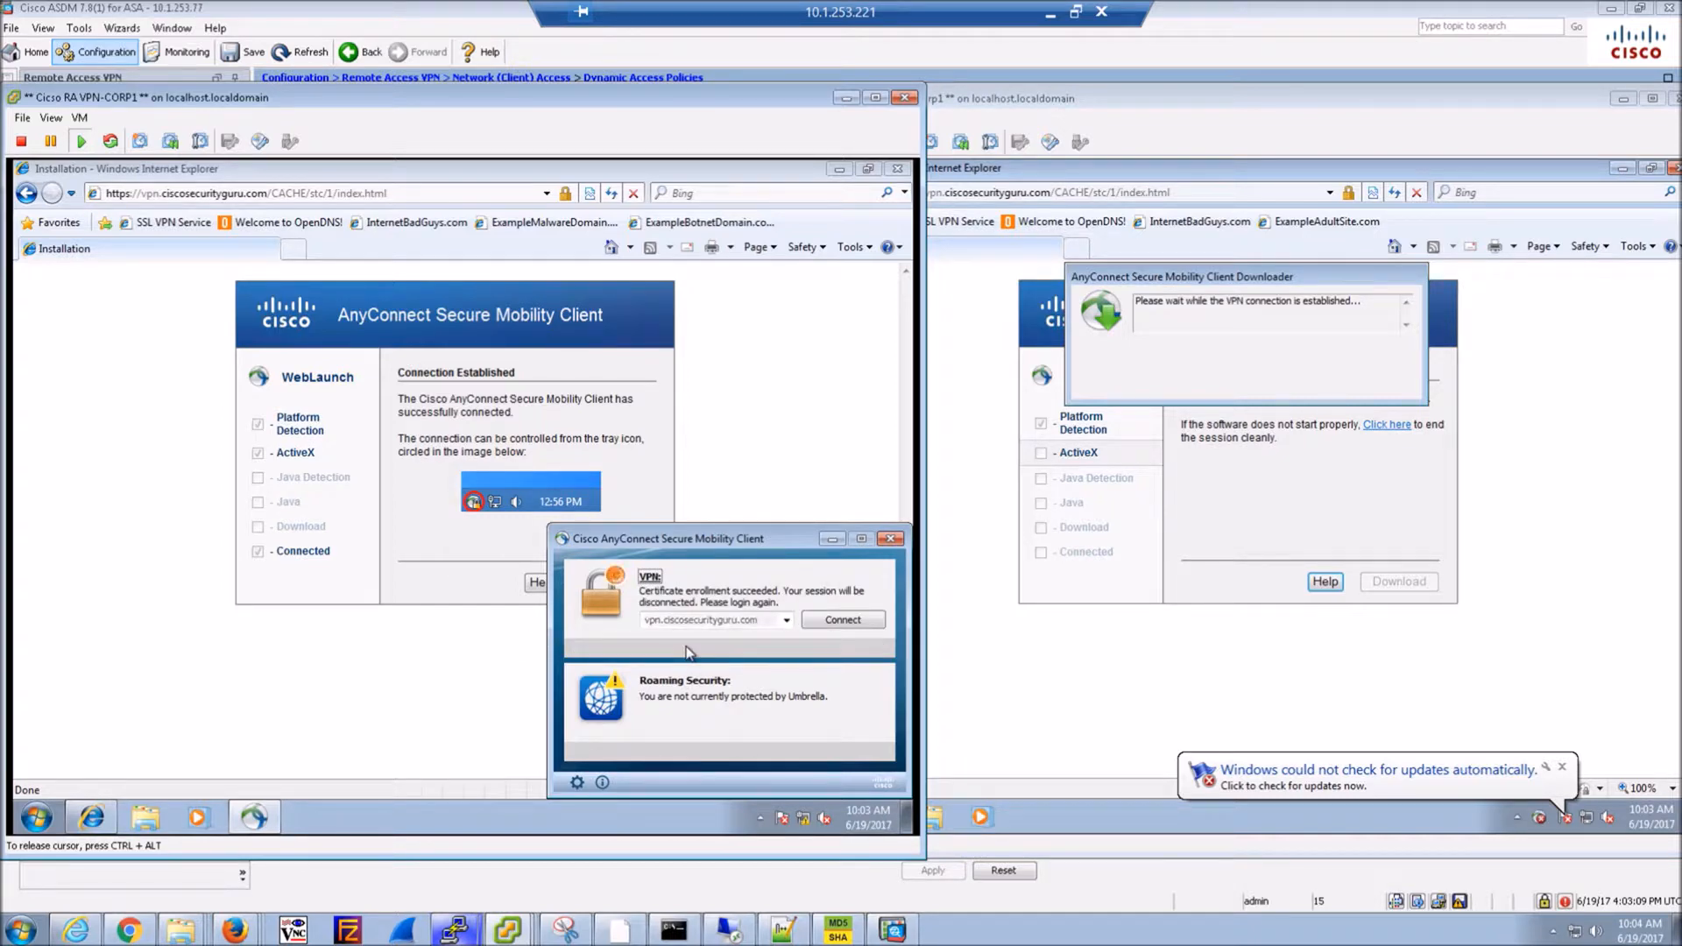
left_click(843, 619)
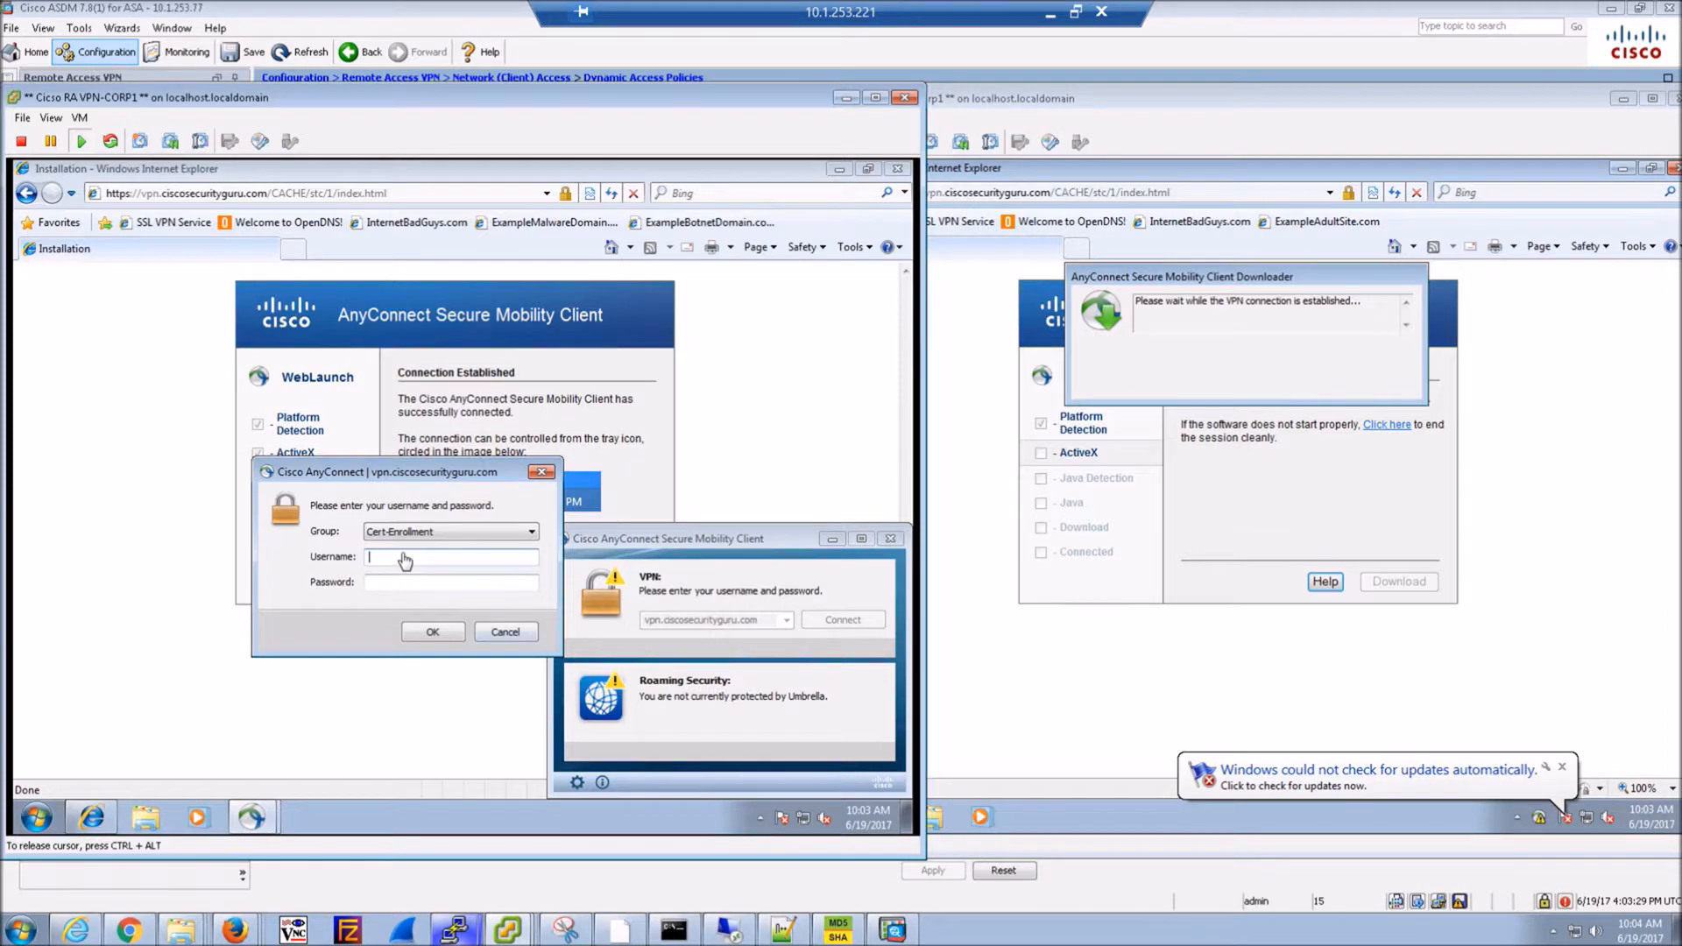
- Log the corporate VM in to AnyConnect as 'admin' with its password
type("admin")
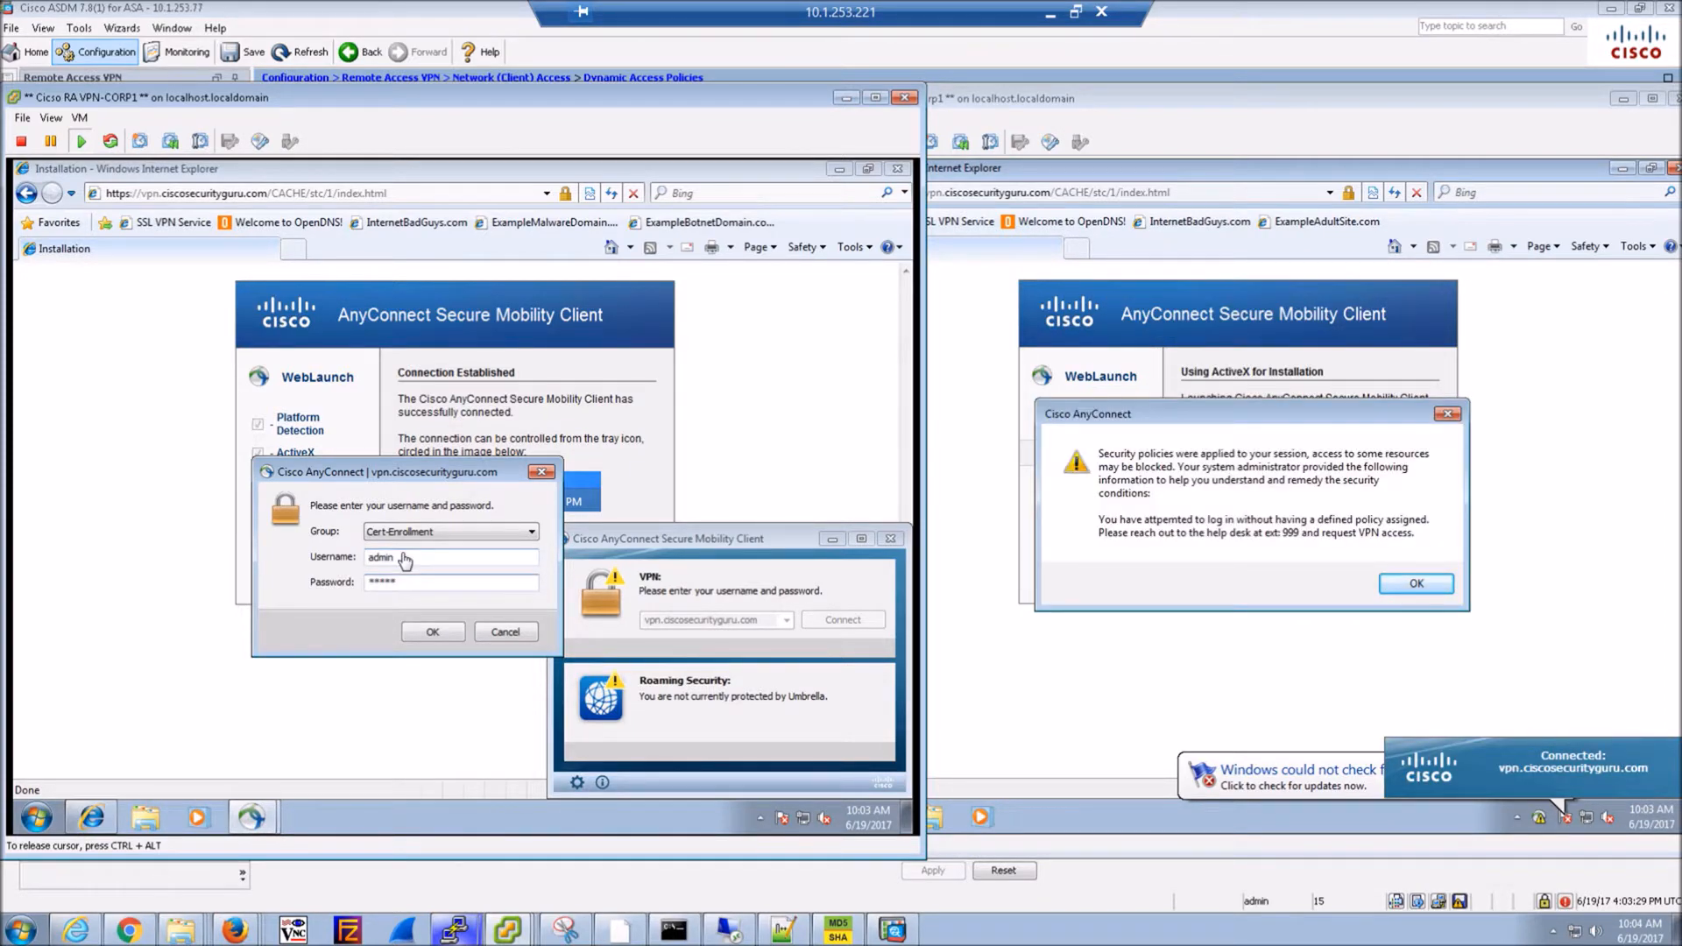
left_click(451, 582)
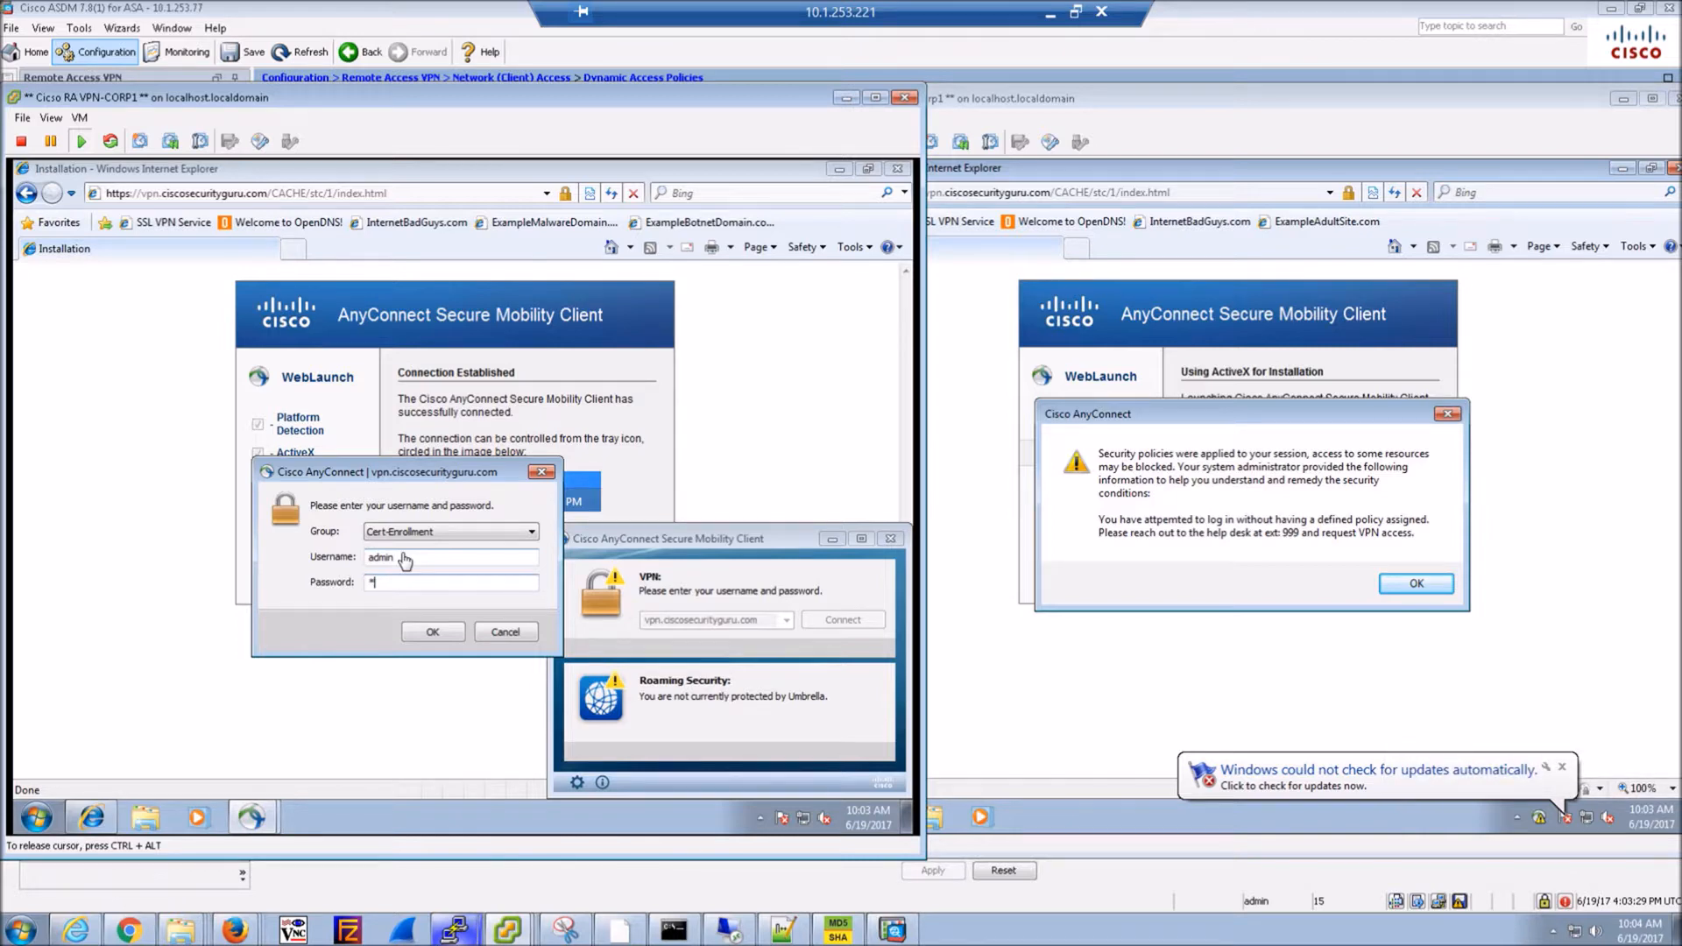
type("password")
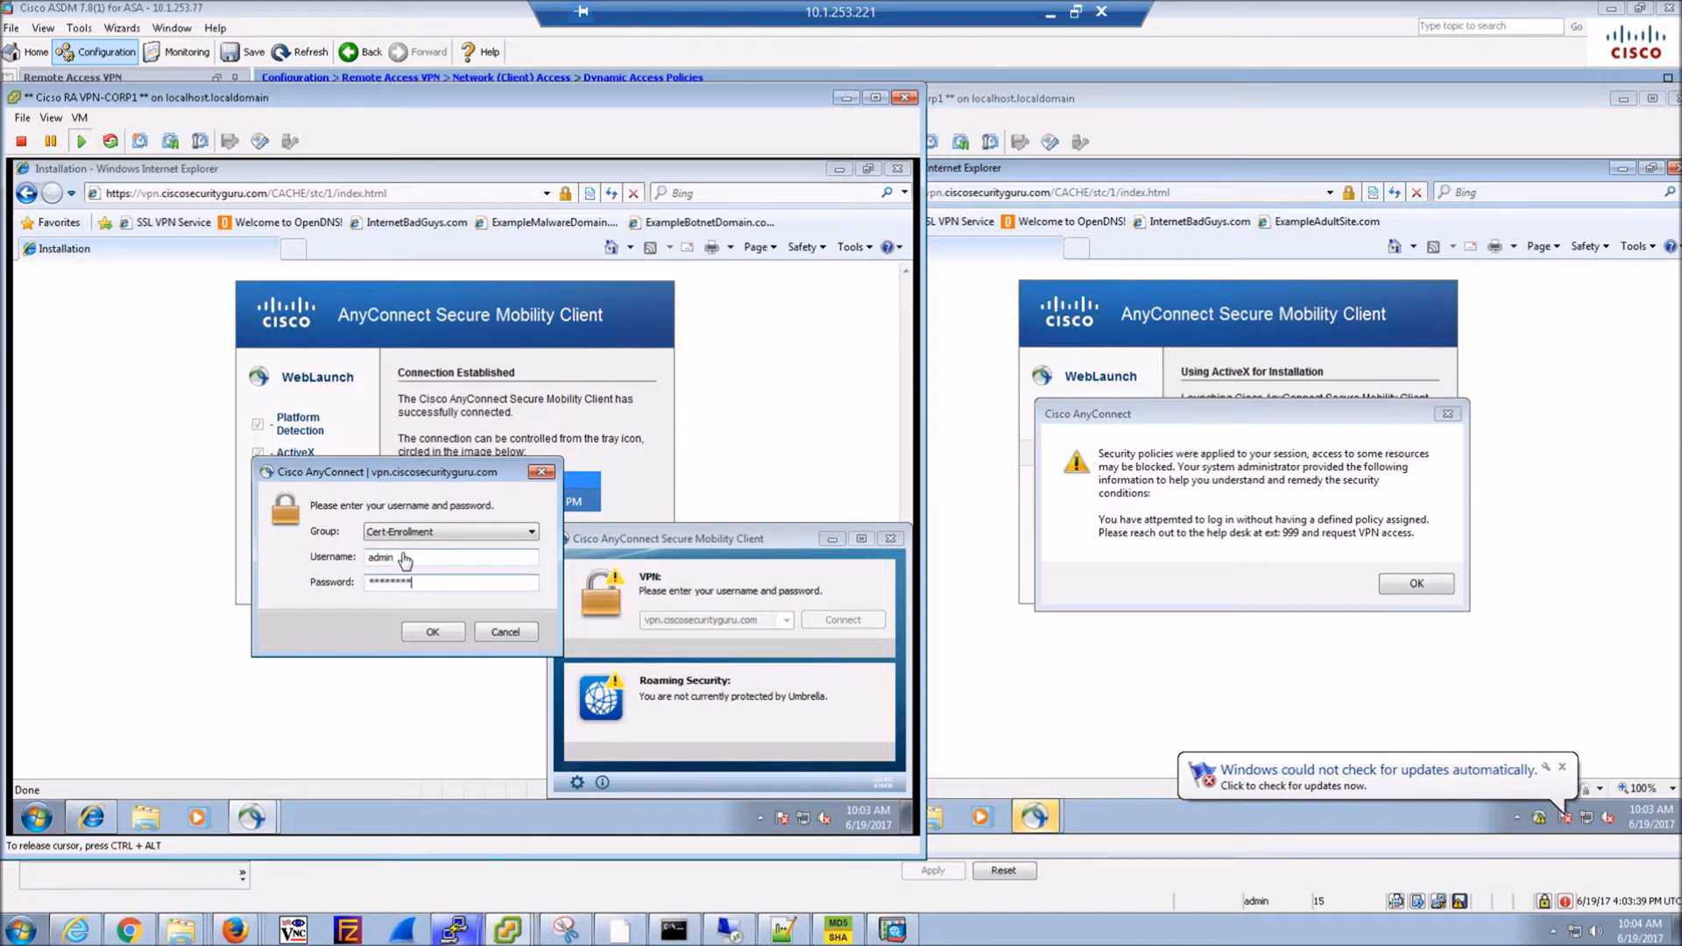
left_click(431, 631)
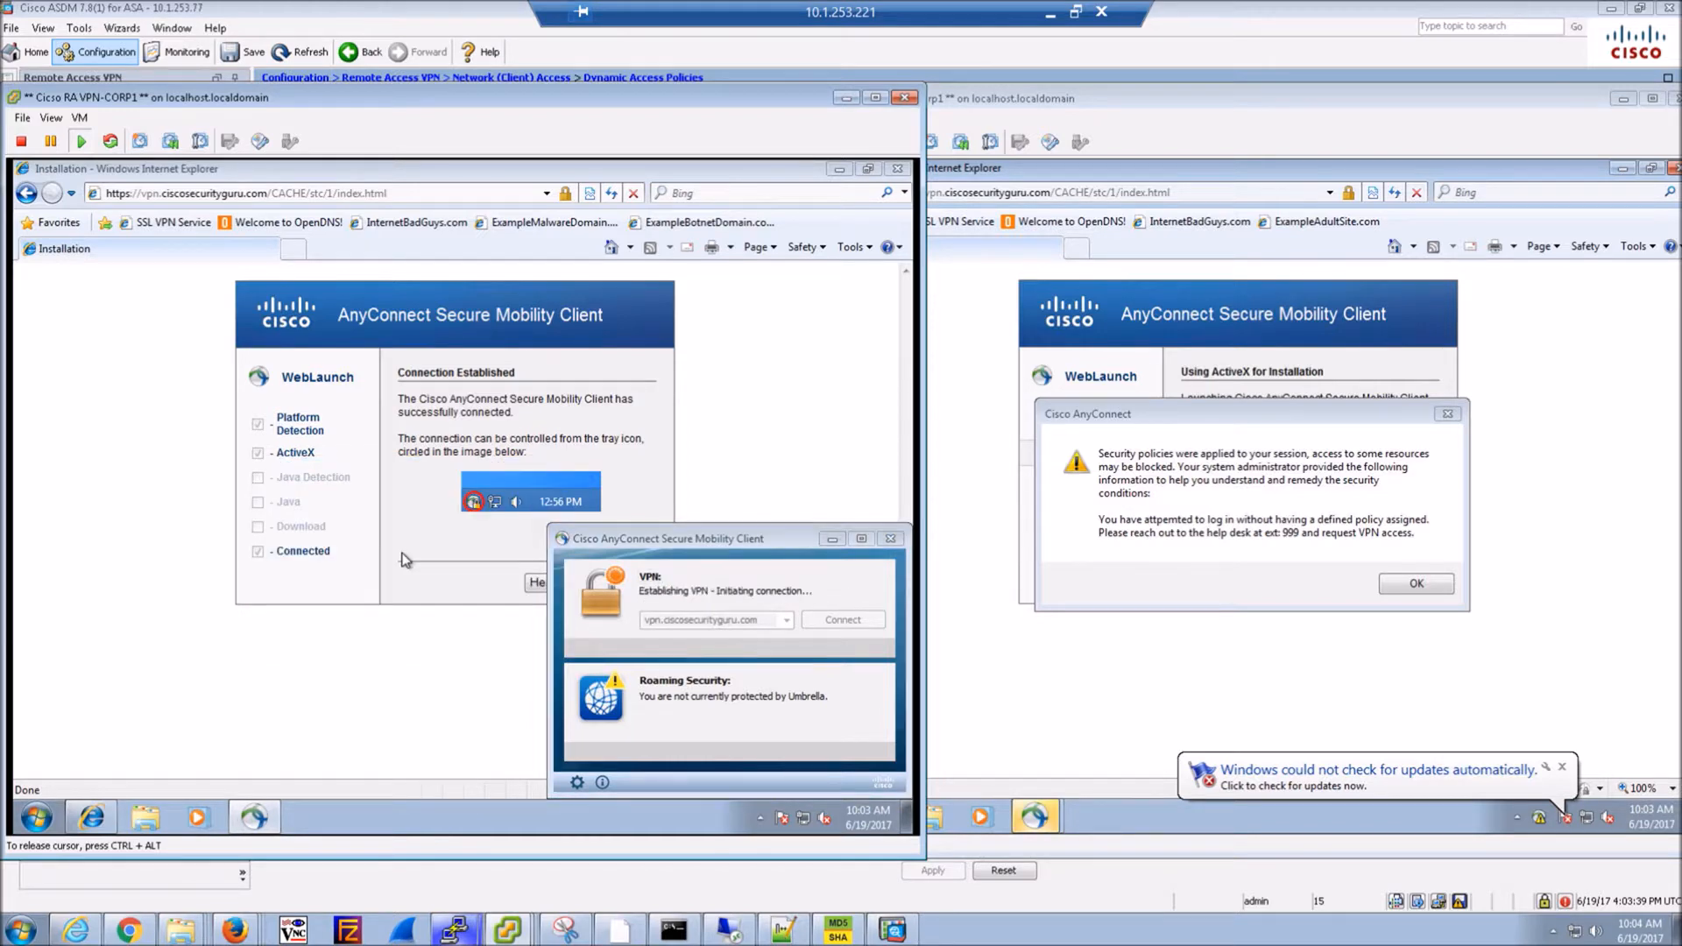
mouse_move(1277, 545)
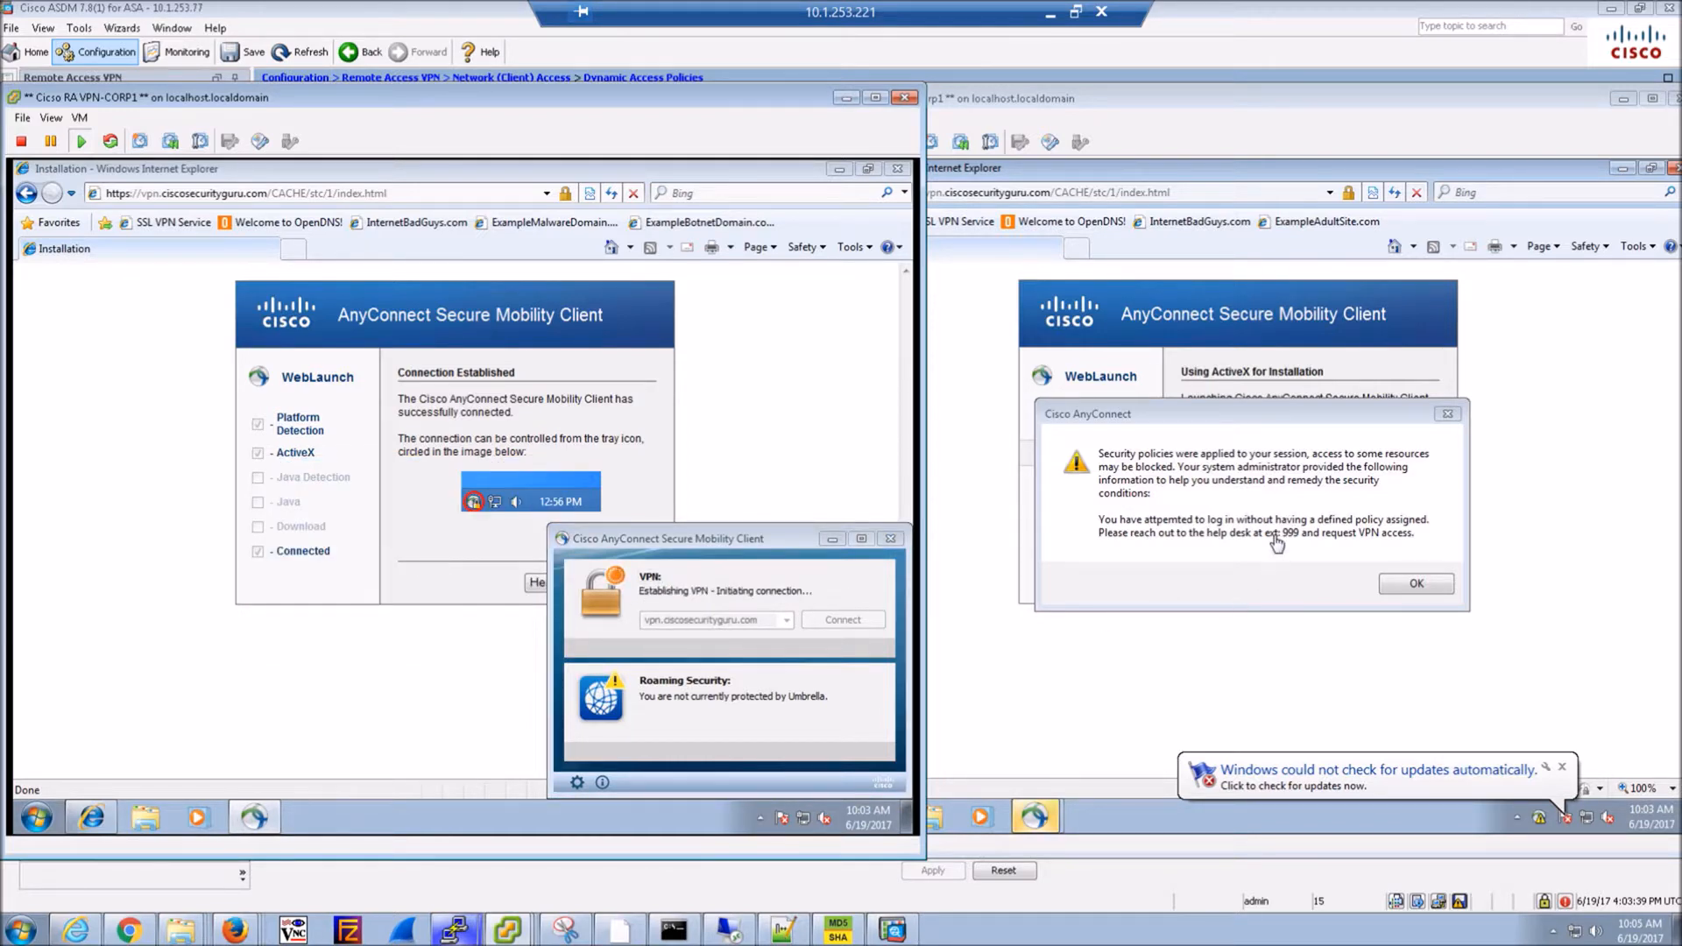
- Dismiss the no-policy warning on the non-corporate VM and submit enrollment username 'sa'
left_click(1415, 583)
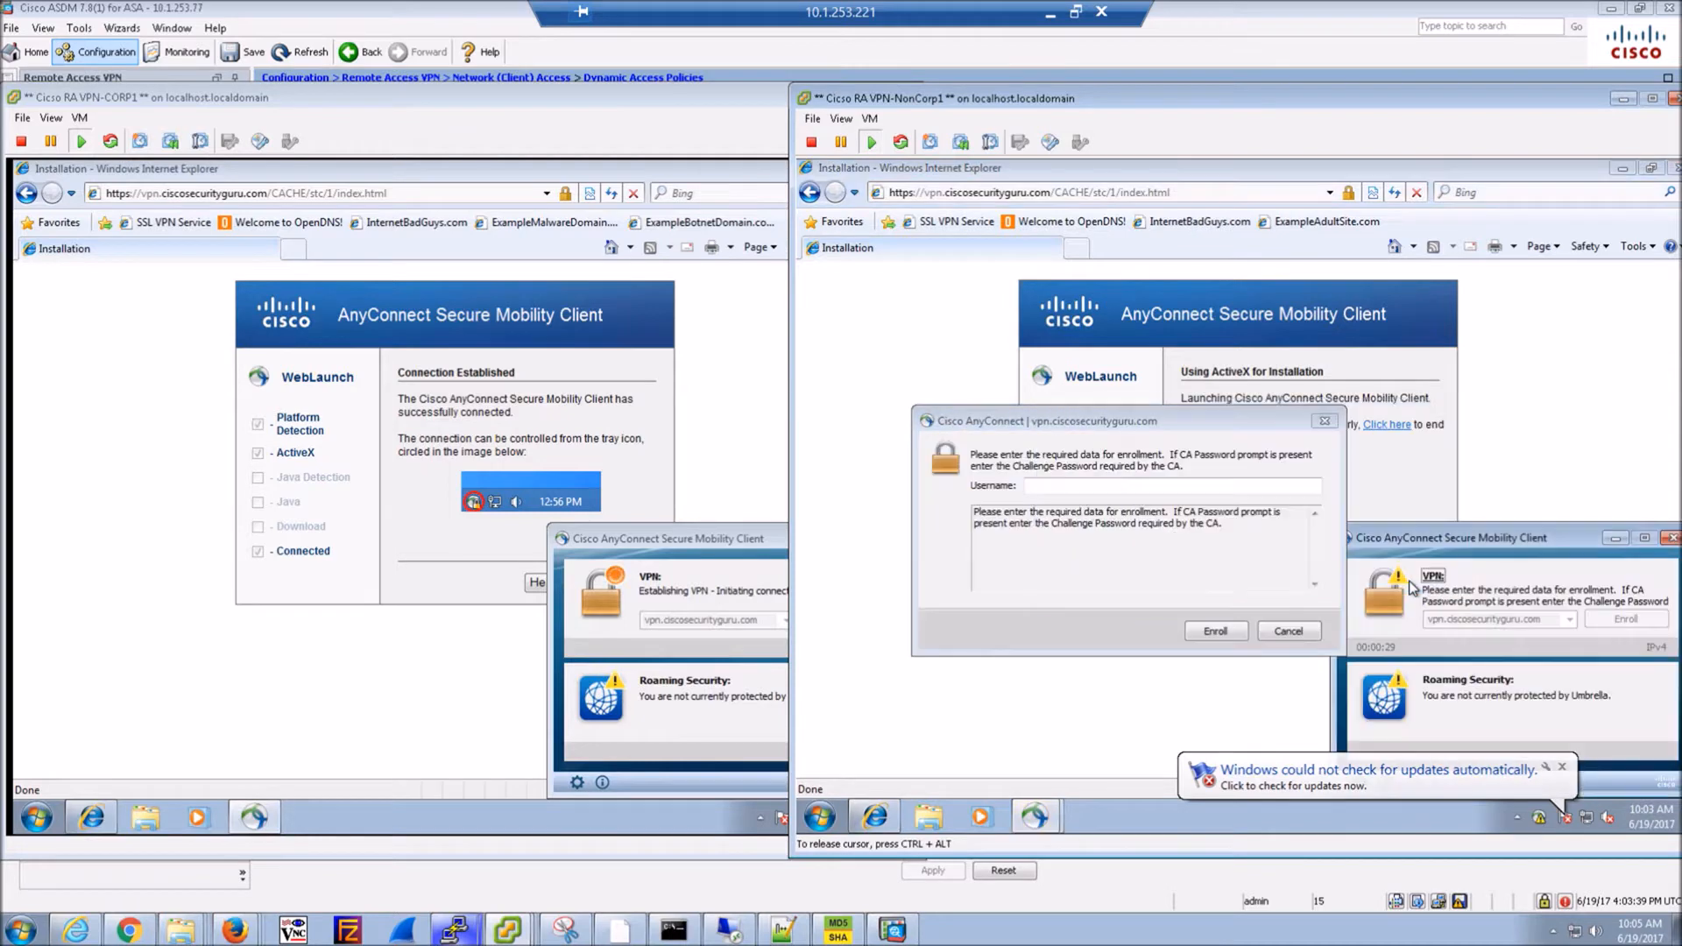
left_click(1169, 486)
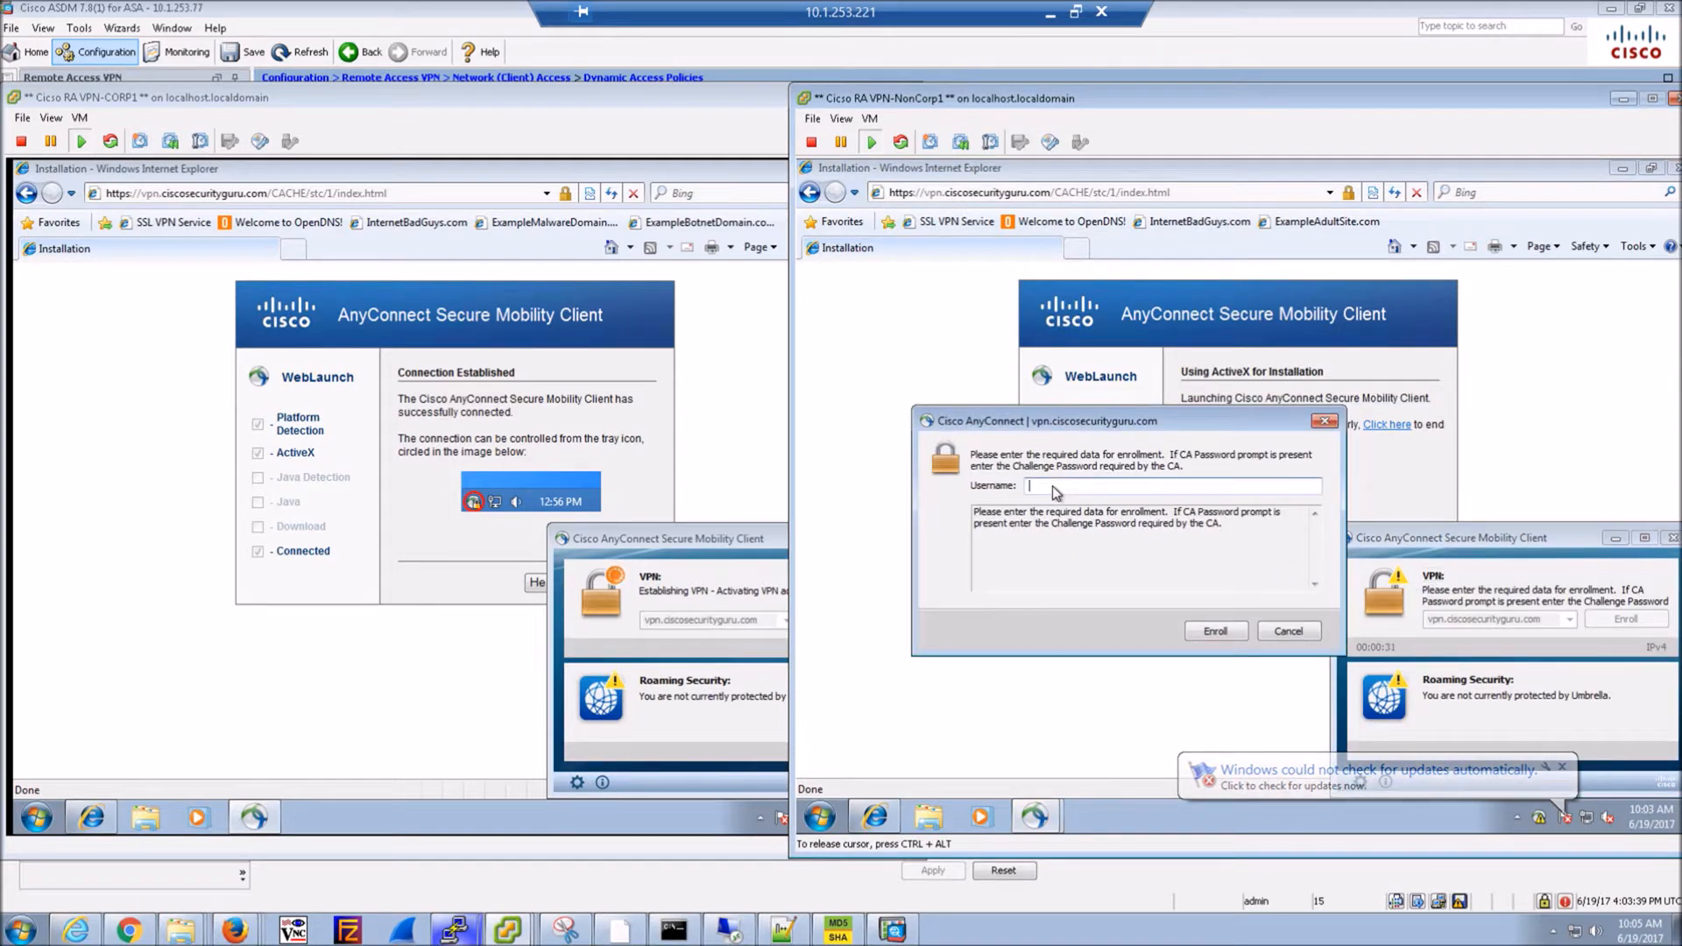
type("sa")
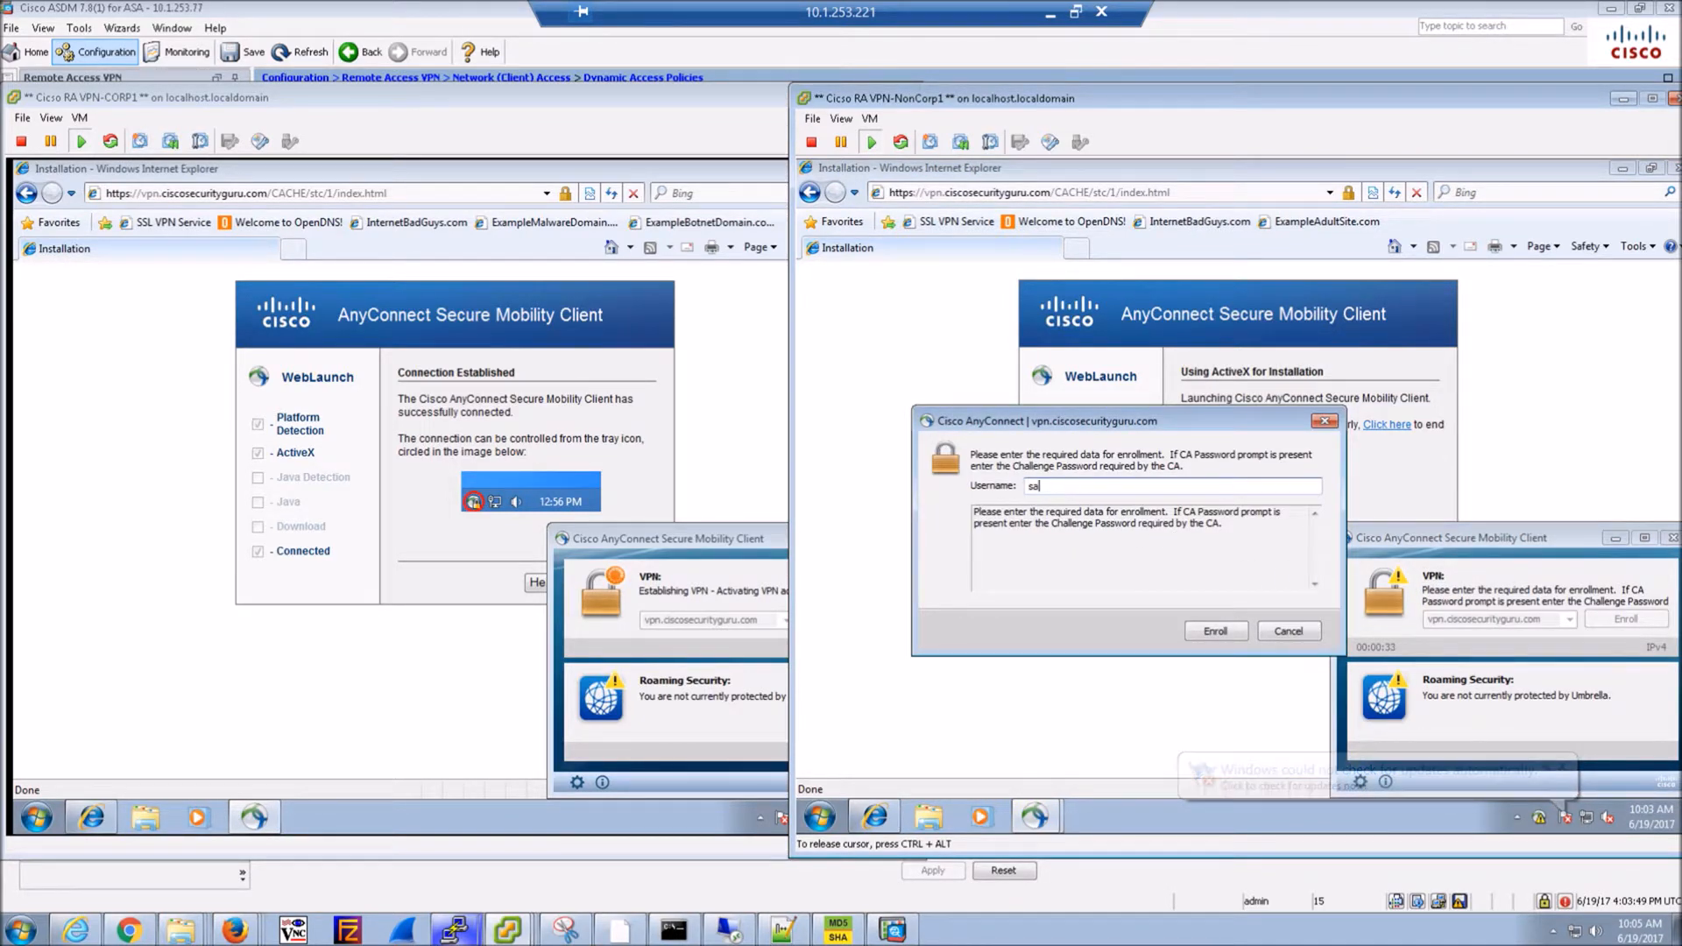
left_click(1214, 631)
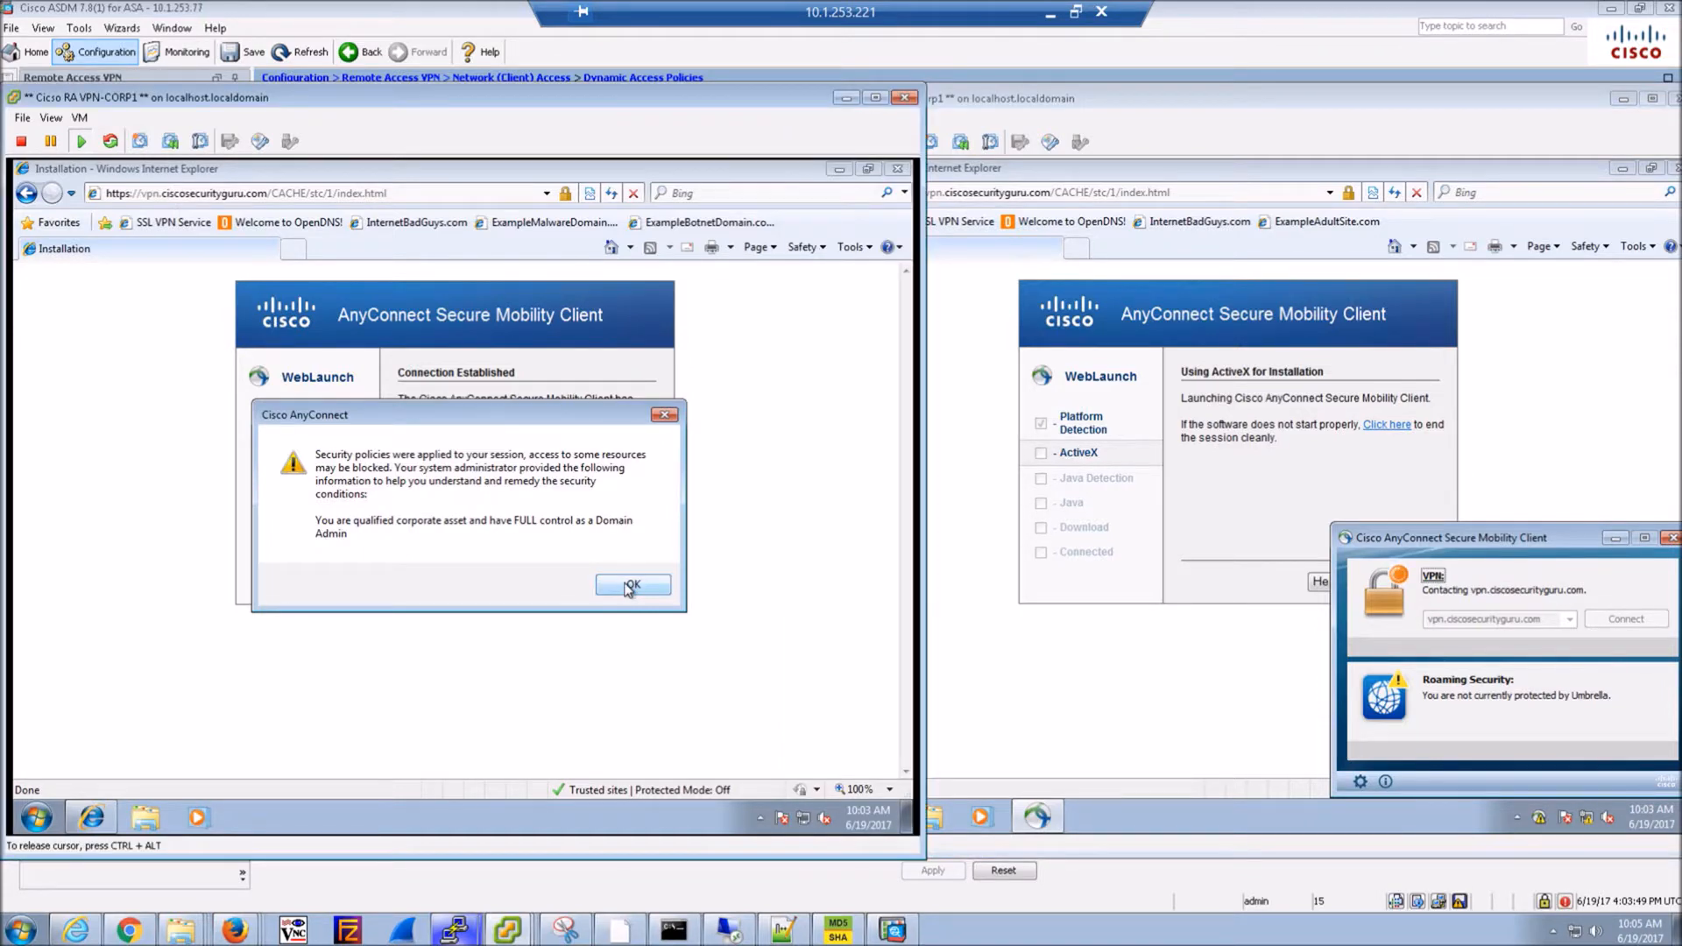
- Acknowledge the Domain Admin access notice and open the corporate VM's AnyConnect tray icon
left_click(632, 584)
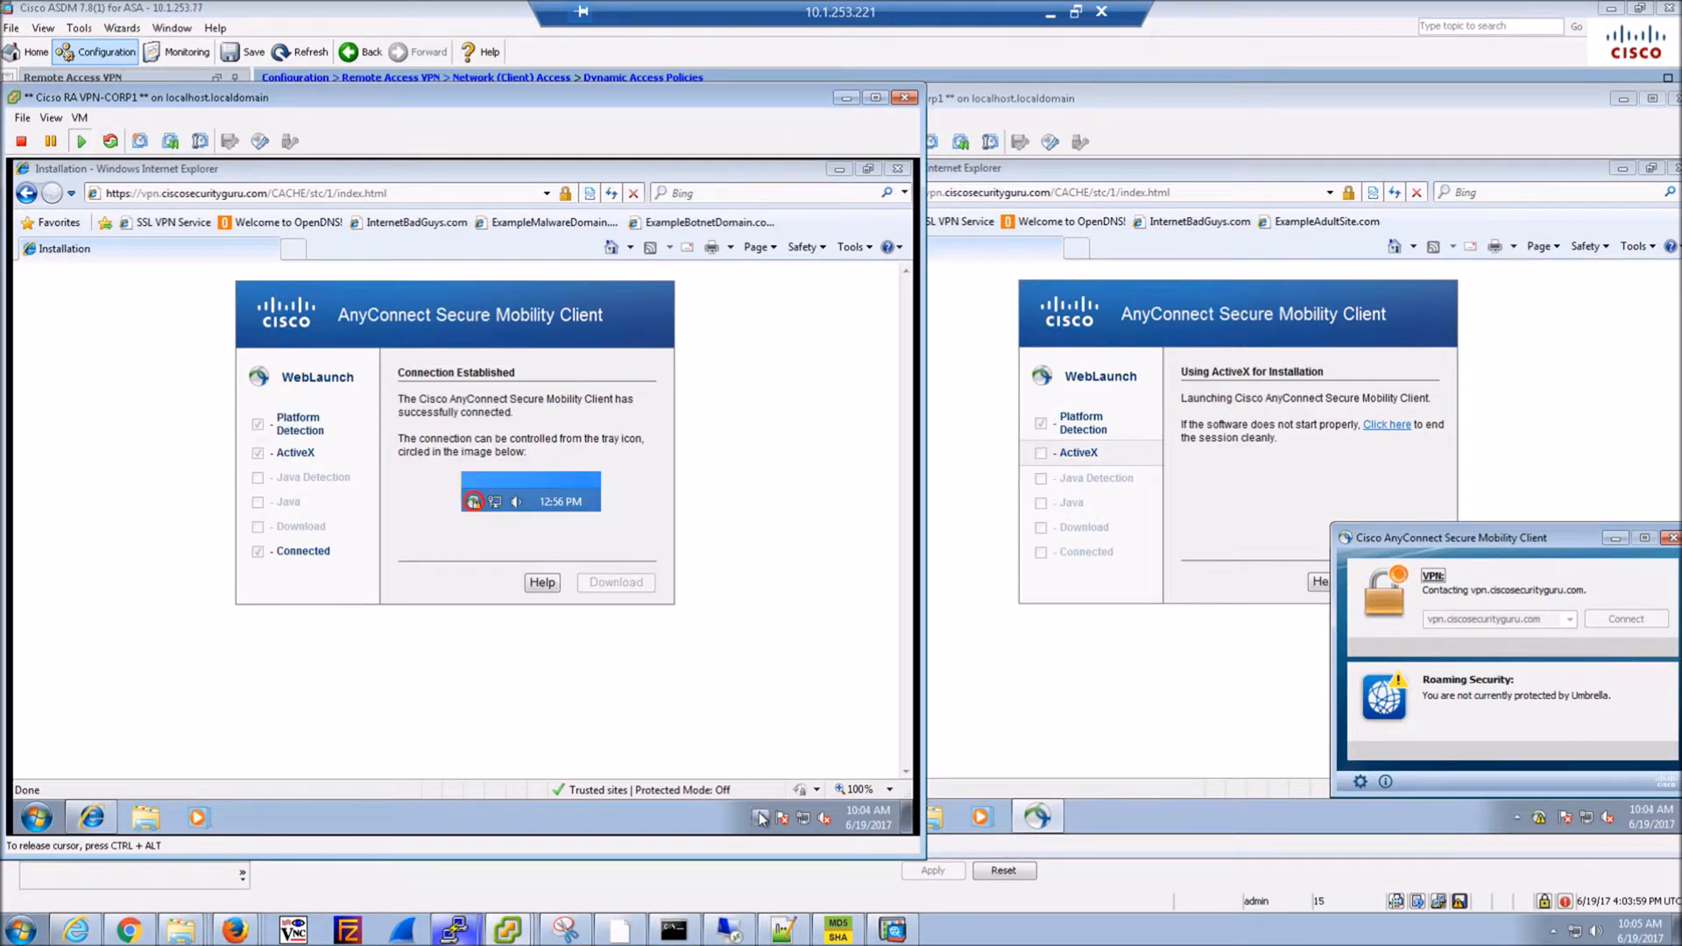
left_click(761, 818)
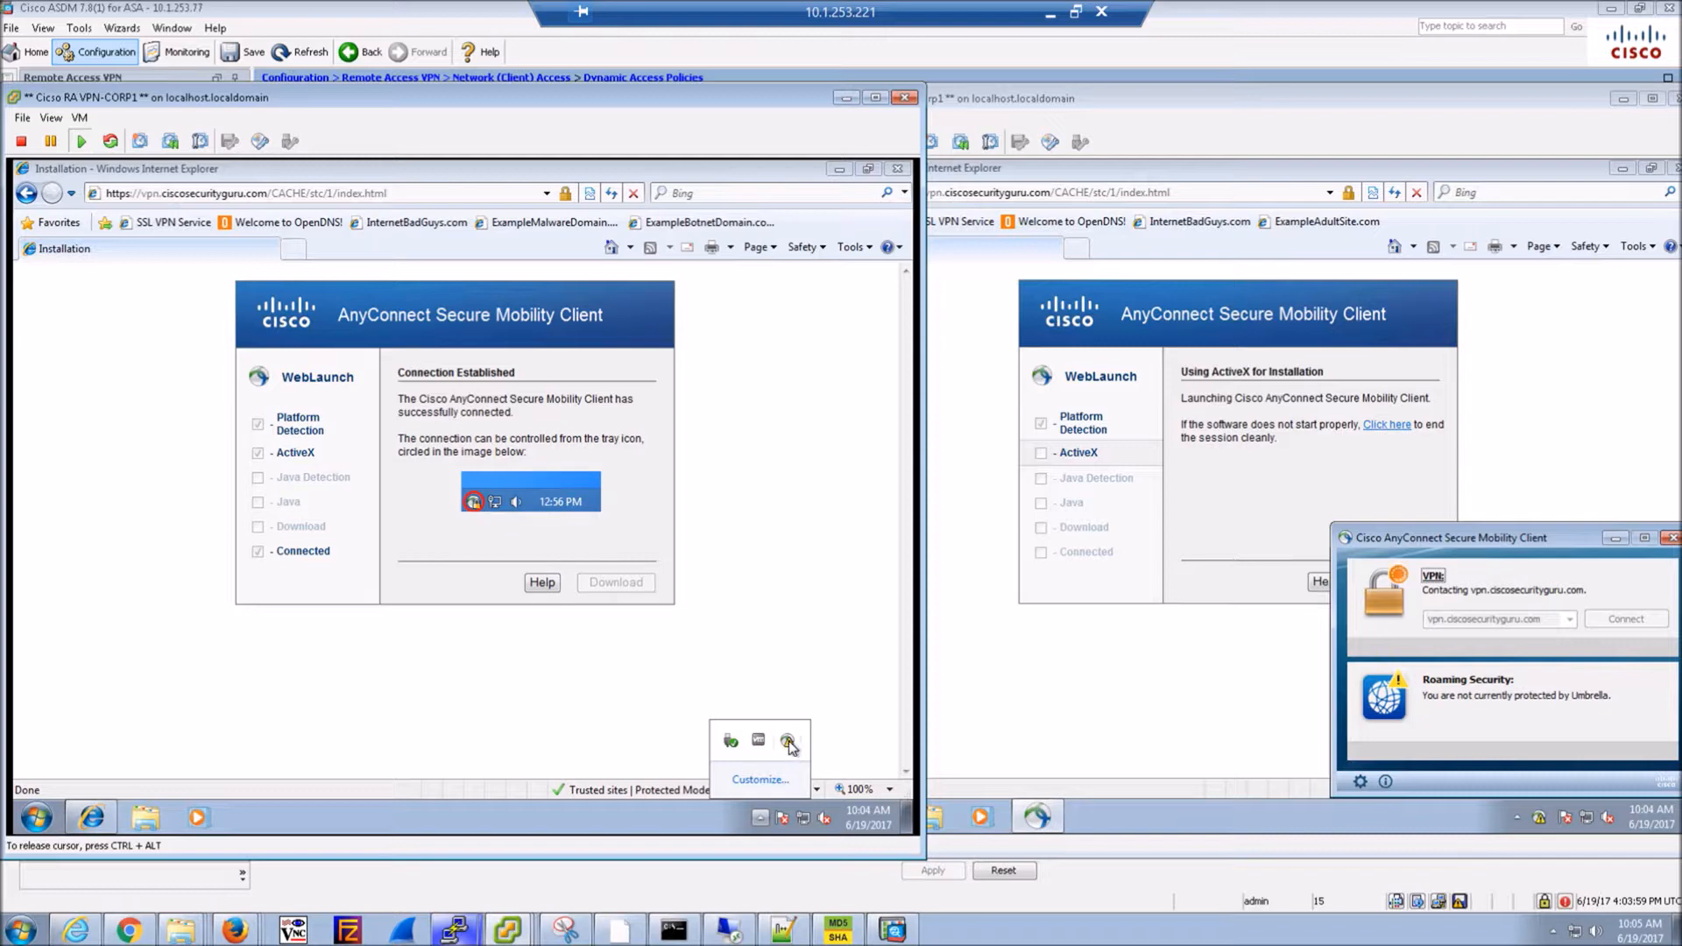
mouse_move(788, 740)
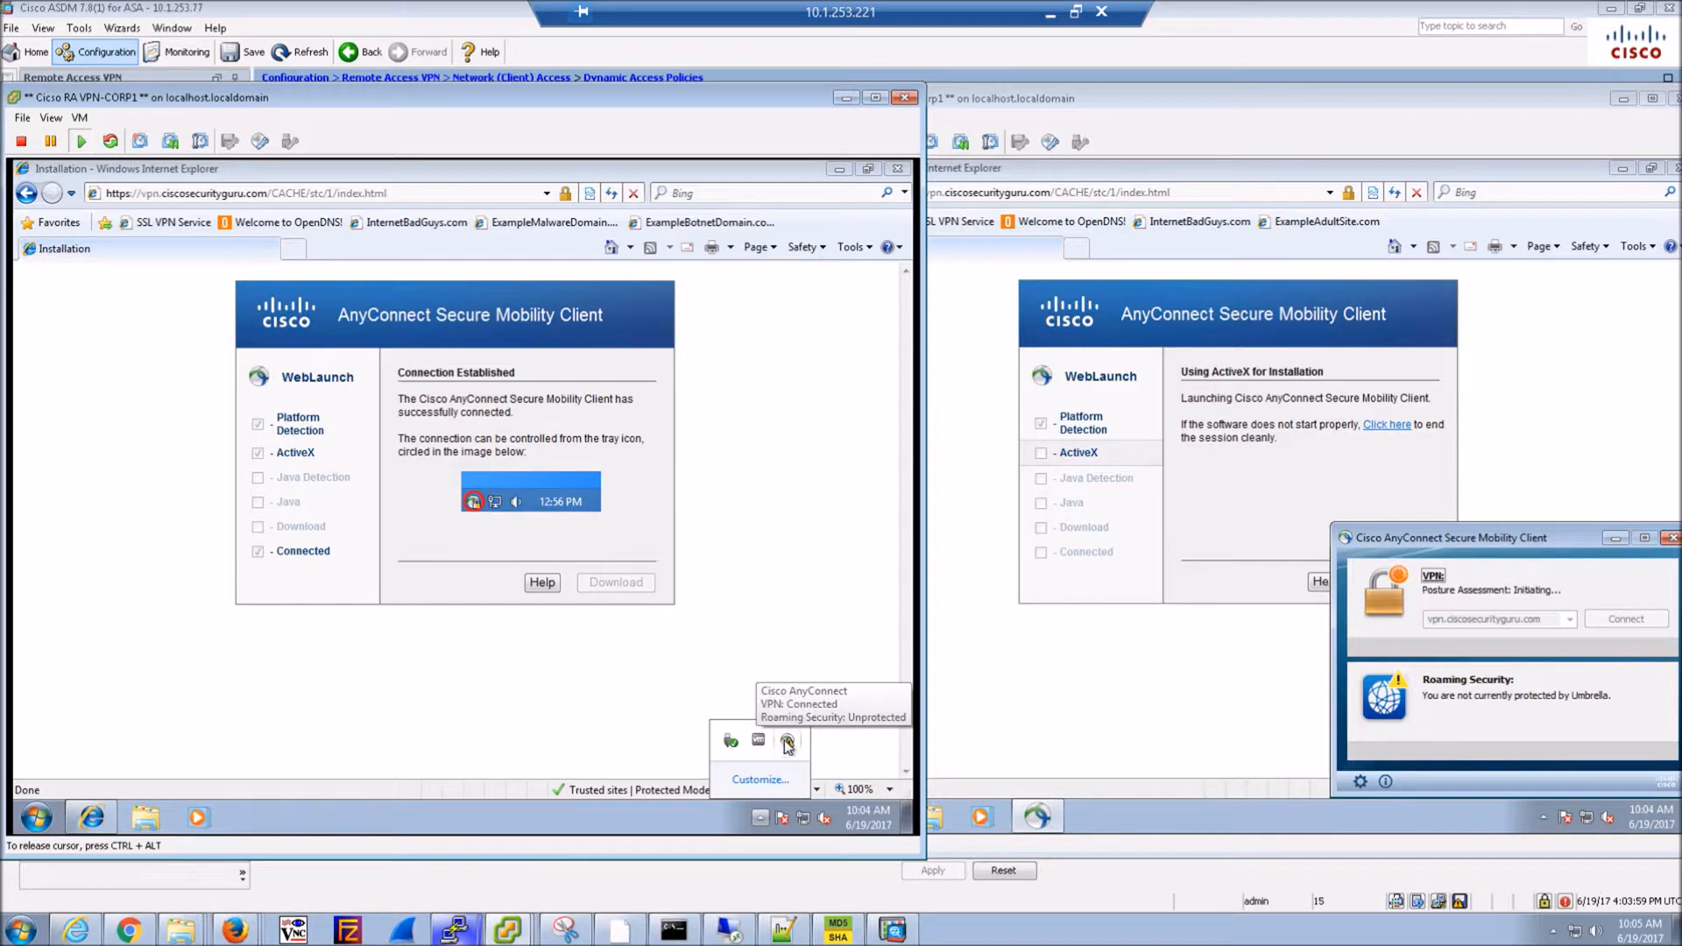
left_click(787, 740)
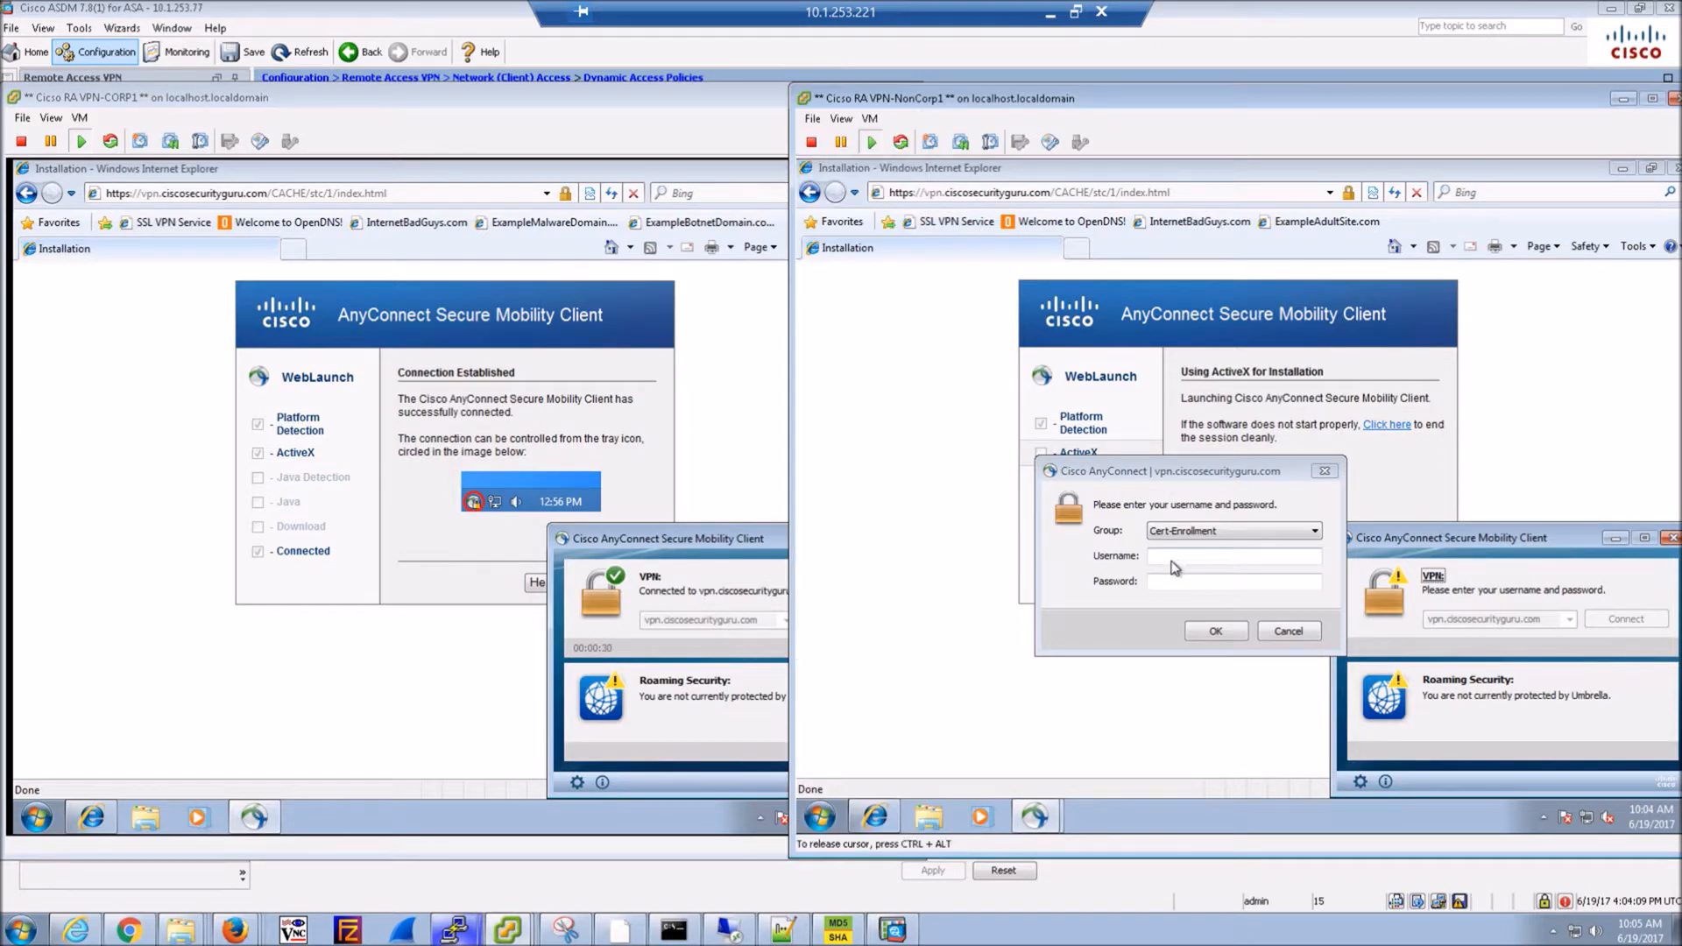
- Enter username 'sales' in the non-corporate VM's AnyConnect login dialog
type("sa")
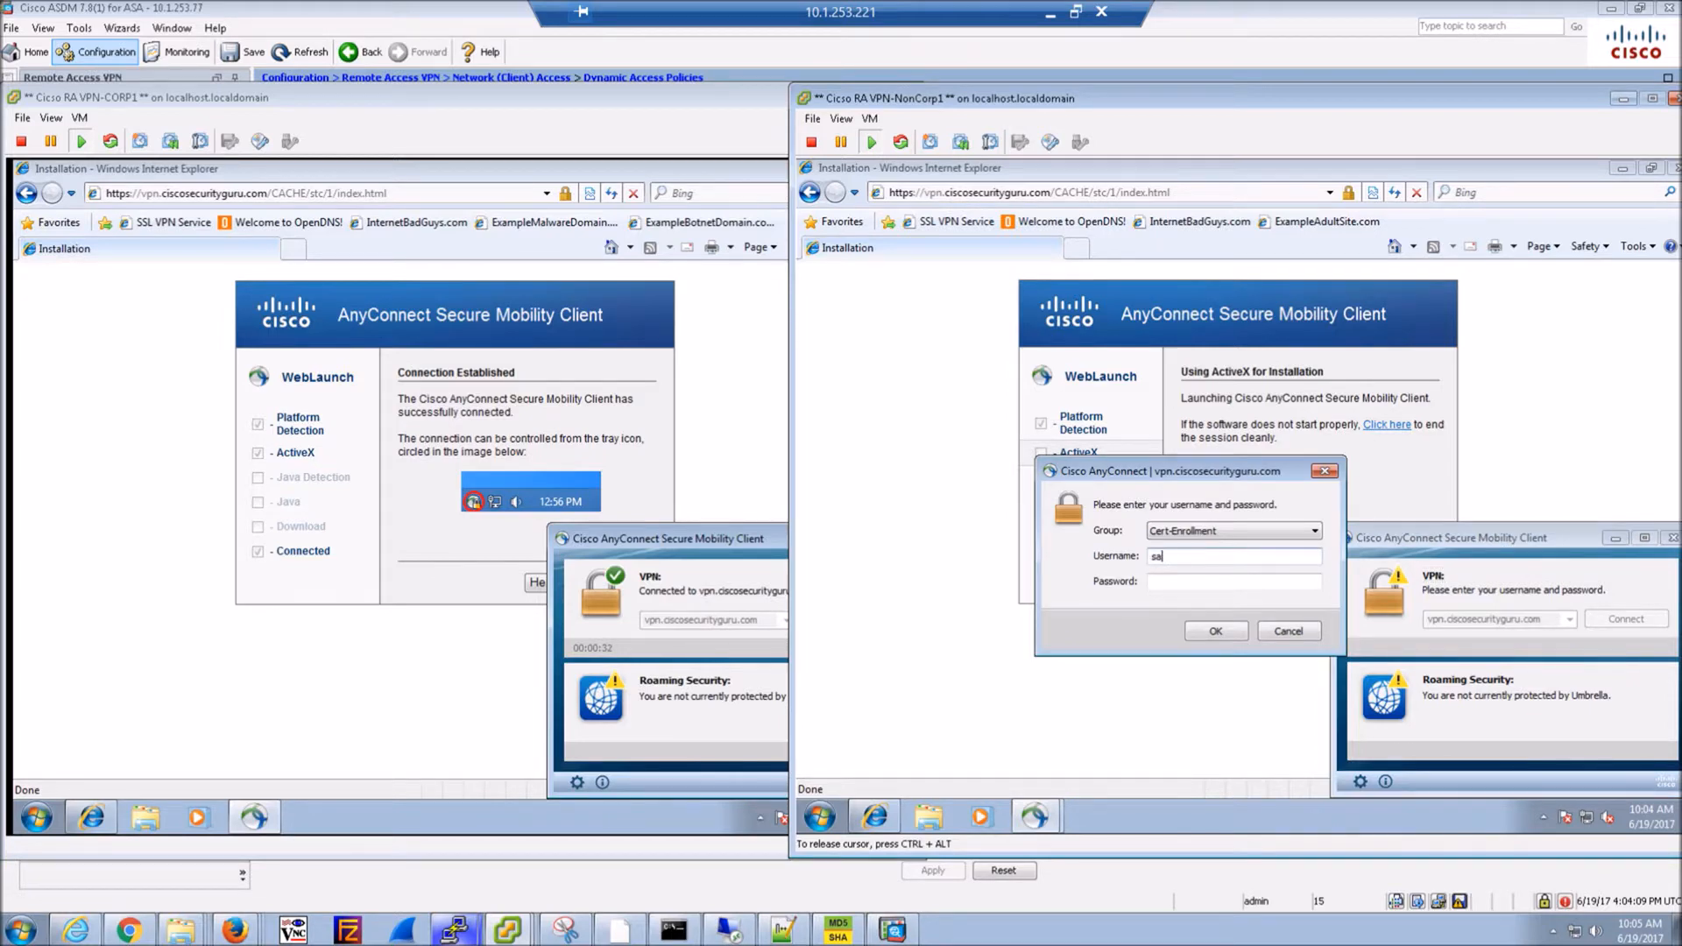
type("les")
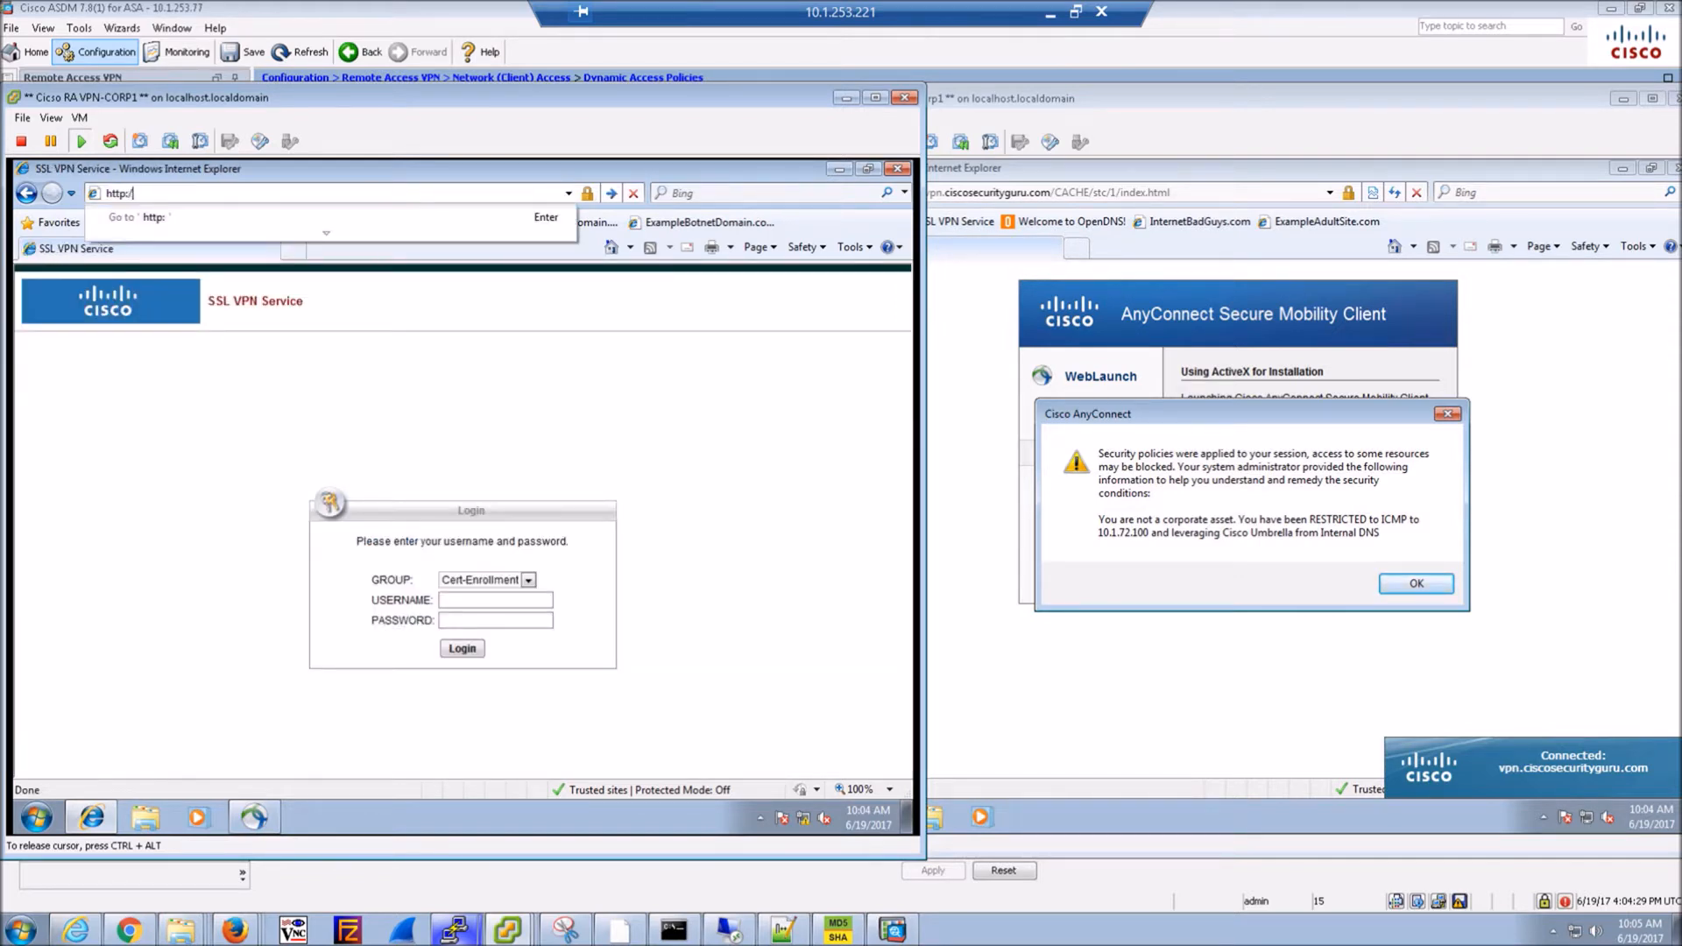
type("10")
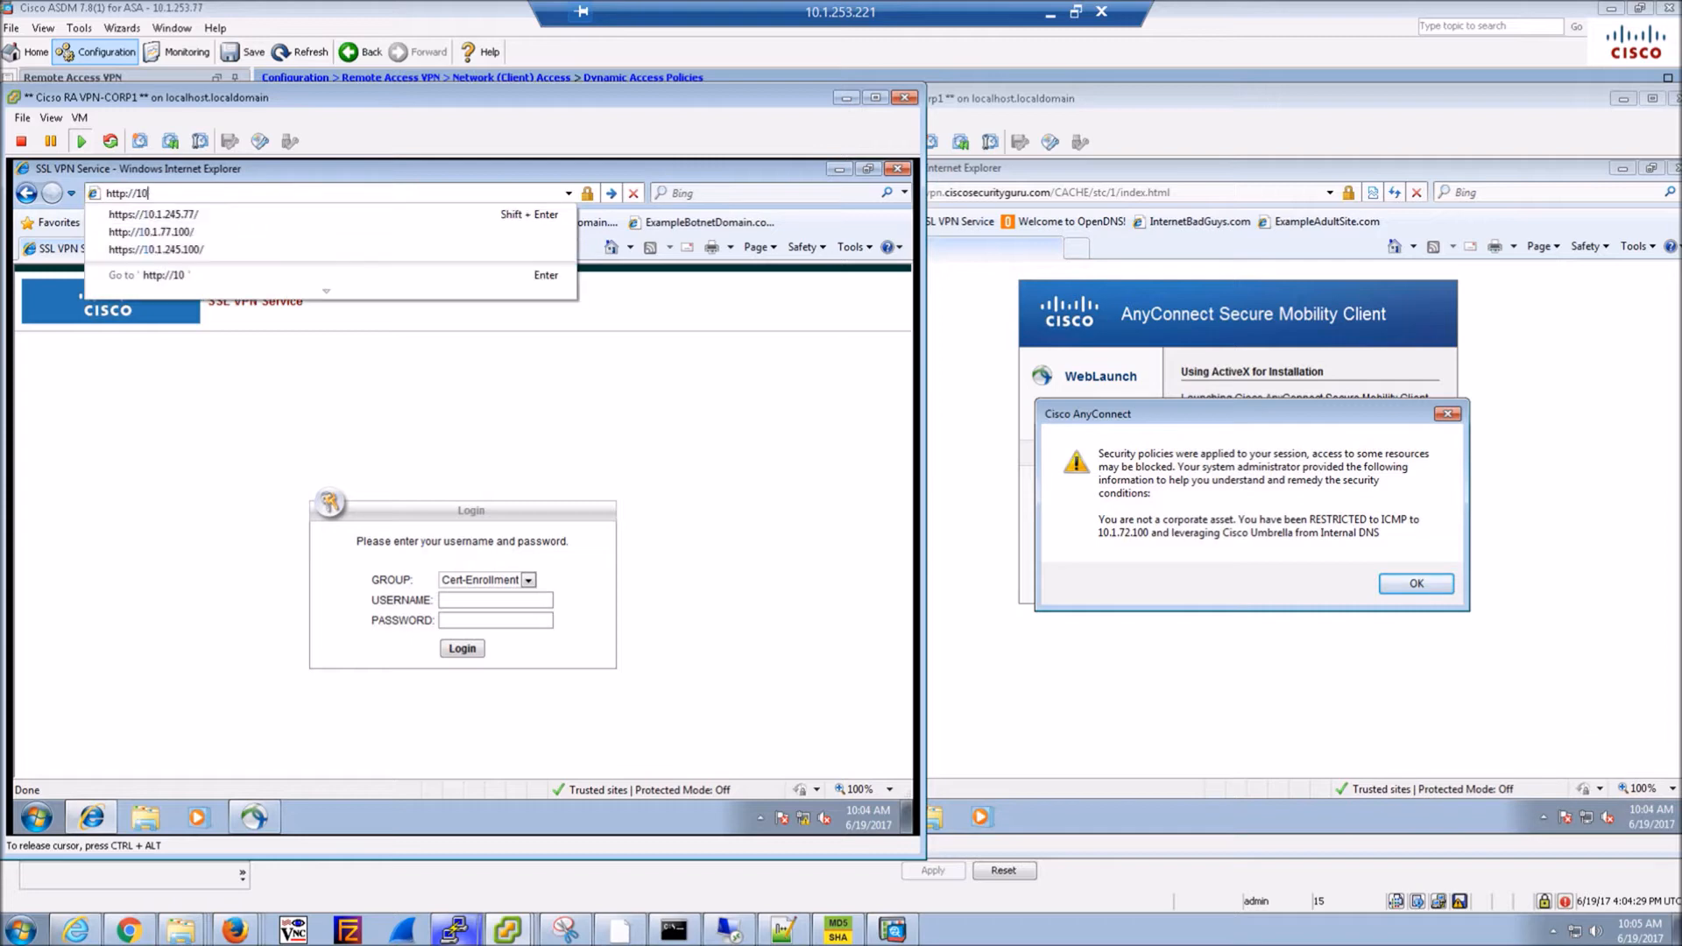
type(".1.72.100/")
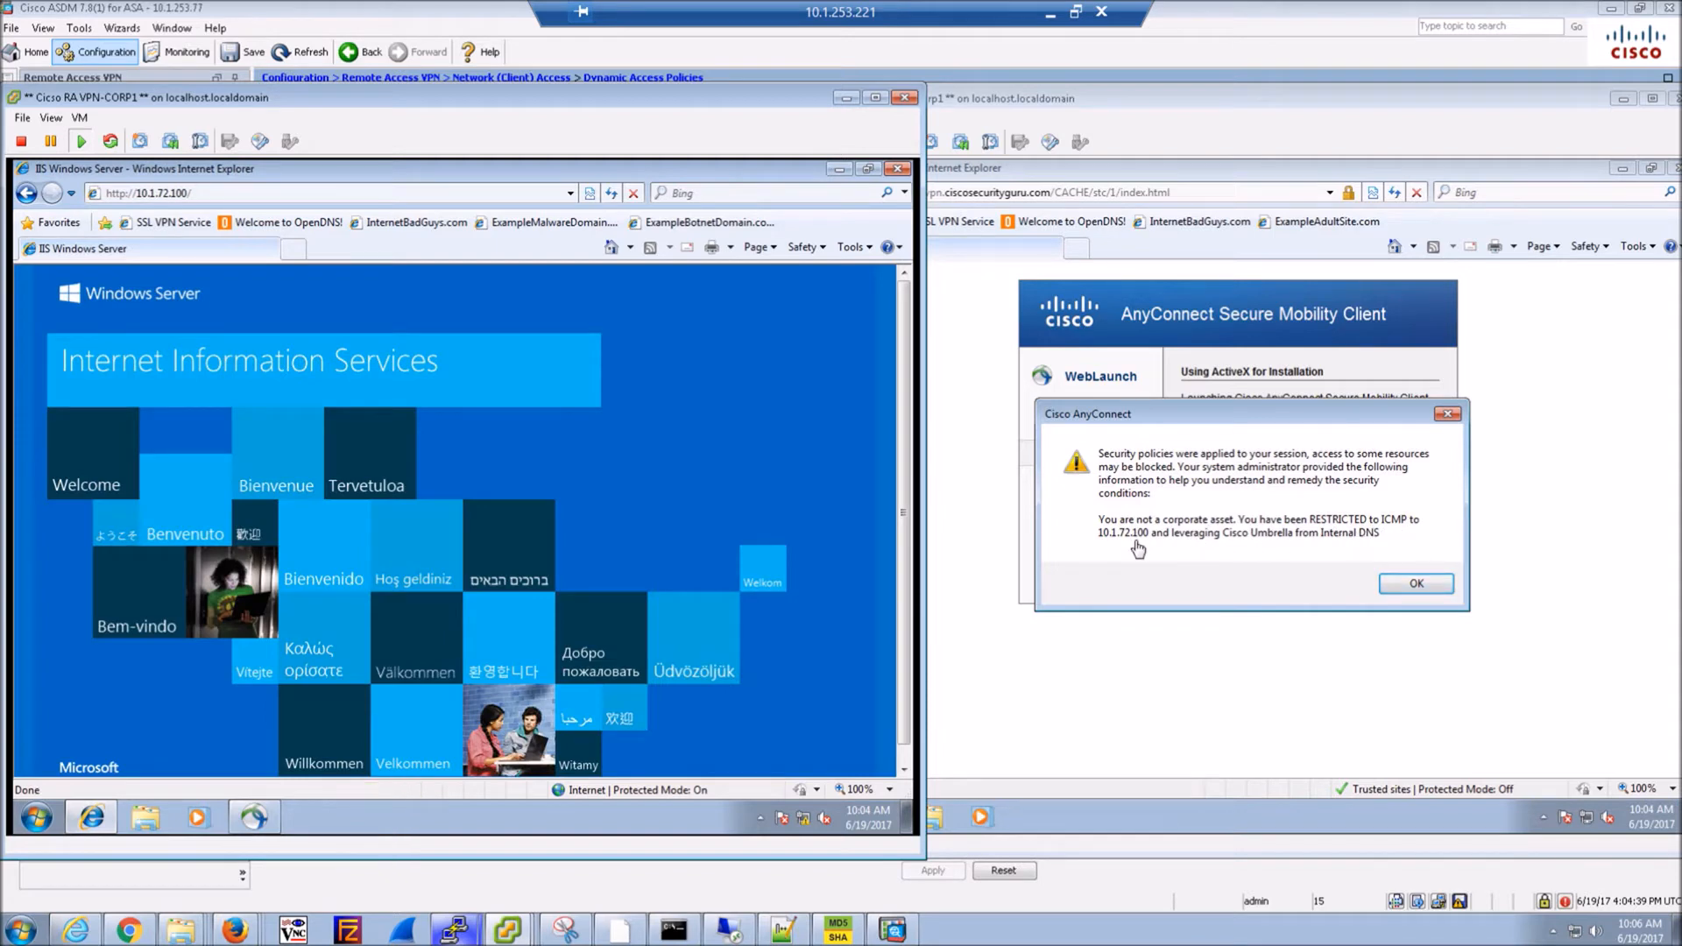
mouse_move(1320, 557)
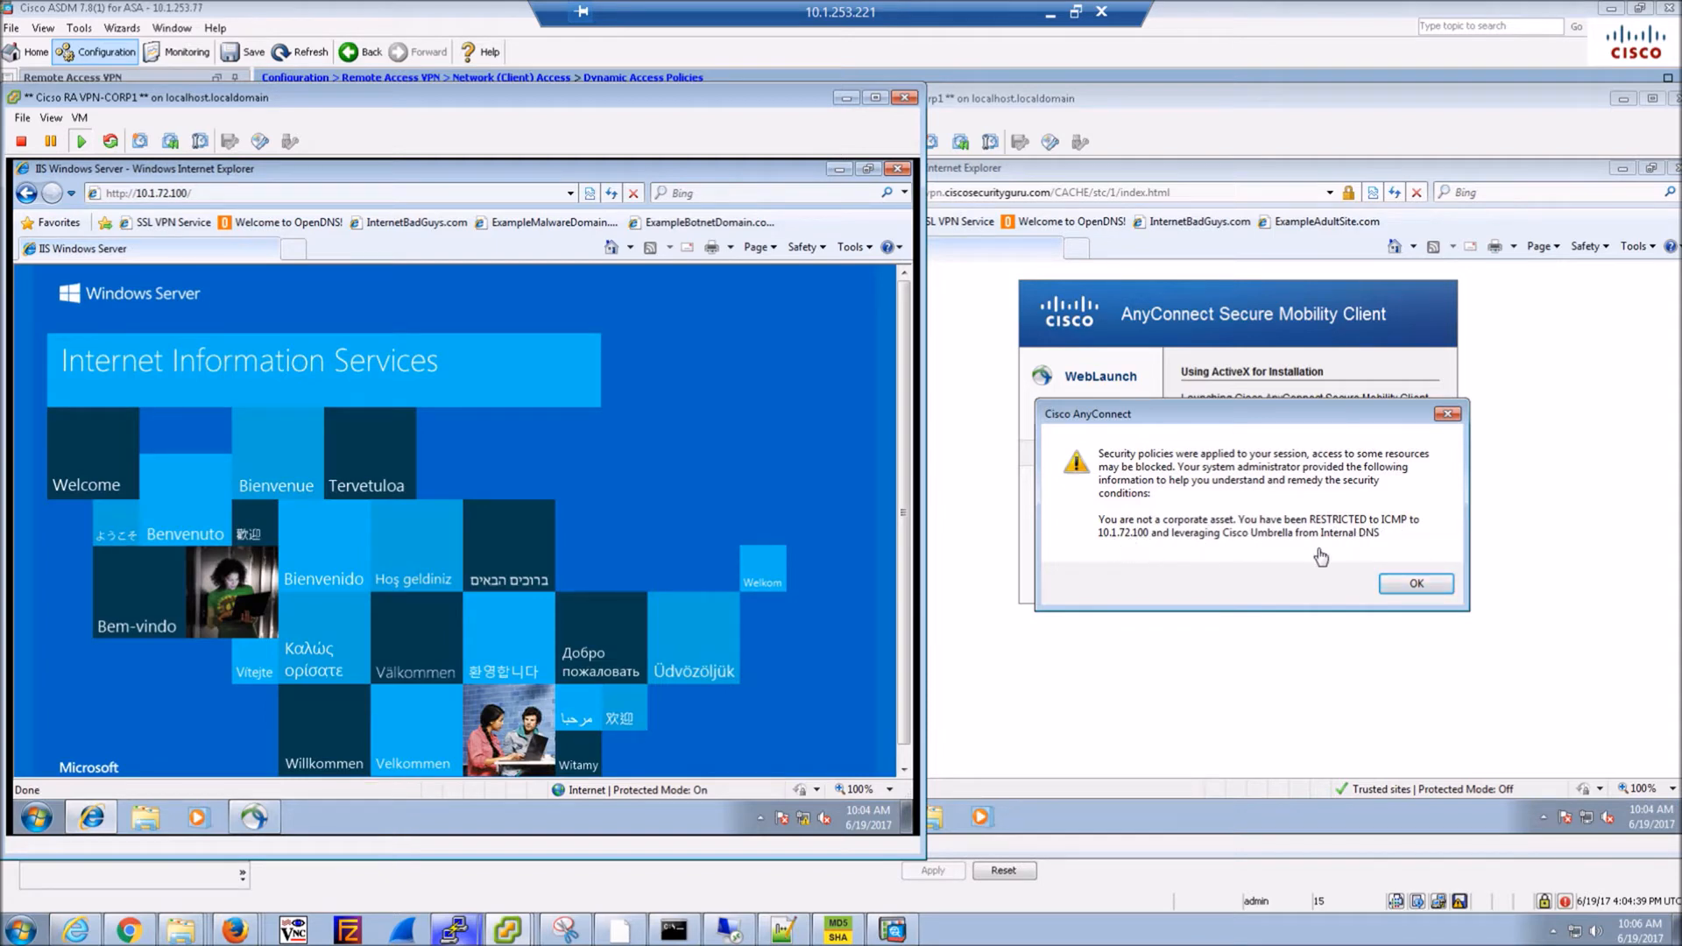
- Switch between the VMs and cancel the Internet Explorer crash check
left_click(1416, 583)
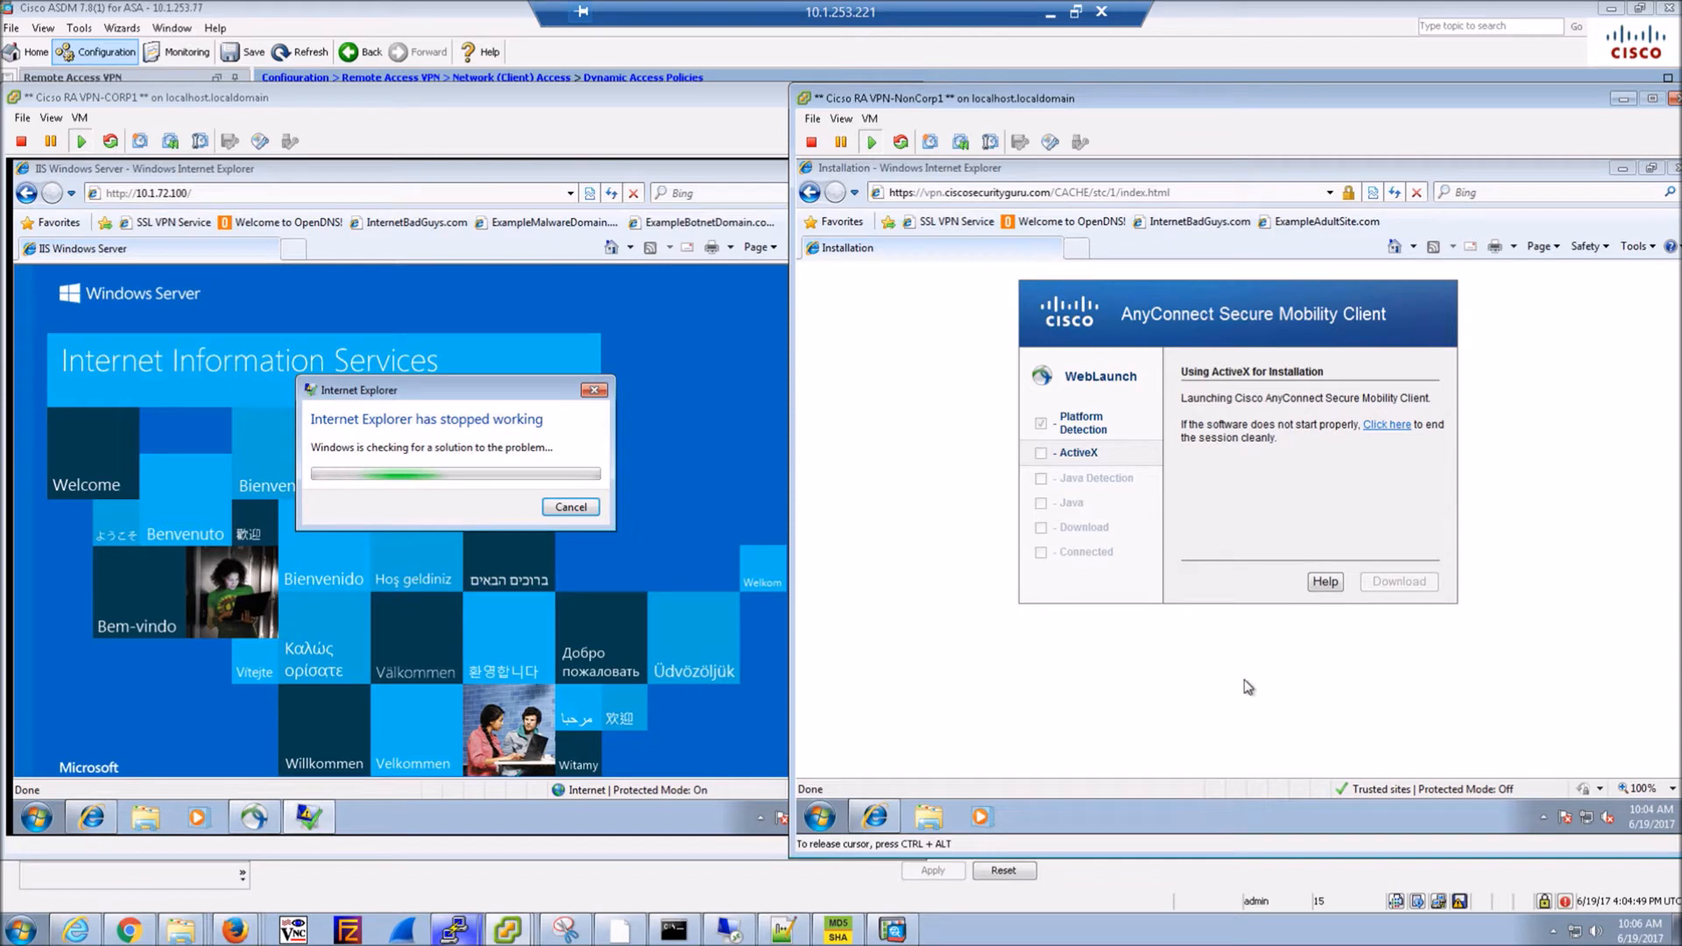
left_click(570, 507)
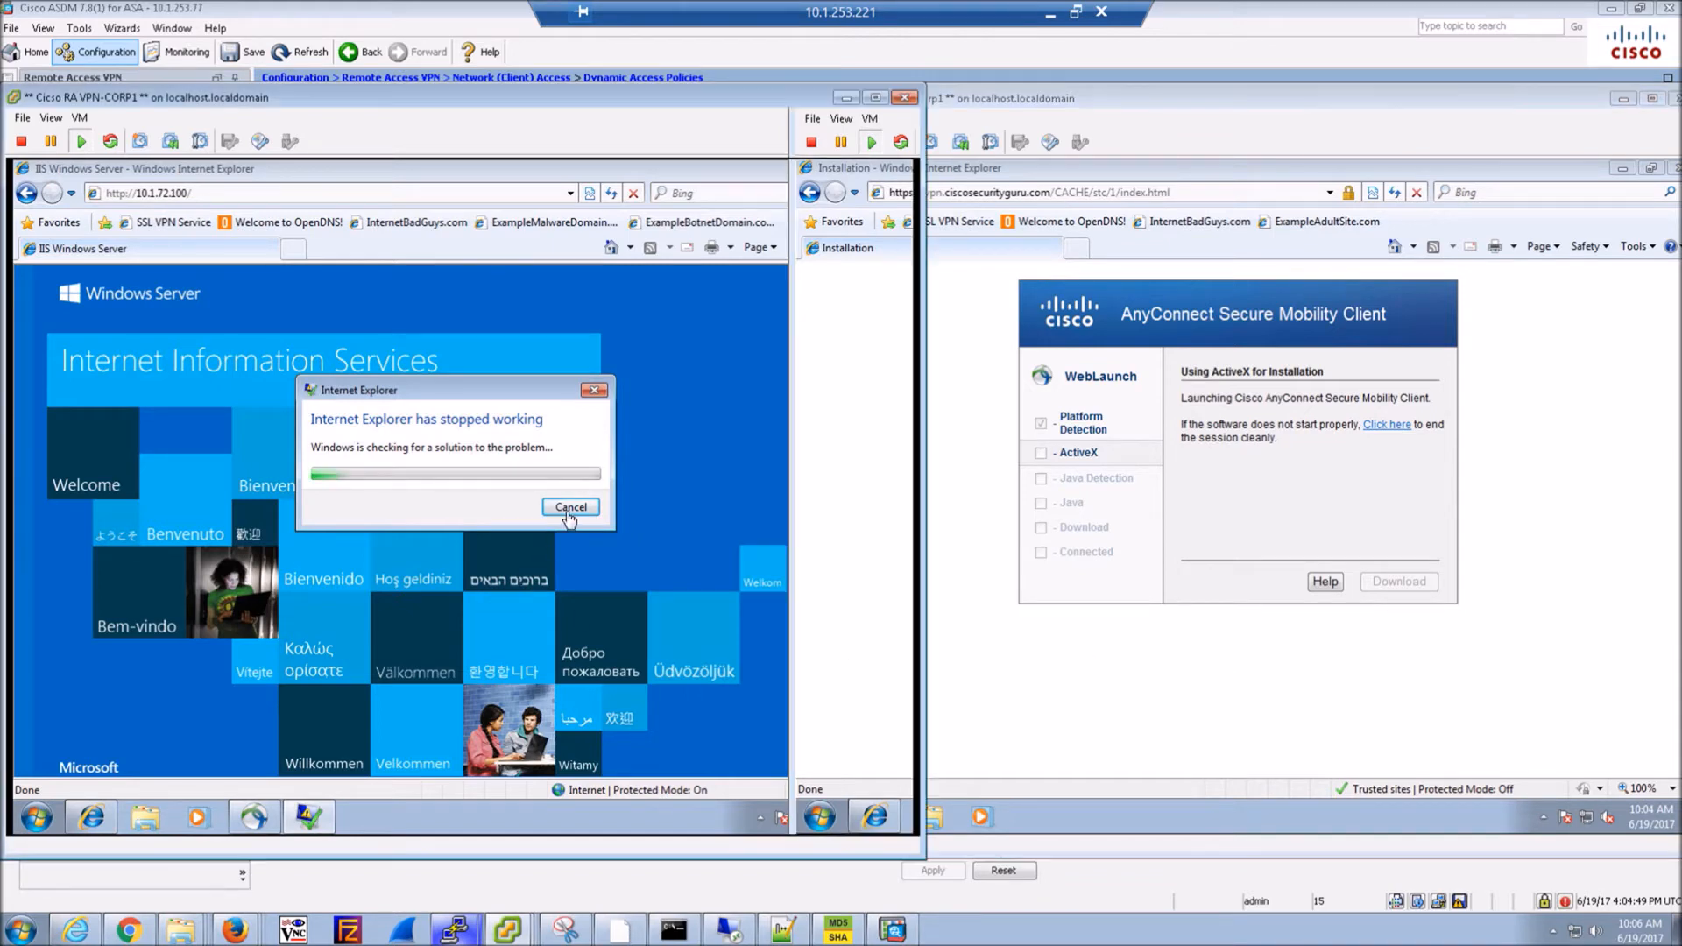
left_click(569, 506)
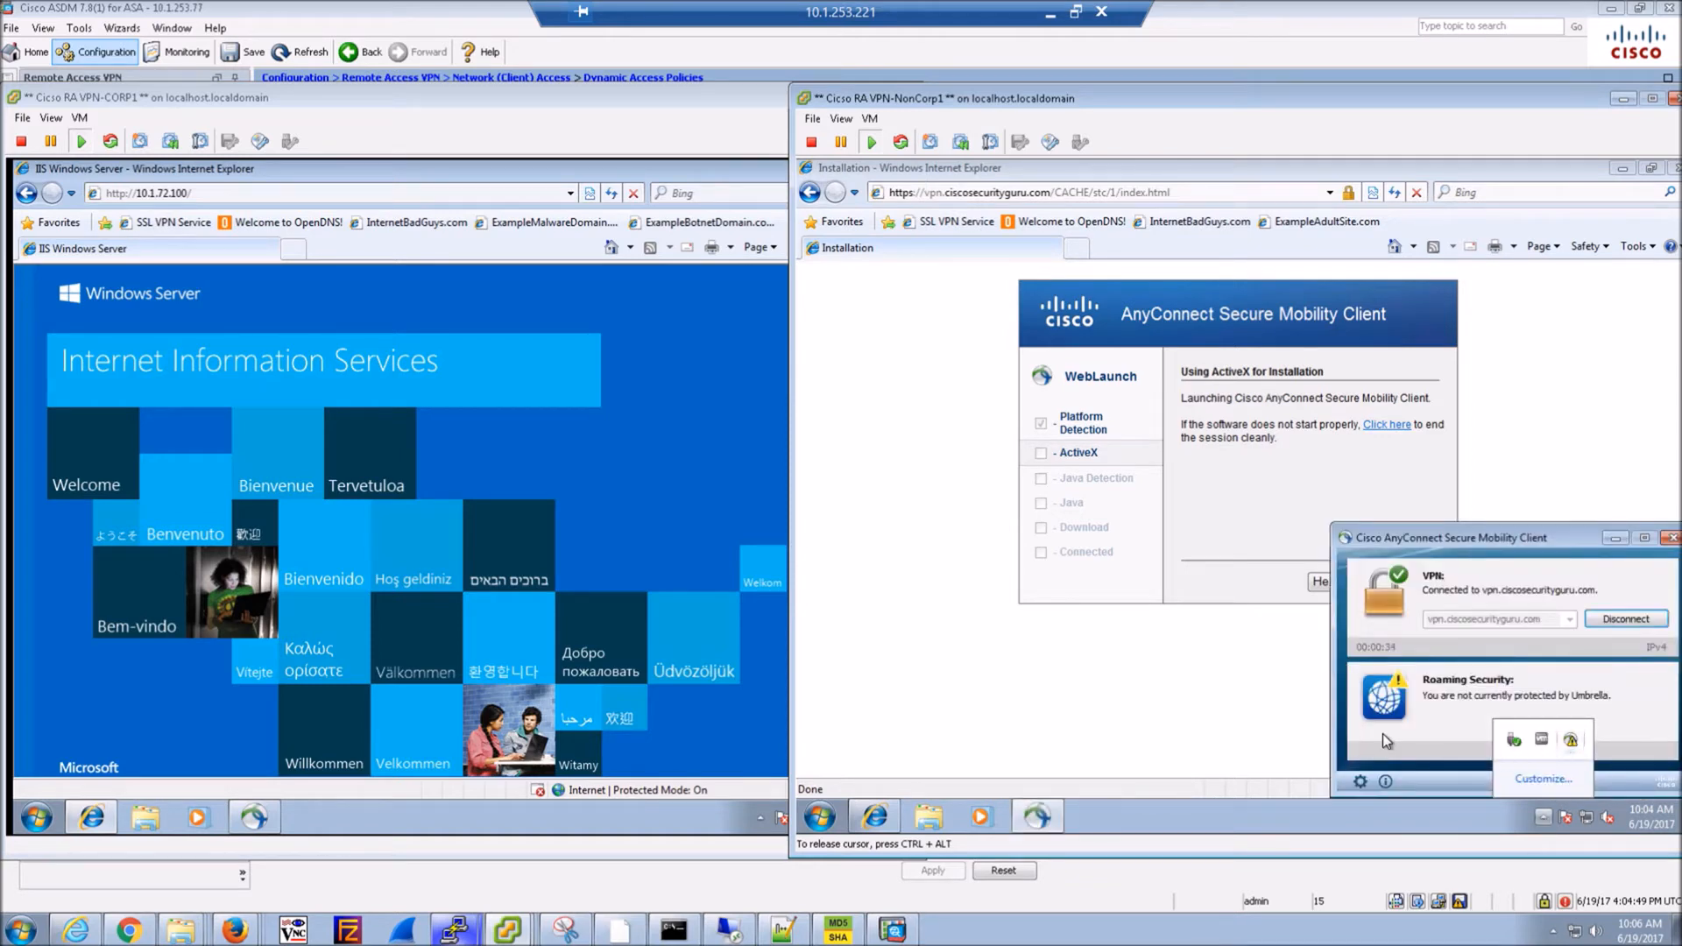
mouse_move(1249, 711)
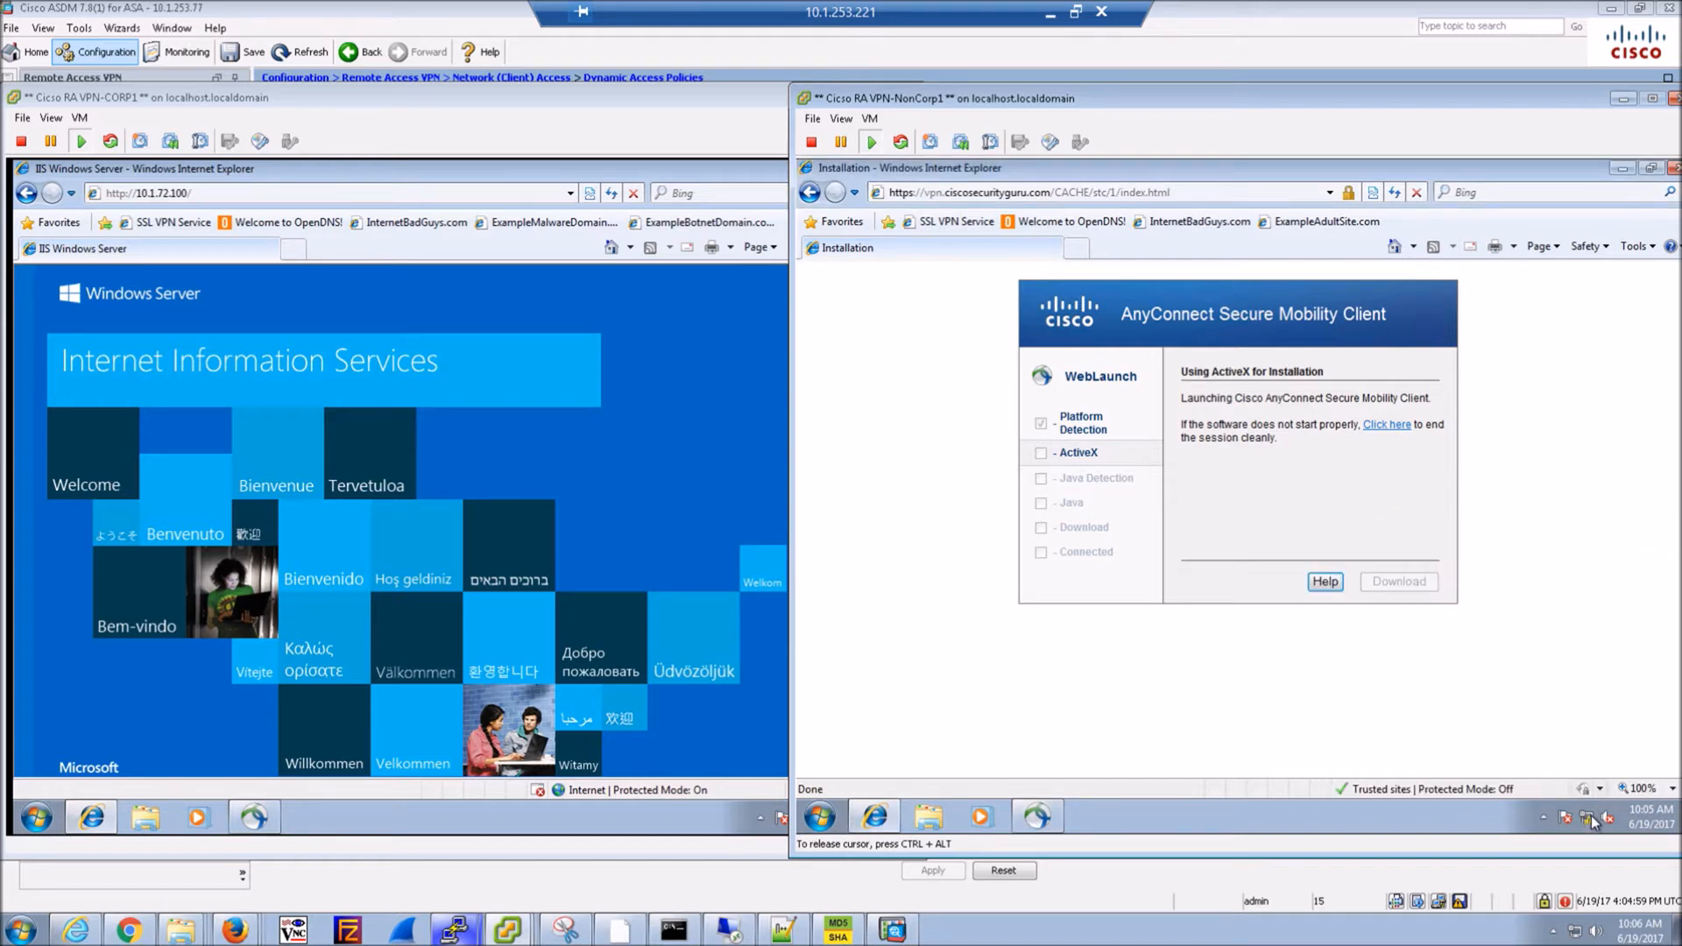
mouse_move(899, 720)
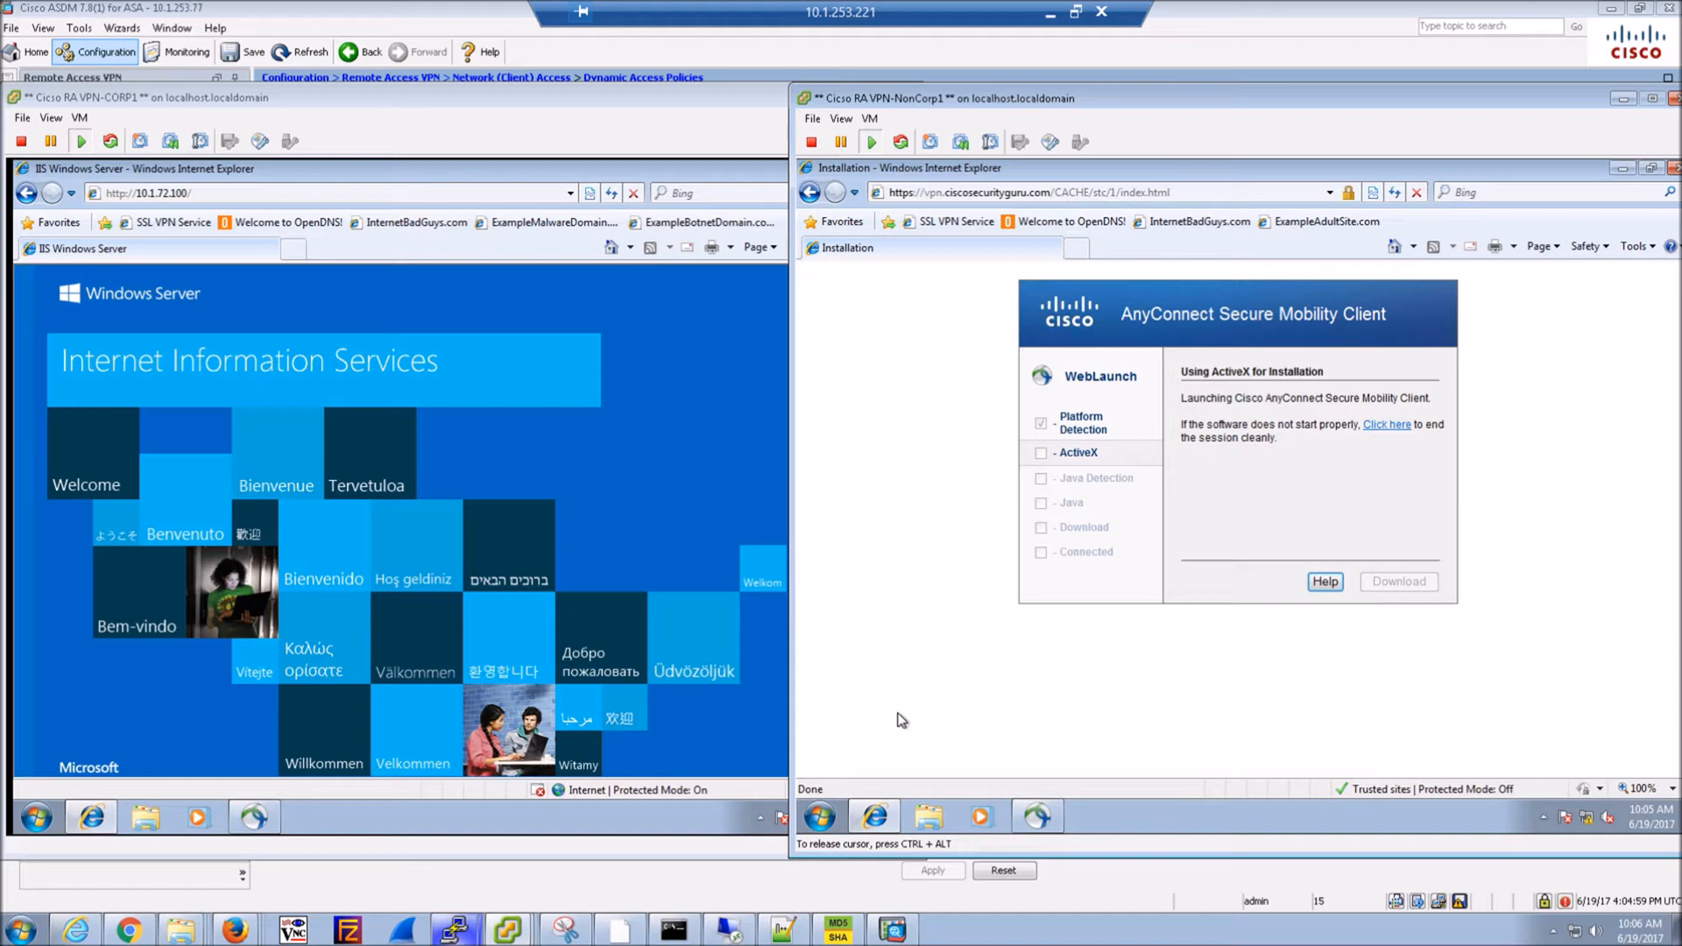
mouse_move(905, 719)
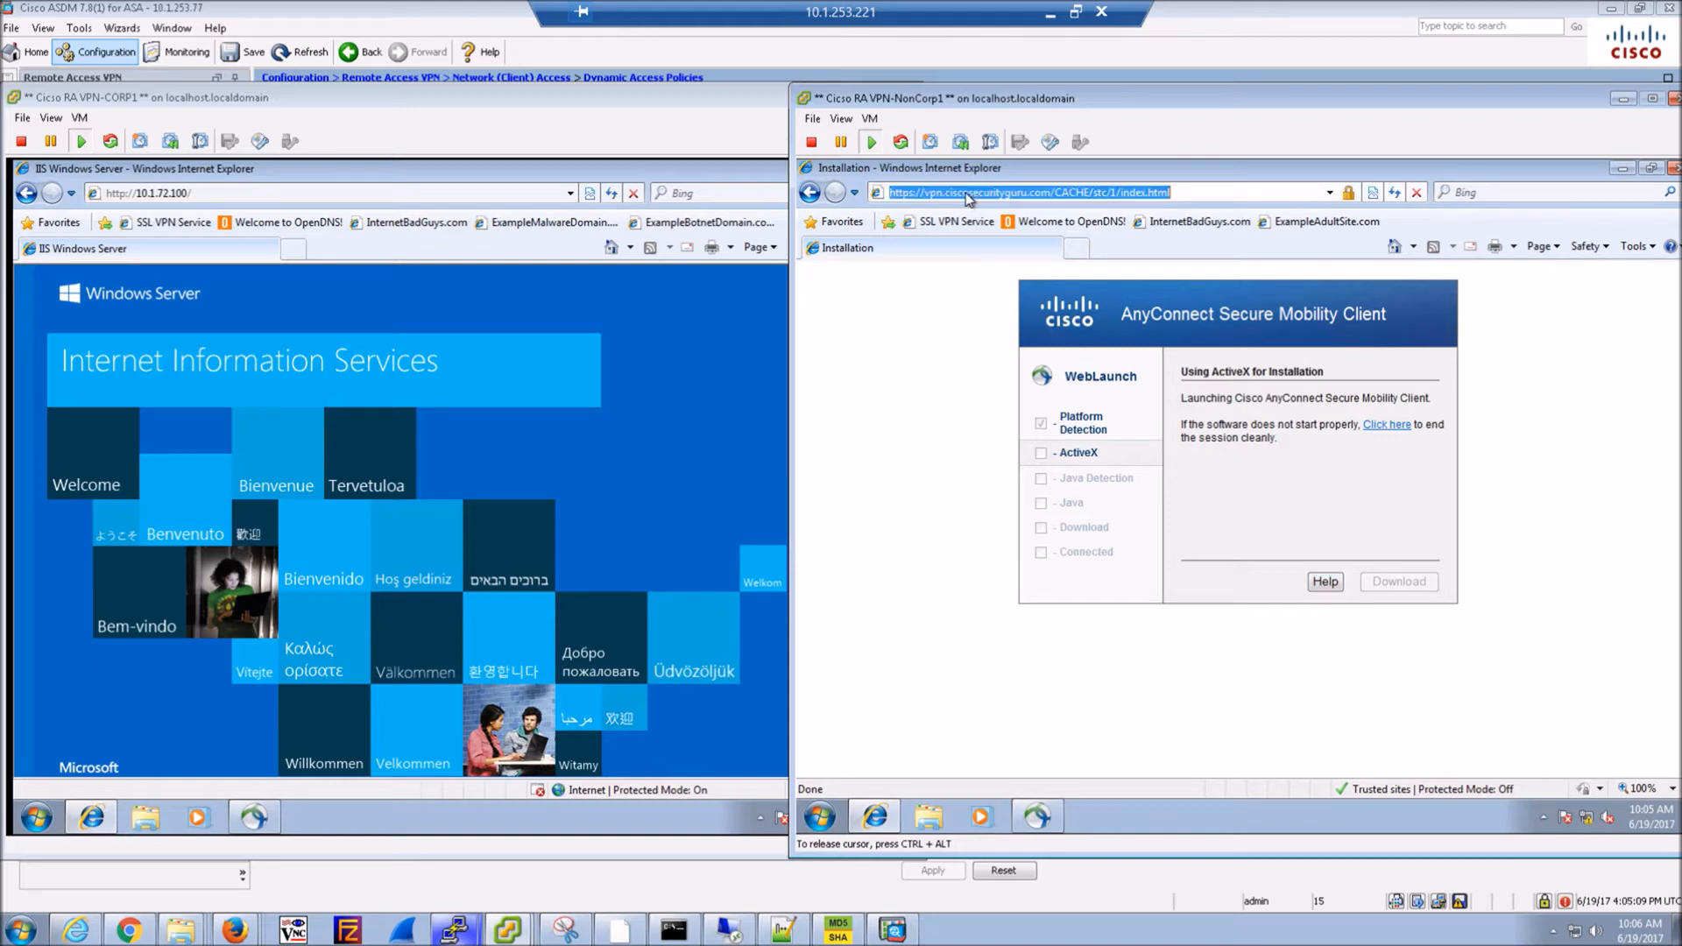
type("http://10.1.72.100/")
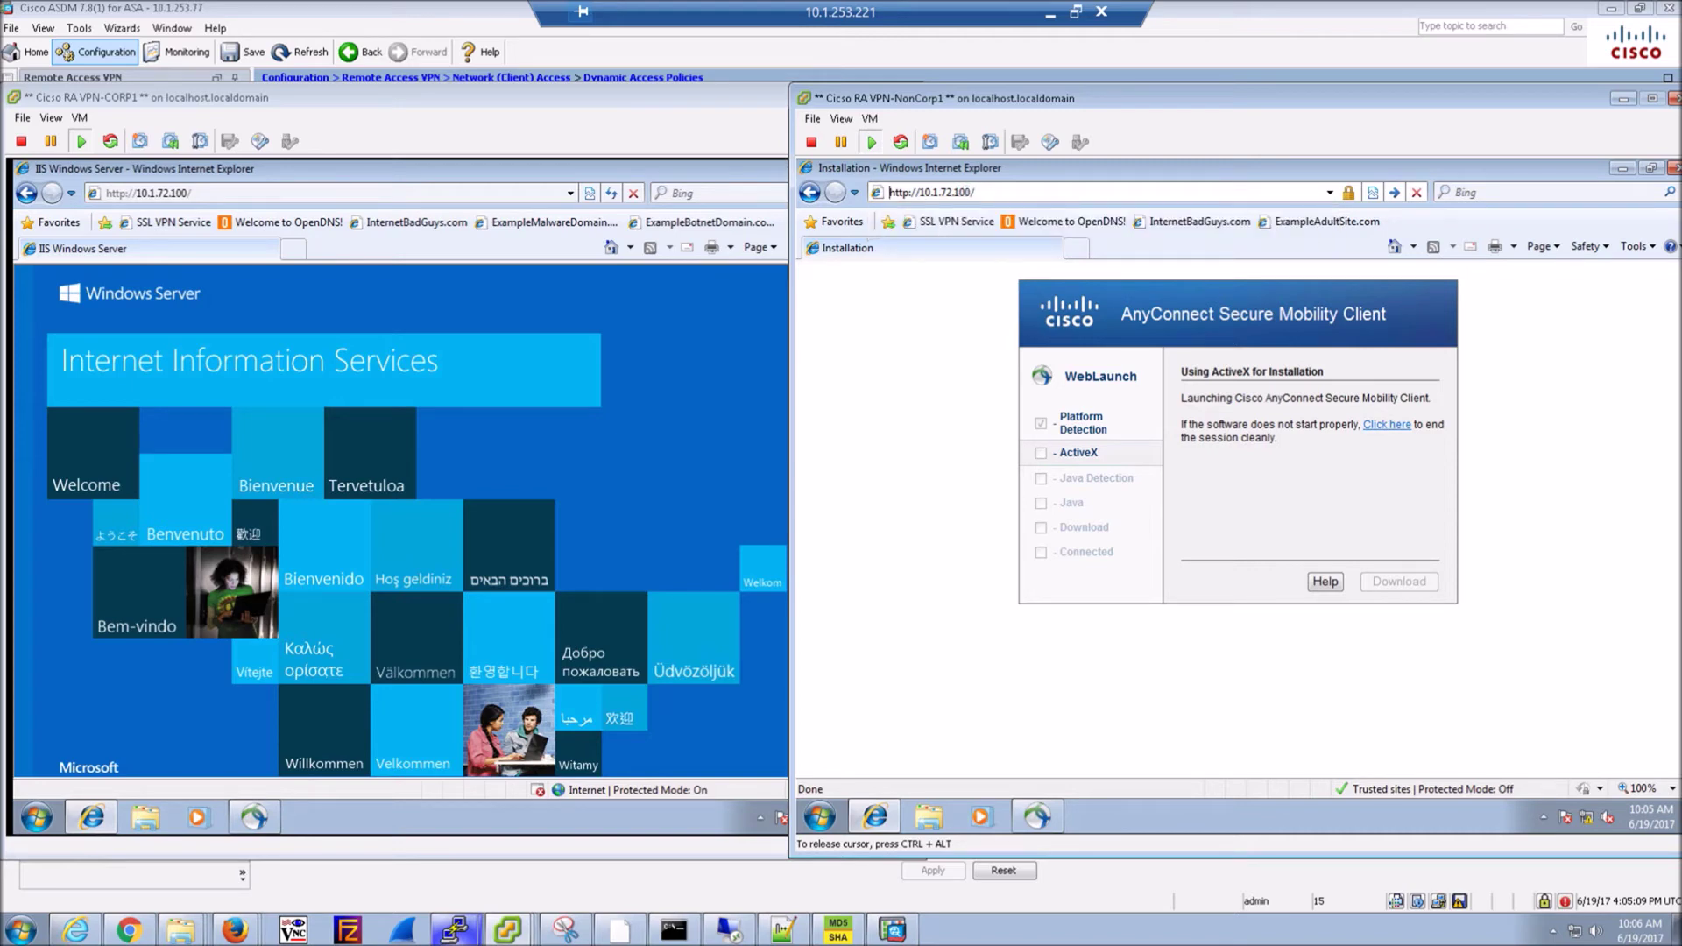
left_click(818, 818)
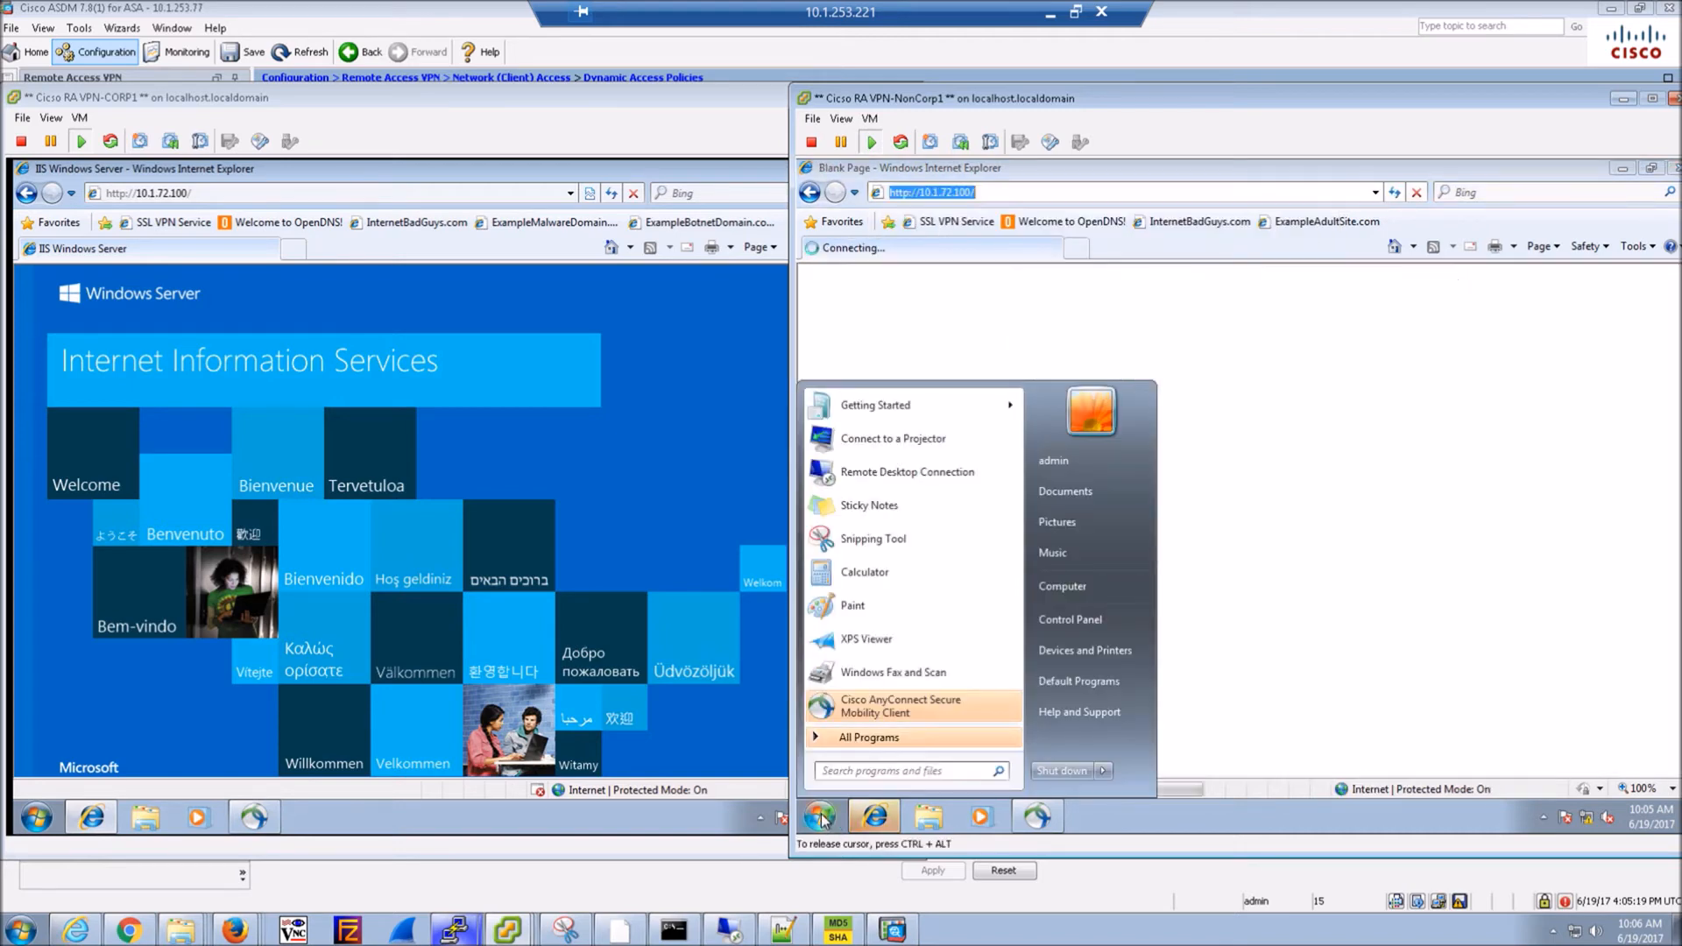
mouse_move(857, 775)
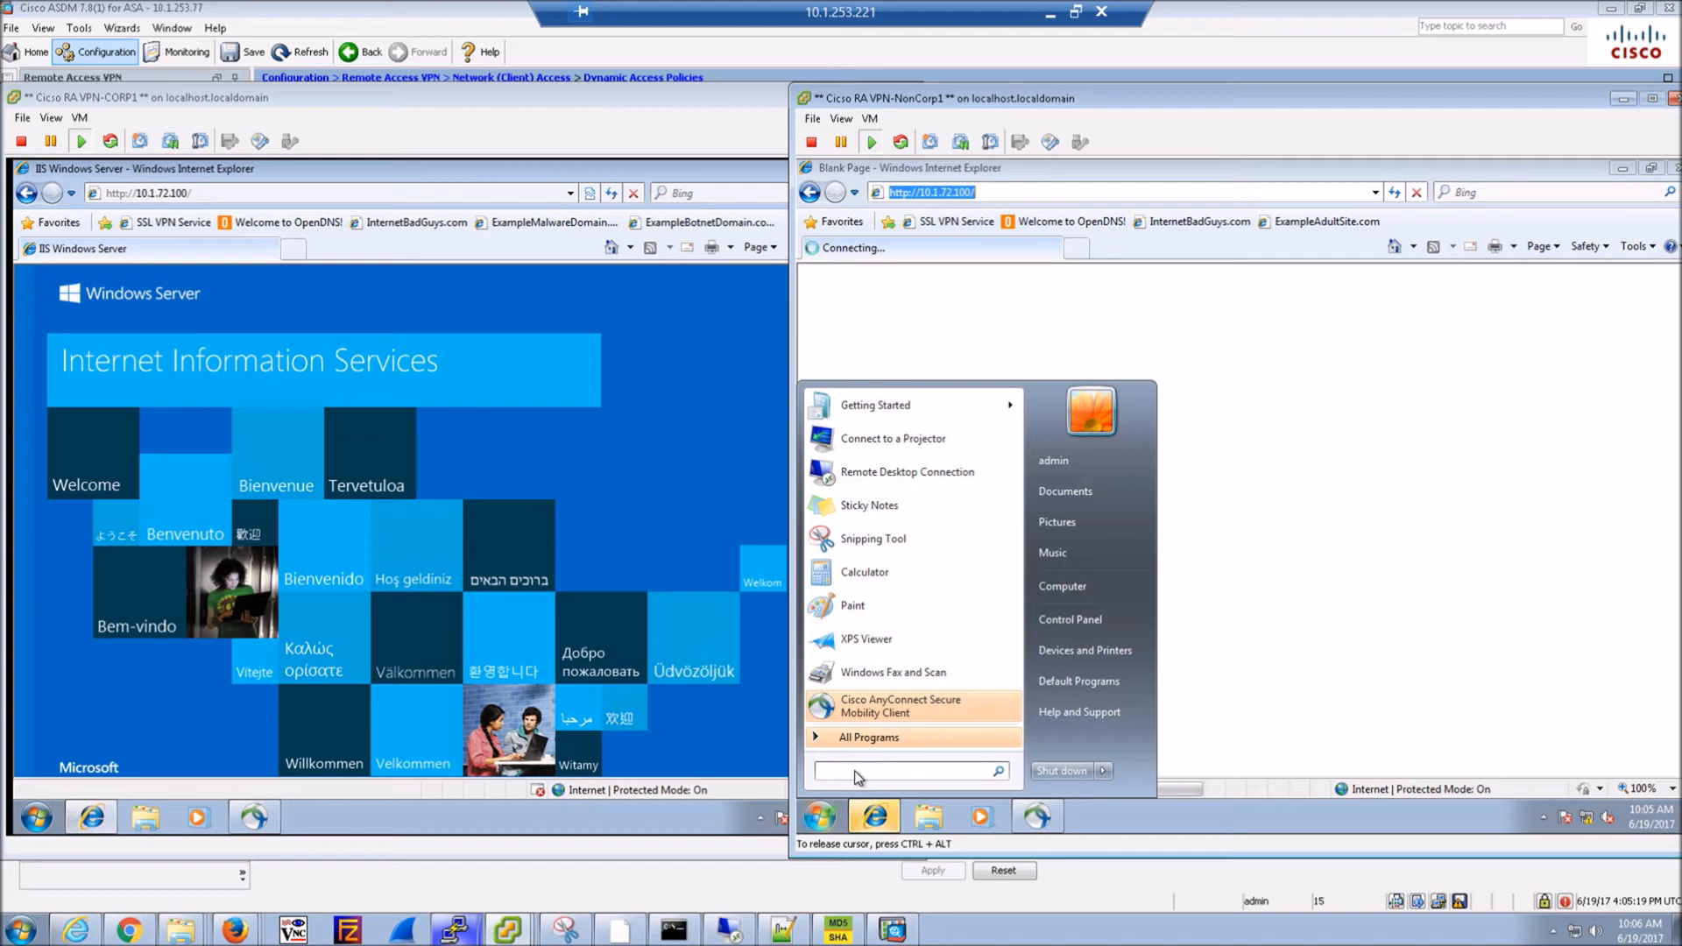
- Launch cmd and type a ping to 10.1.72.100
type("cmd")
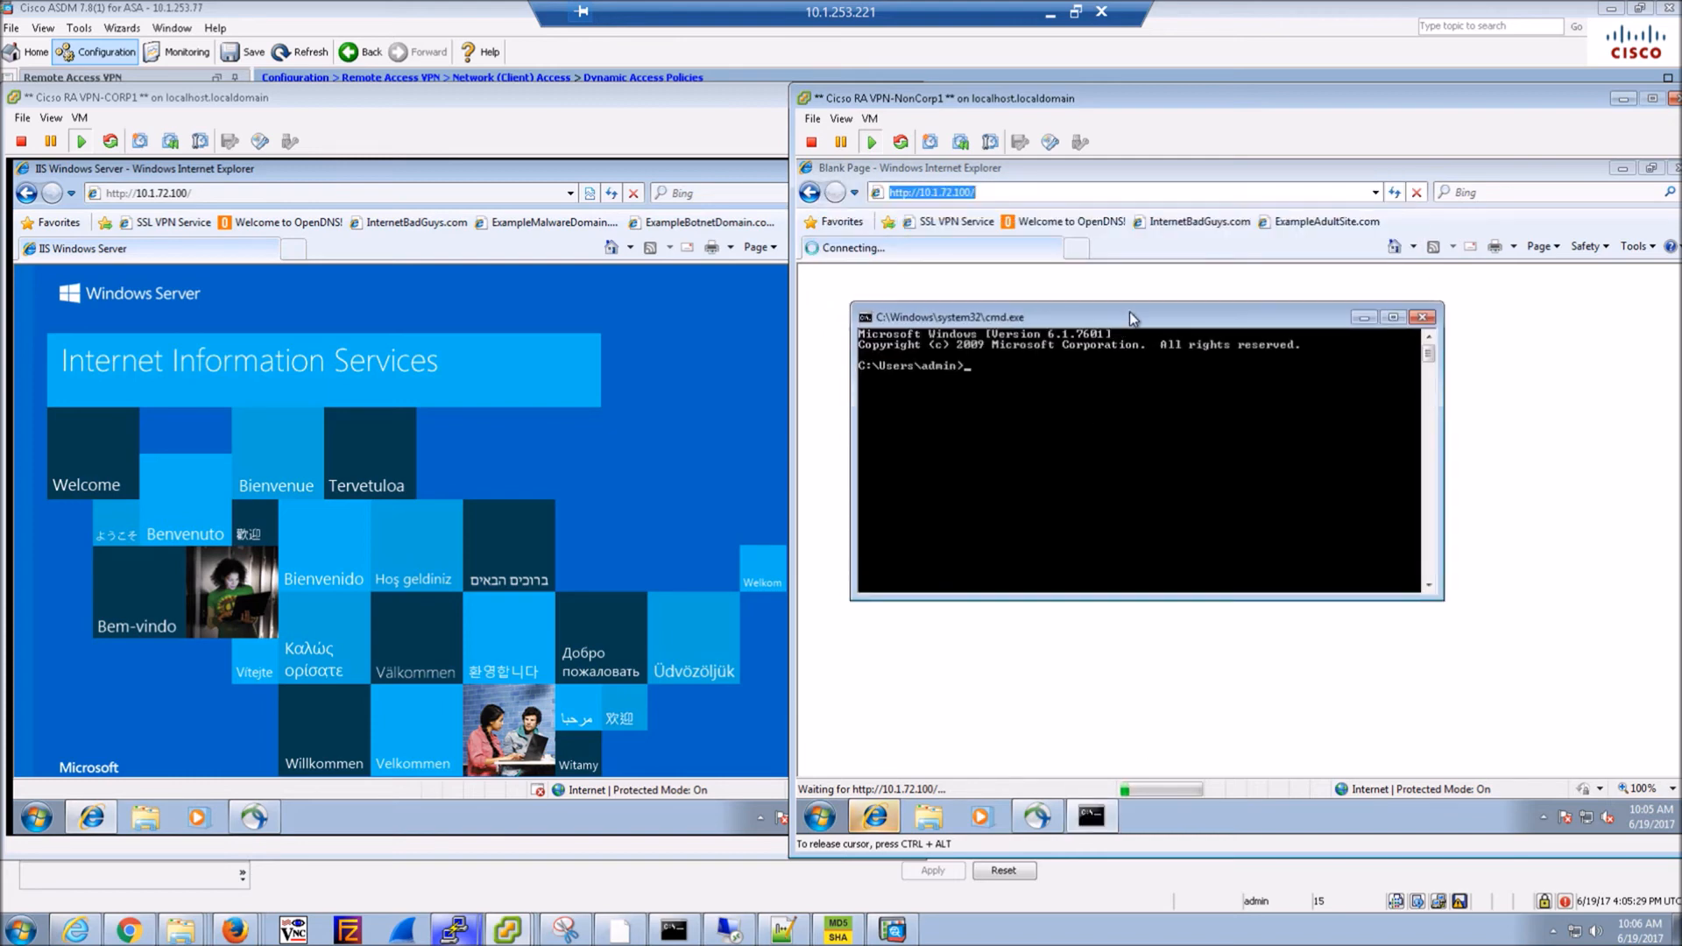
type("ping")
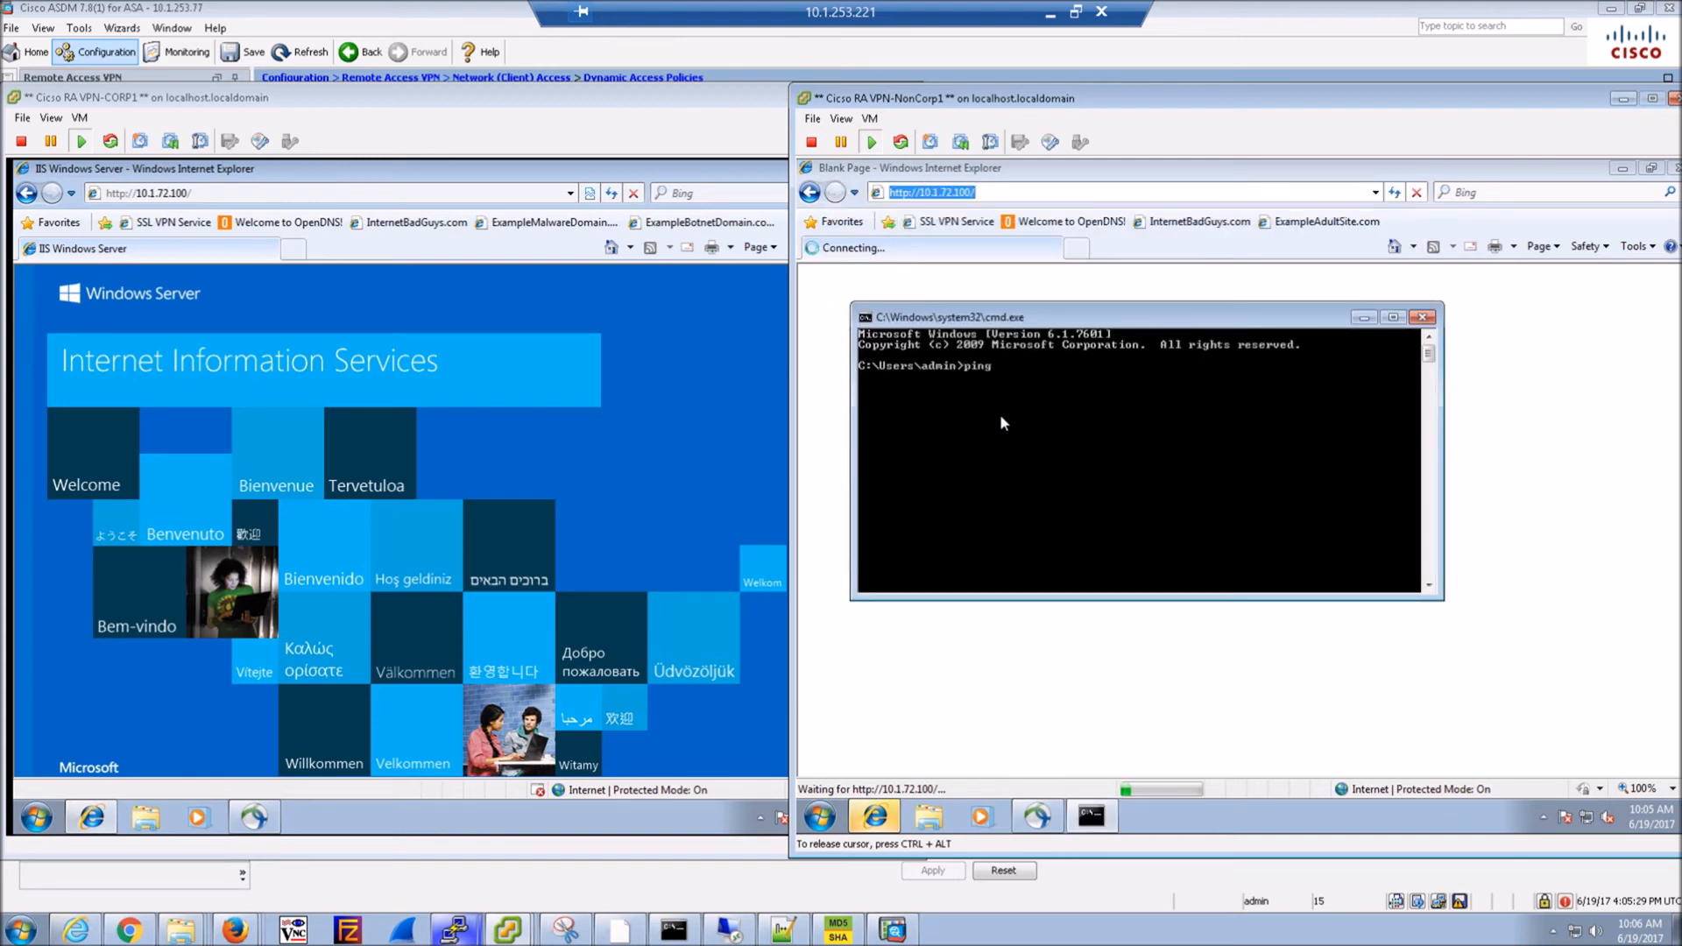
type("10.1.72.")
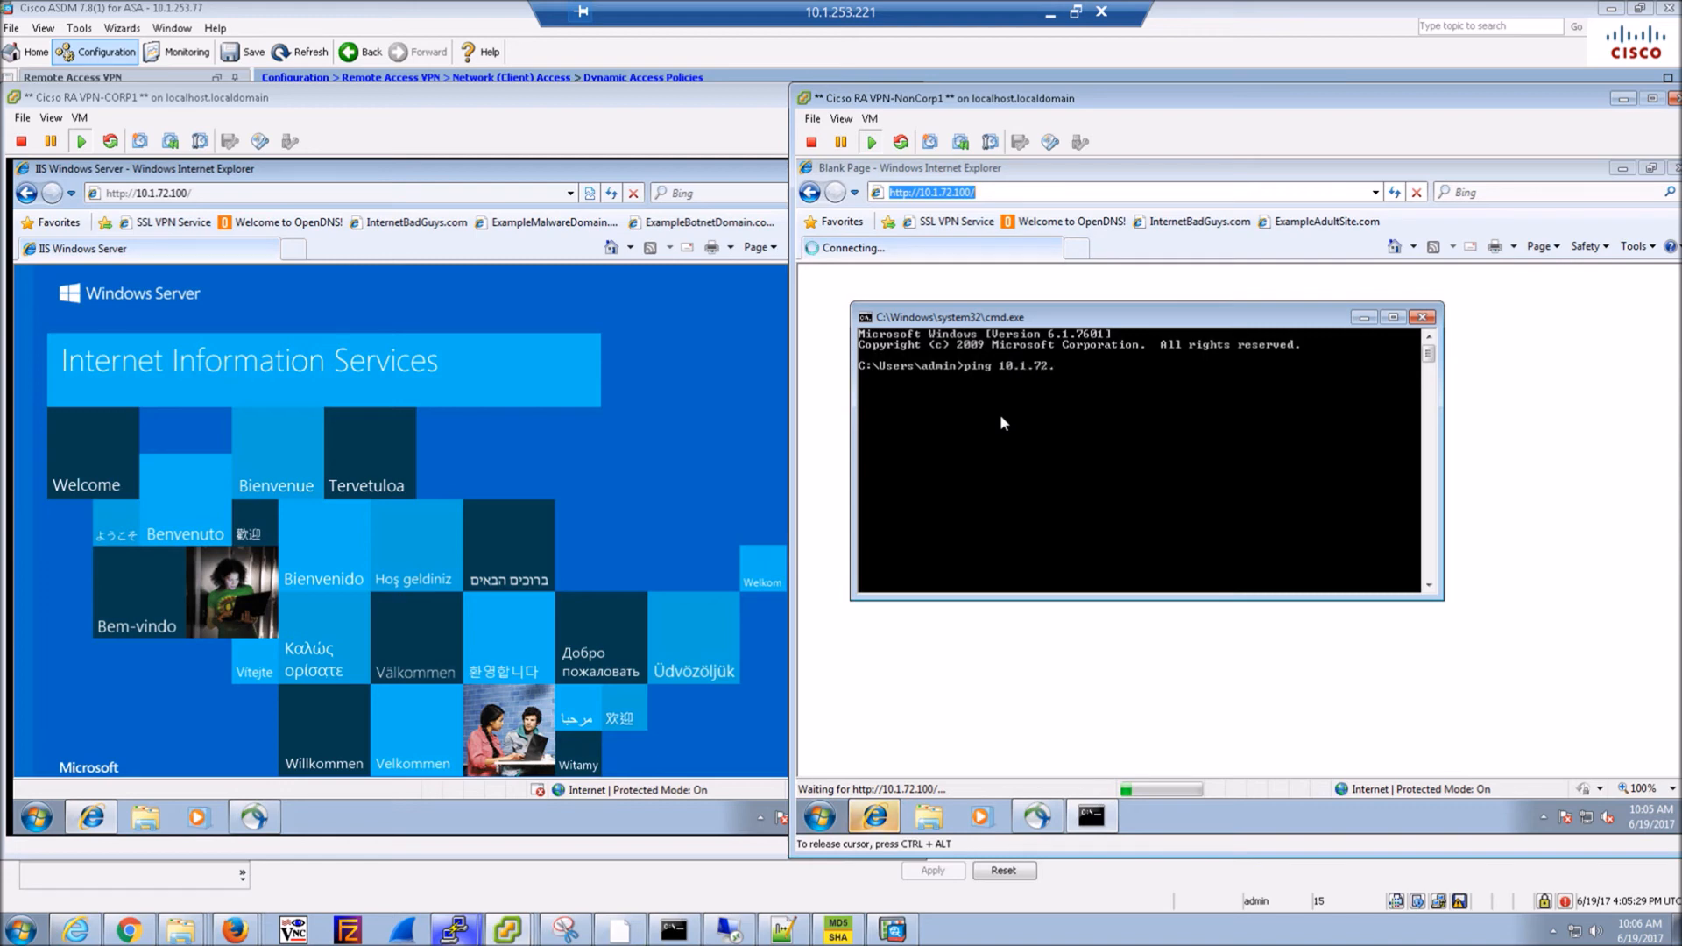